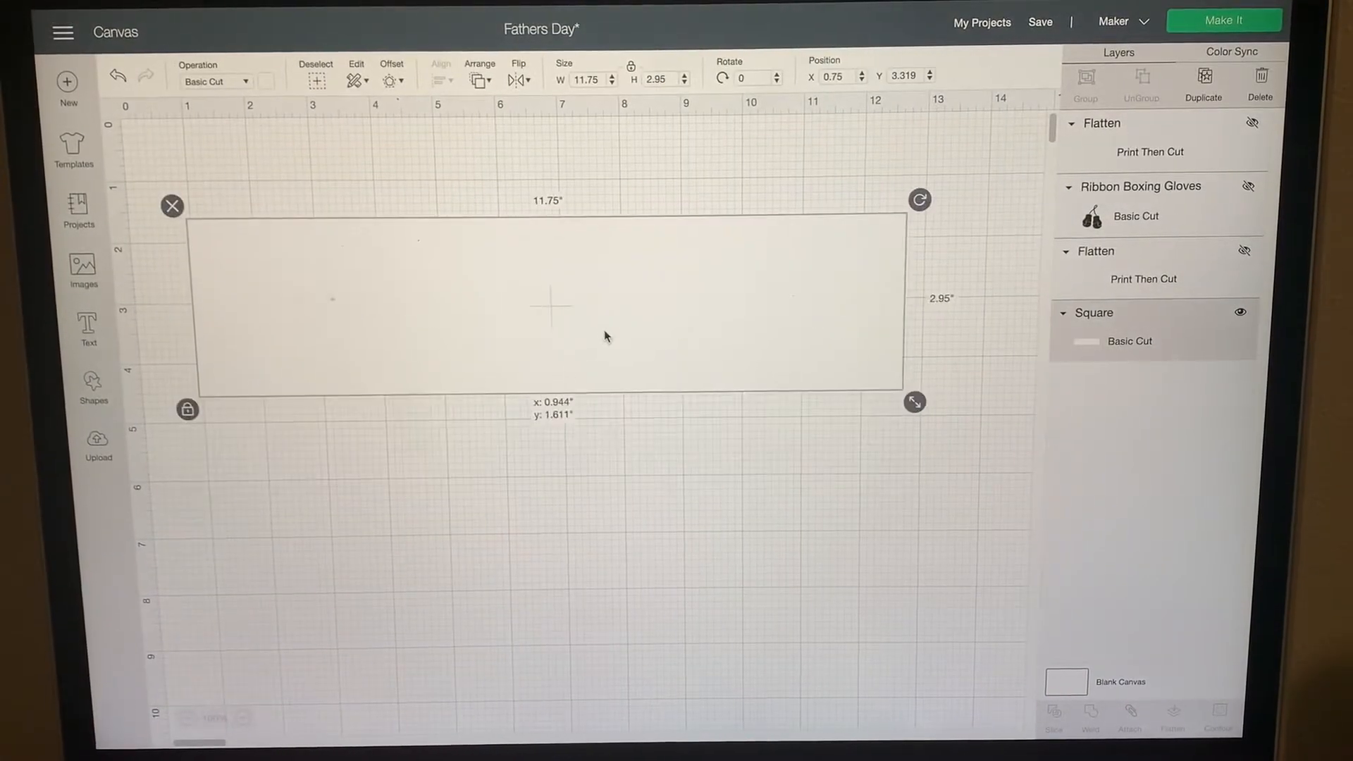
# Step: Add a white Square shape as an 11.75 × 2.95 inch rectangle near the canvas top
pyautogui.click(92, 387)
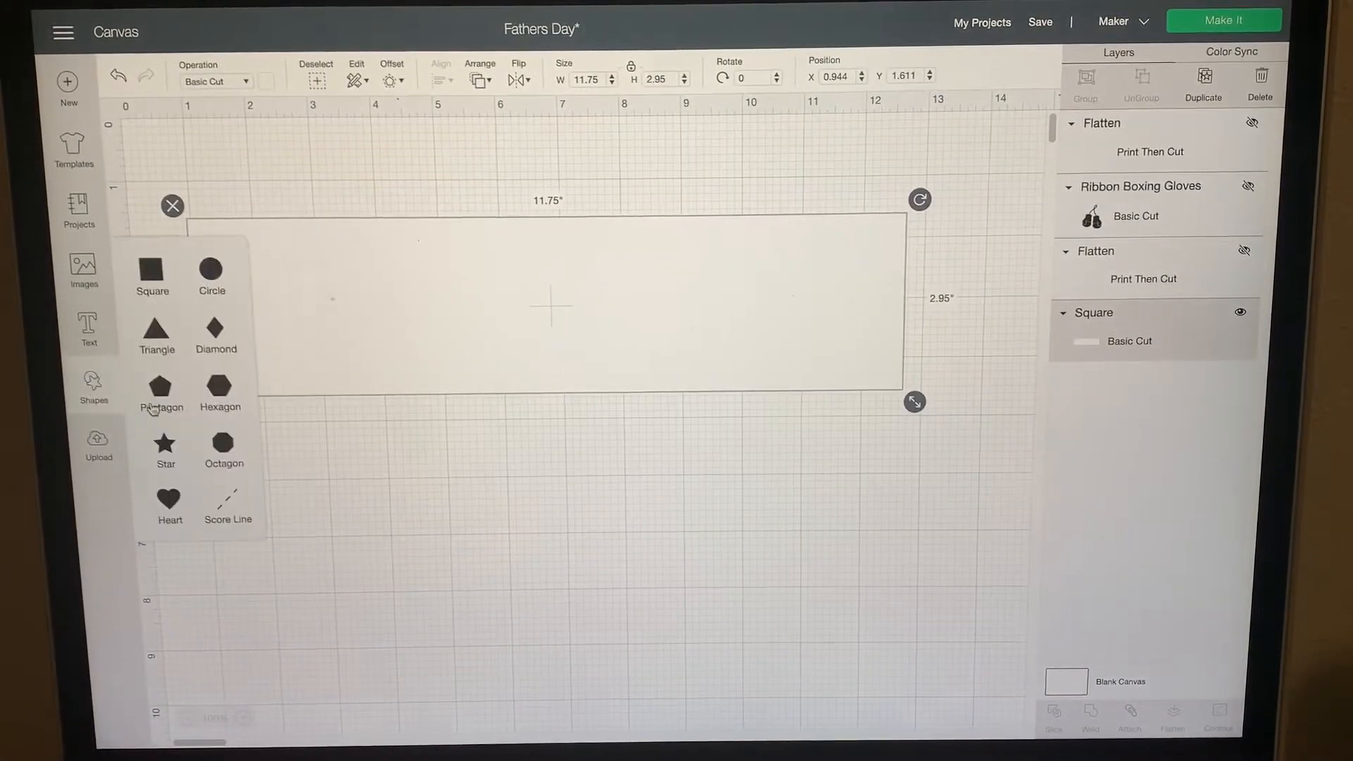
pyautogui.click(151, 269)
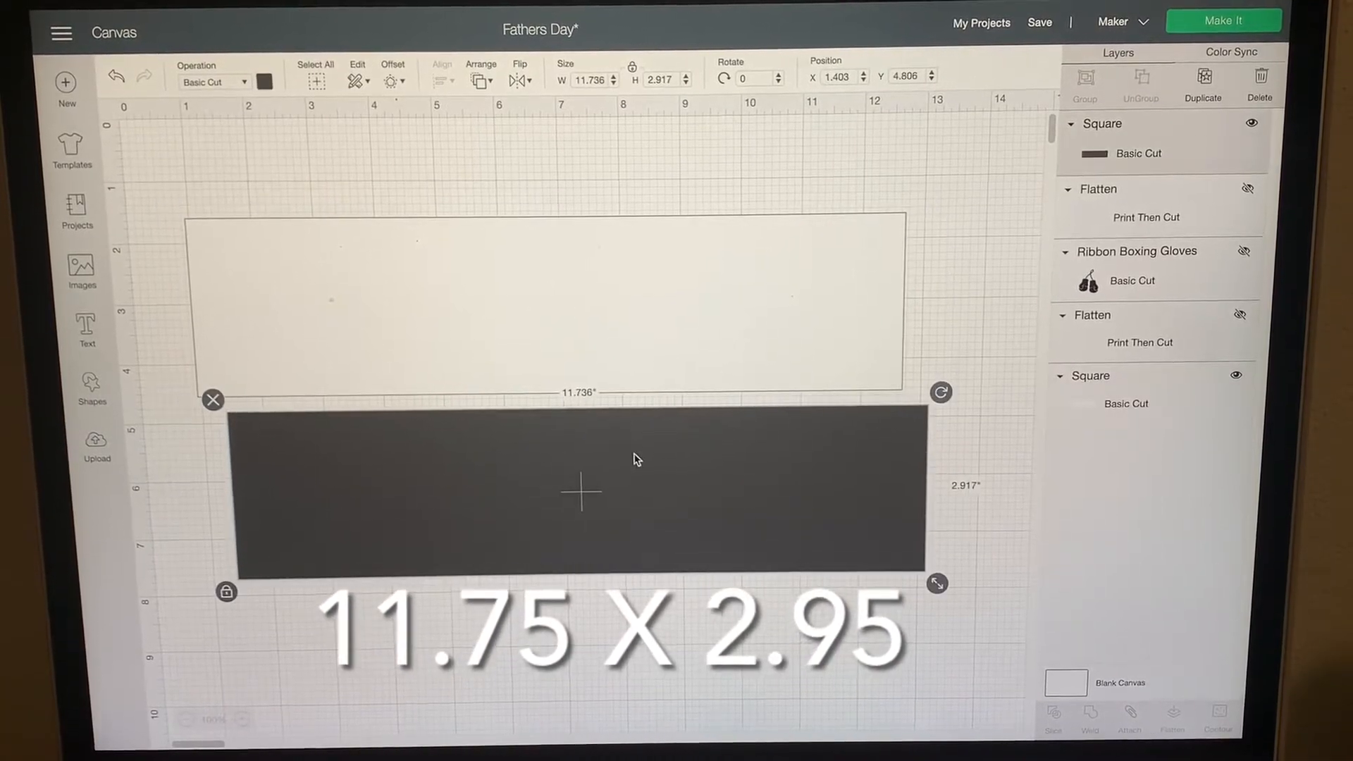
pyautogui.click(266, 80)
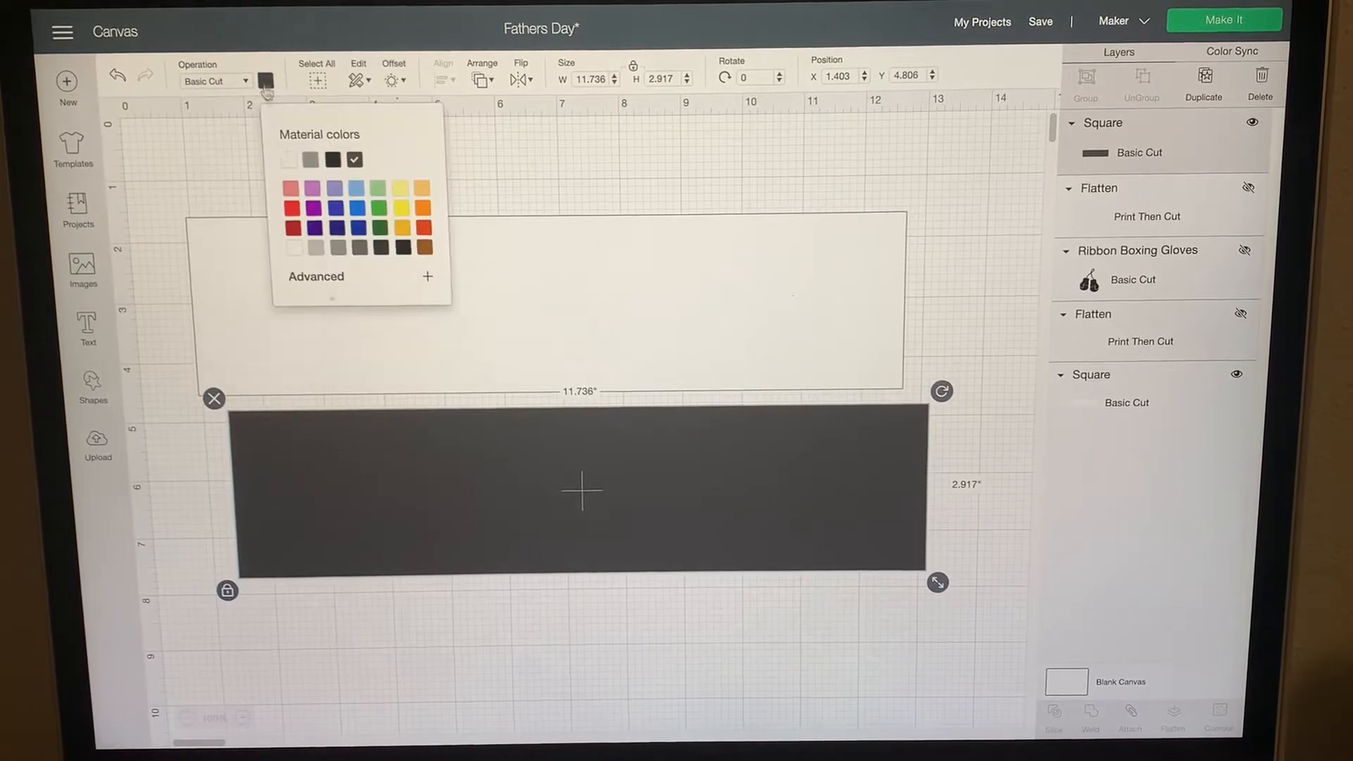
pyautogui.click(288, 160)
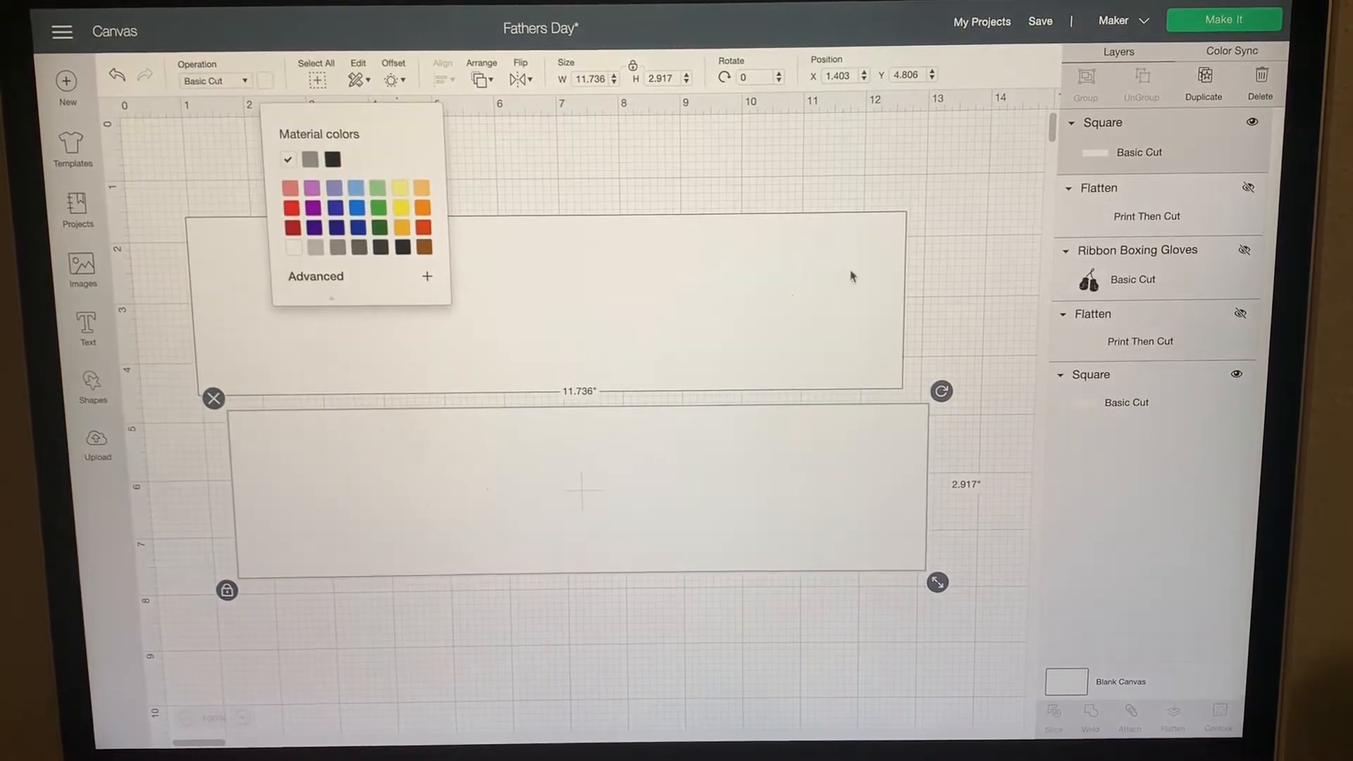
pyautogui.moveTo(614, 506)
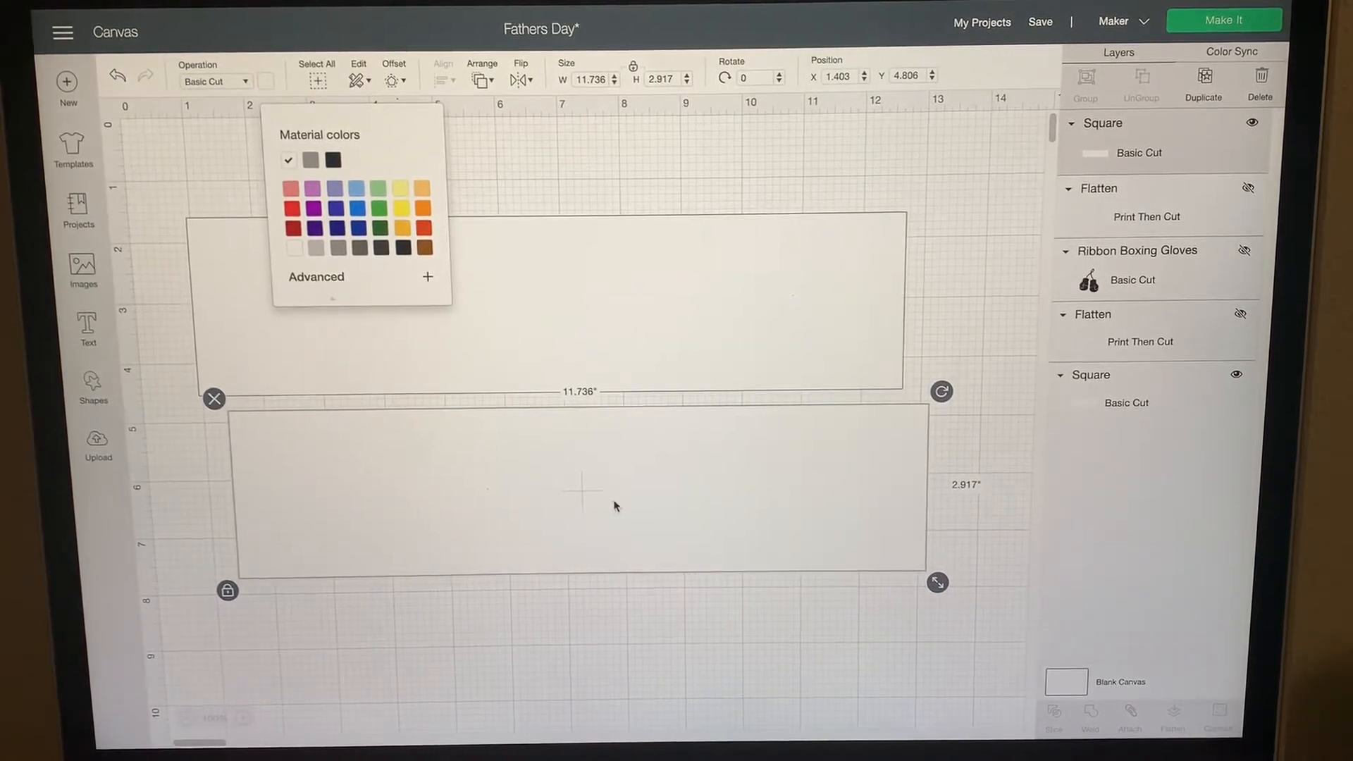
pyautogui.click(578, 500)
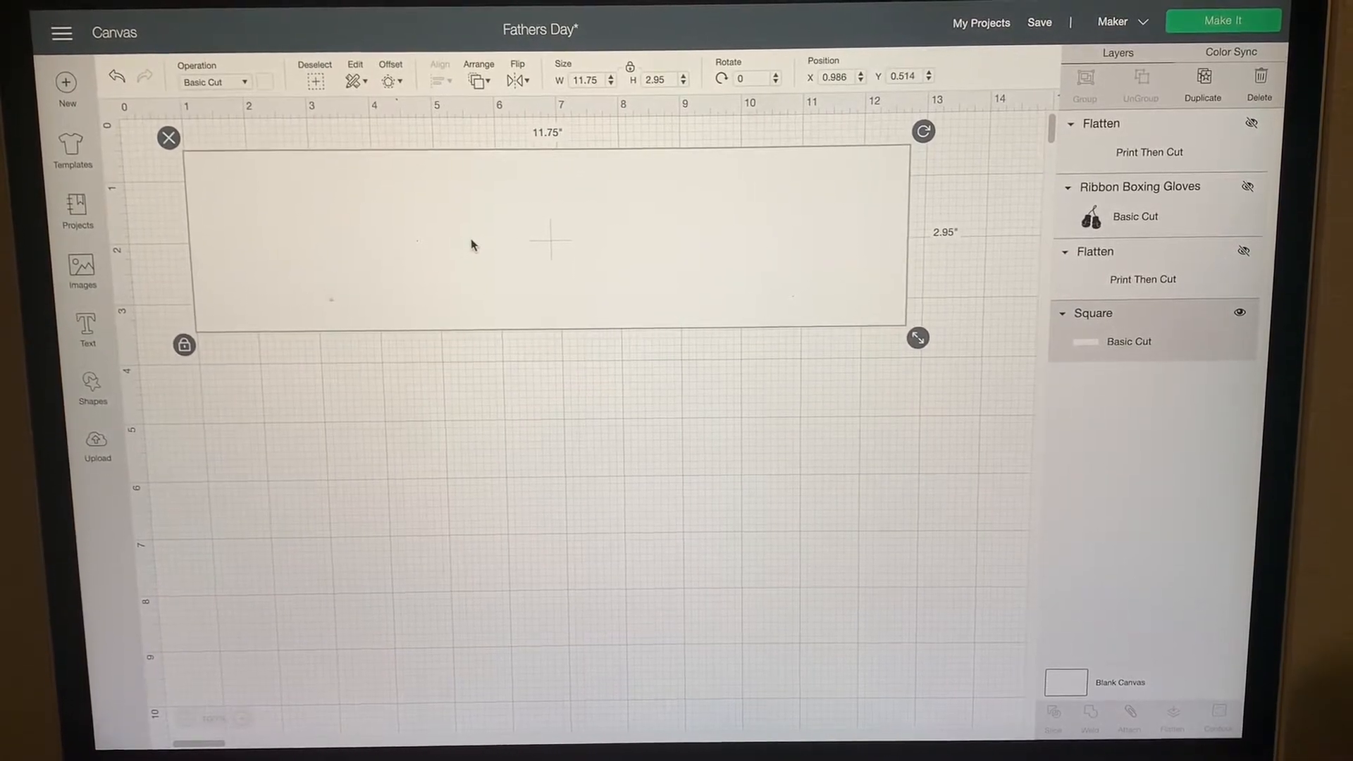
# Step: Add the text DADDY in Cricut Sans, enlarged to about 10.1 inches wide
pyautogui.click(86, 329)
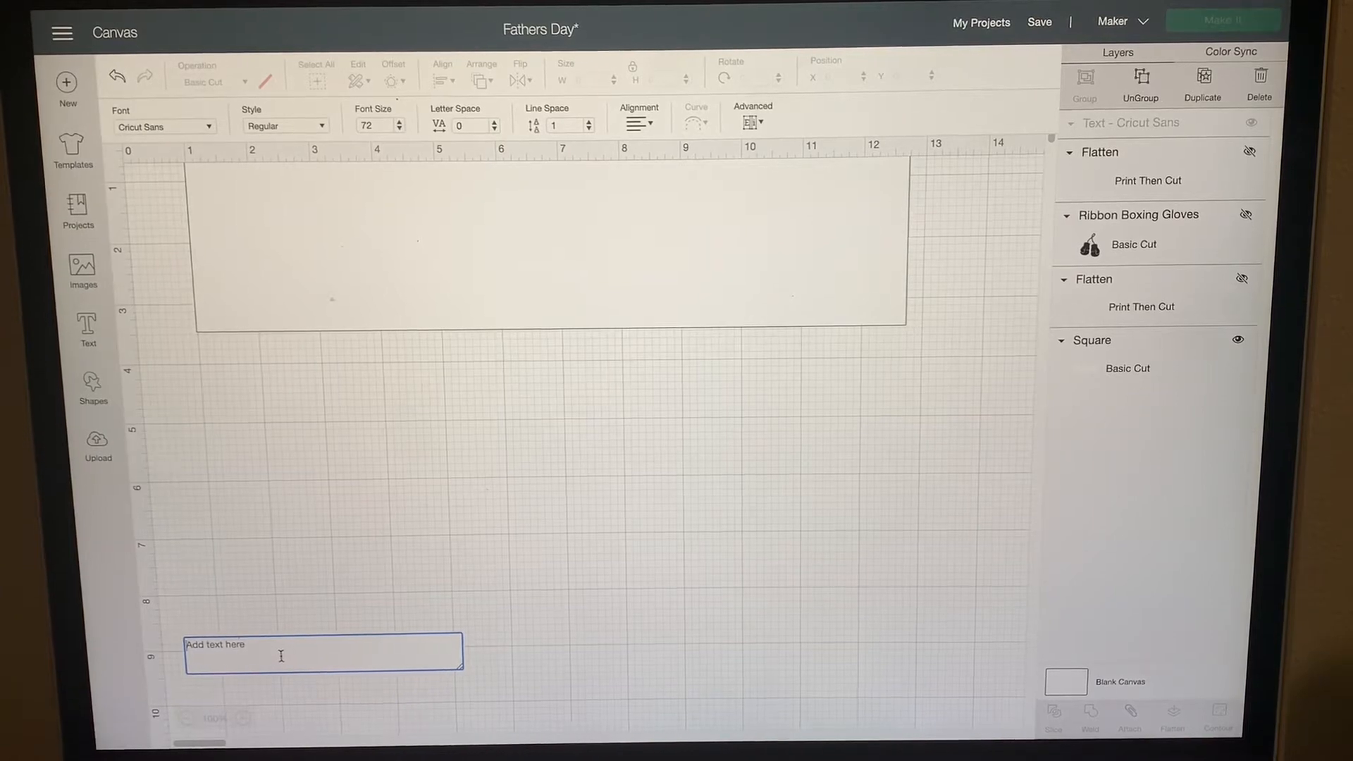
pyautogui.write('DADDY')
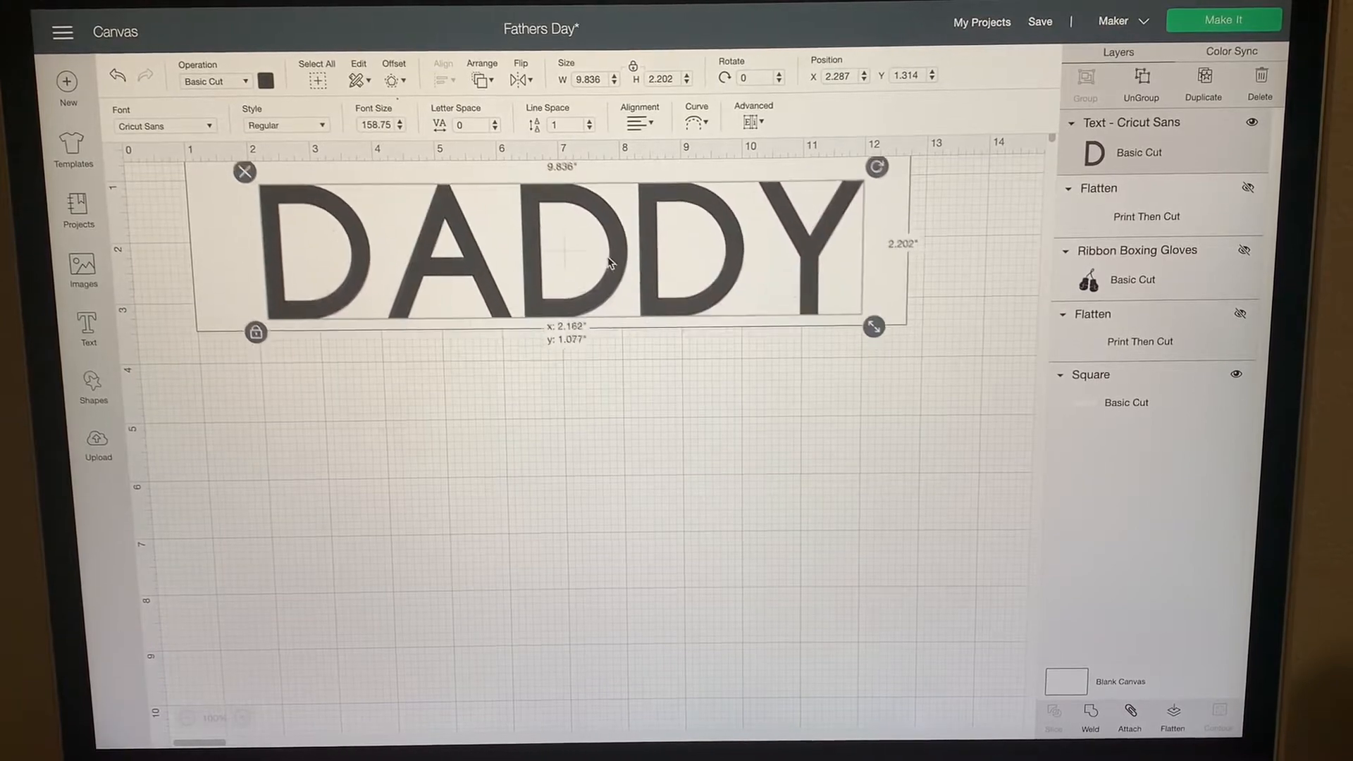
pyautogui.moveTo(543, 250); pyautogui.dragTo(518, 246)
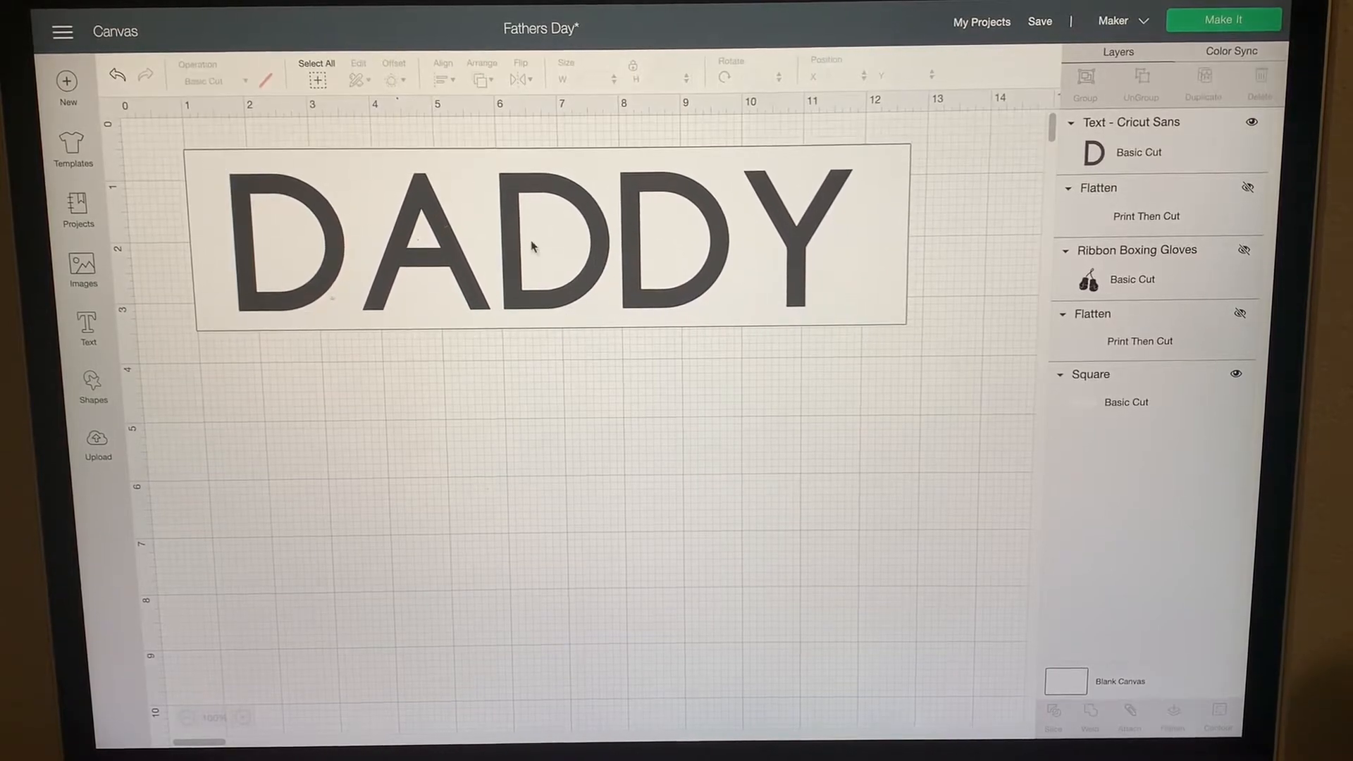
pyautogui.moveTo(566, 359)
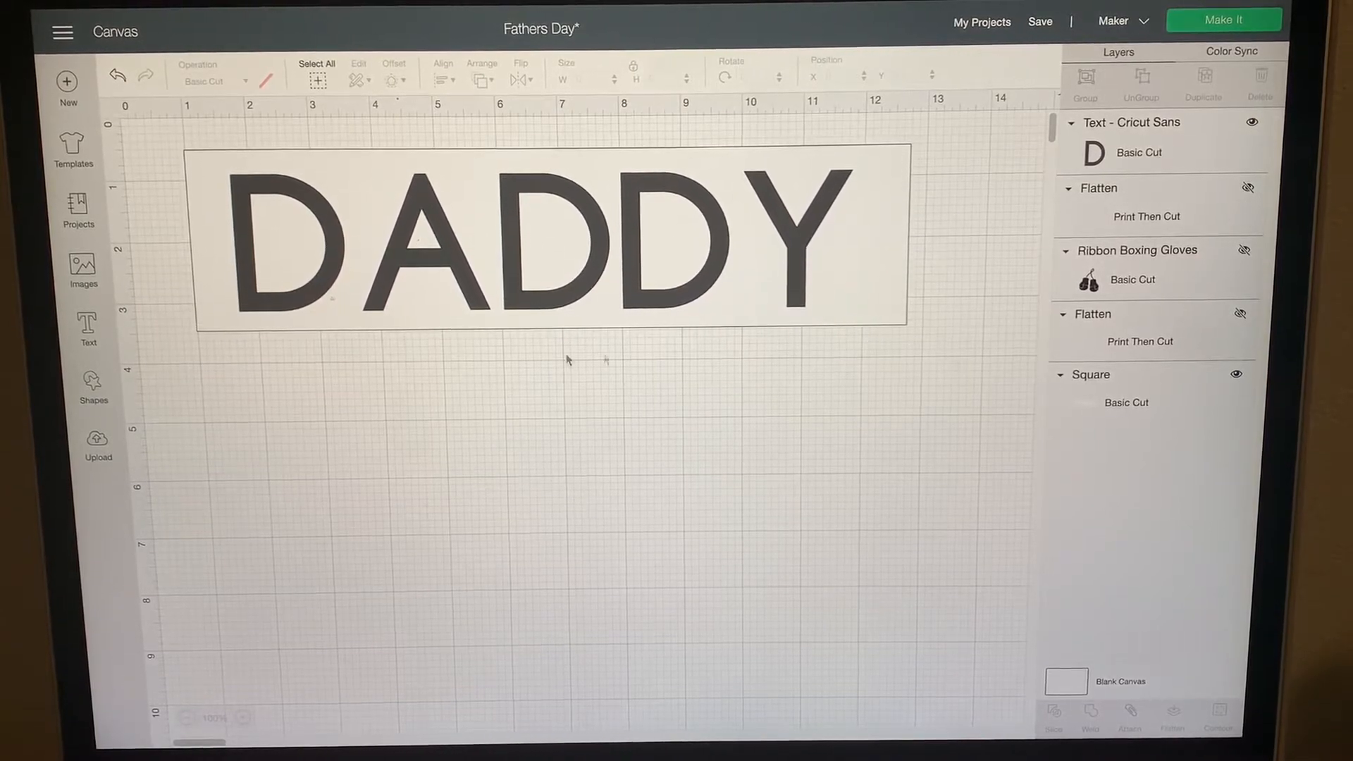
pyautogui.click(541, 242)
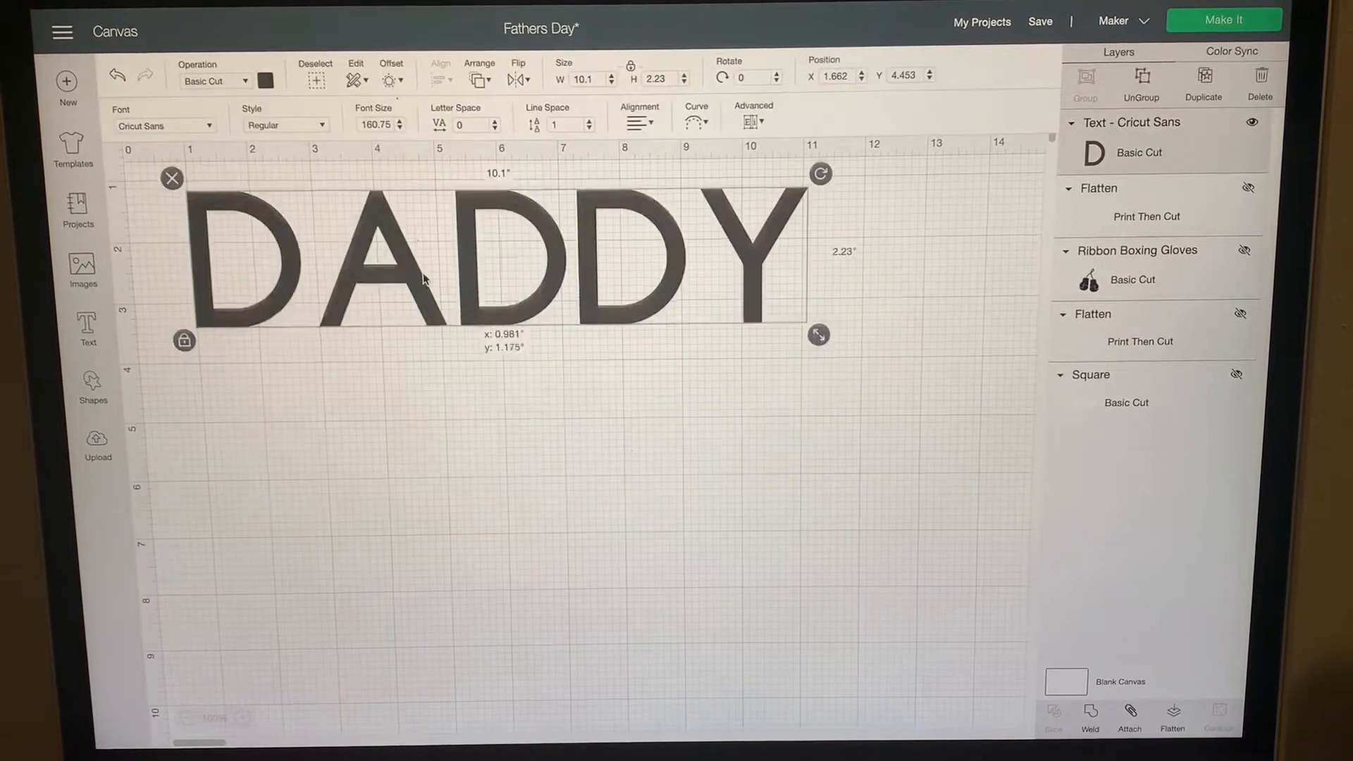
# Step: Change the DADDY text font to Impact
pyautogui.click(162, 125)
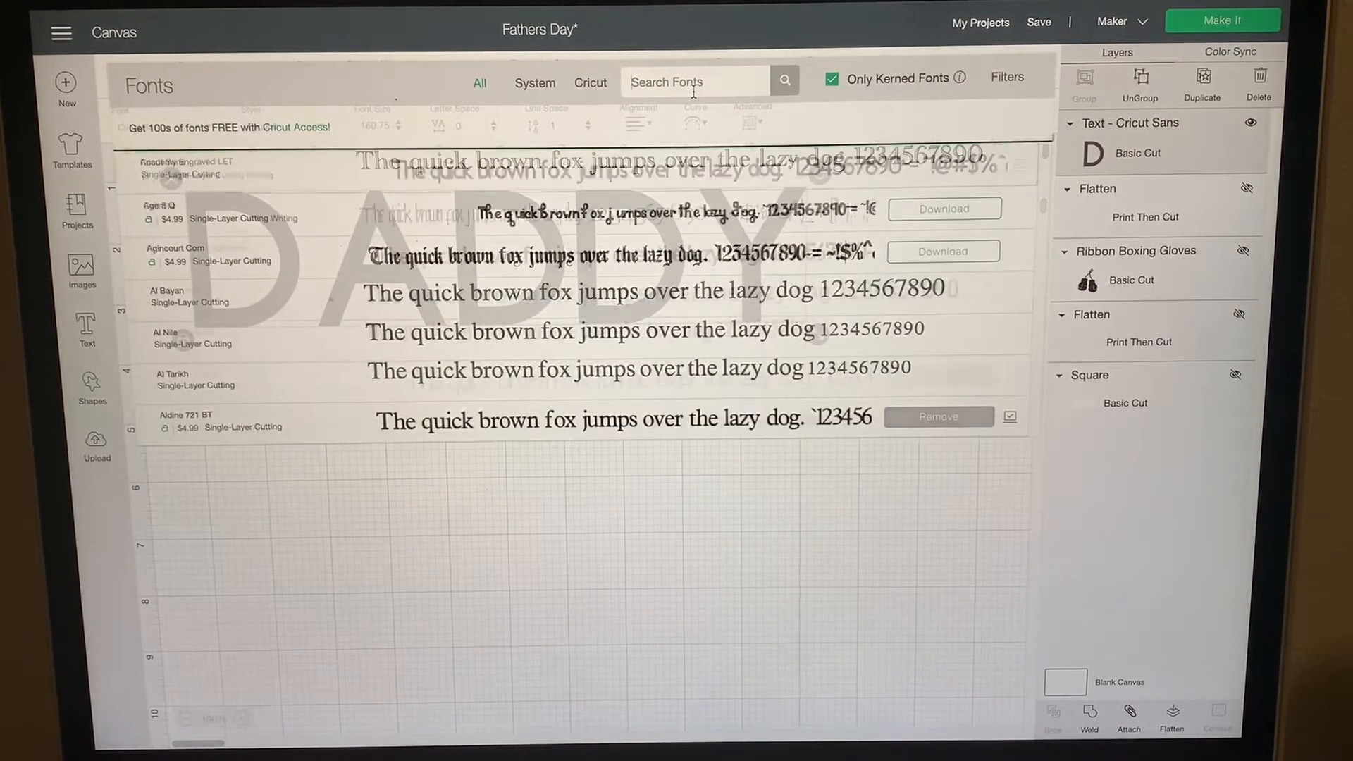
pyautogui.write('impact')
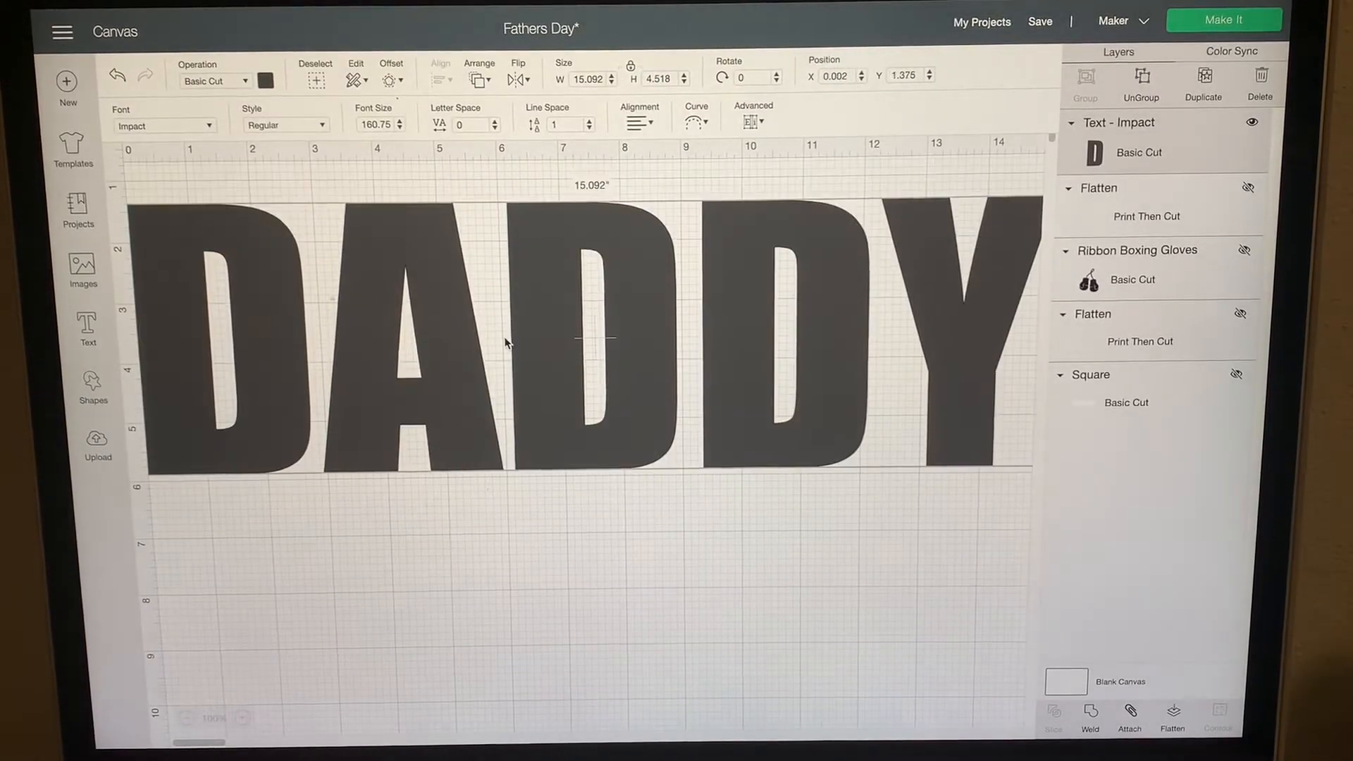
pyautogui.click(398, 130)
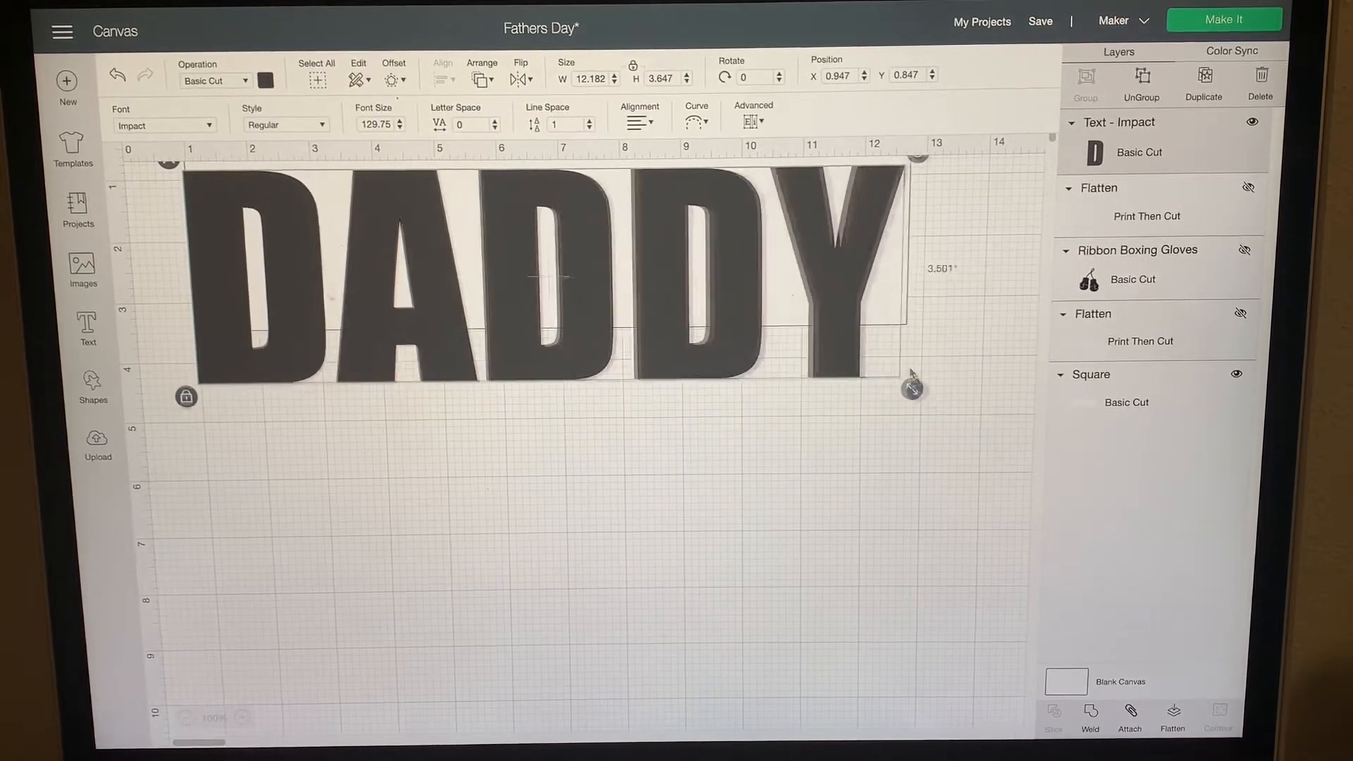
# Step: Resize DADDY to about 8.8 × 2.6 inches and hide the rectangle layer
pyautogui.click(612, 453)
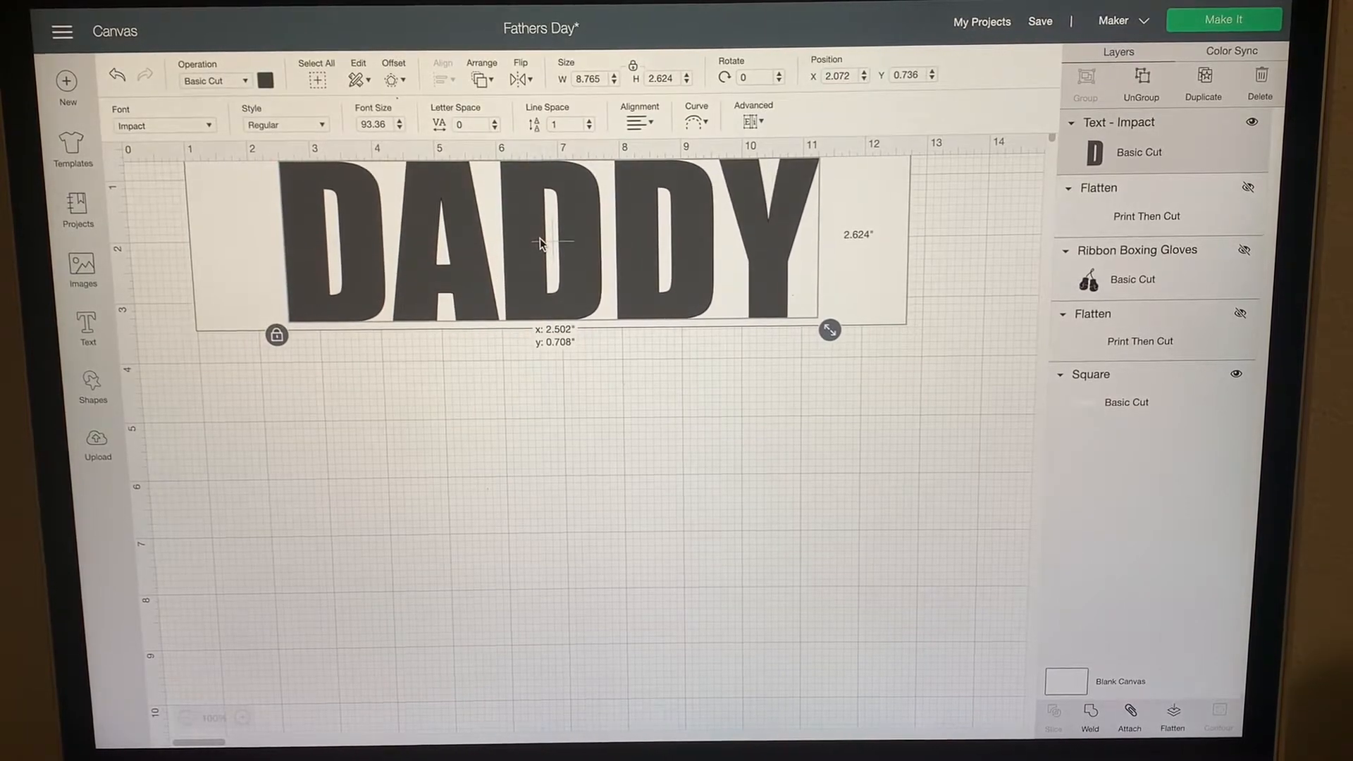
pyautogui.click(569, 389)
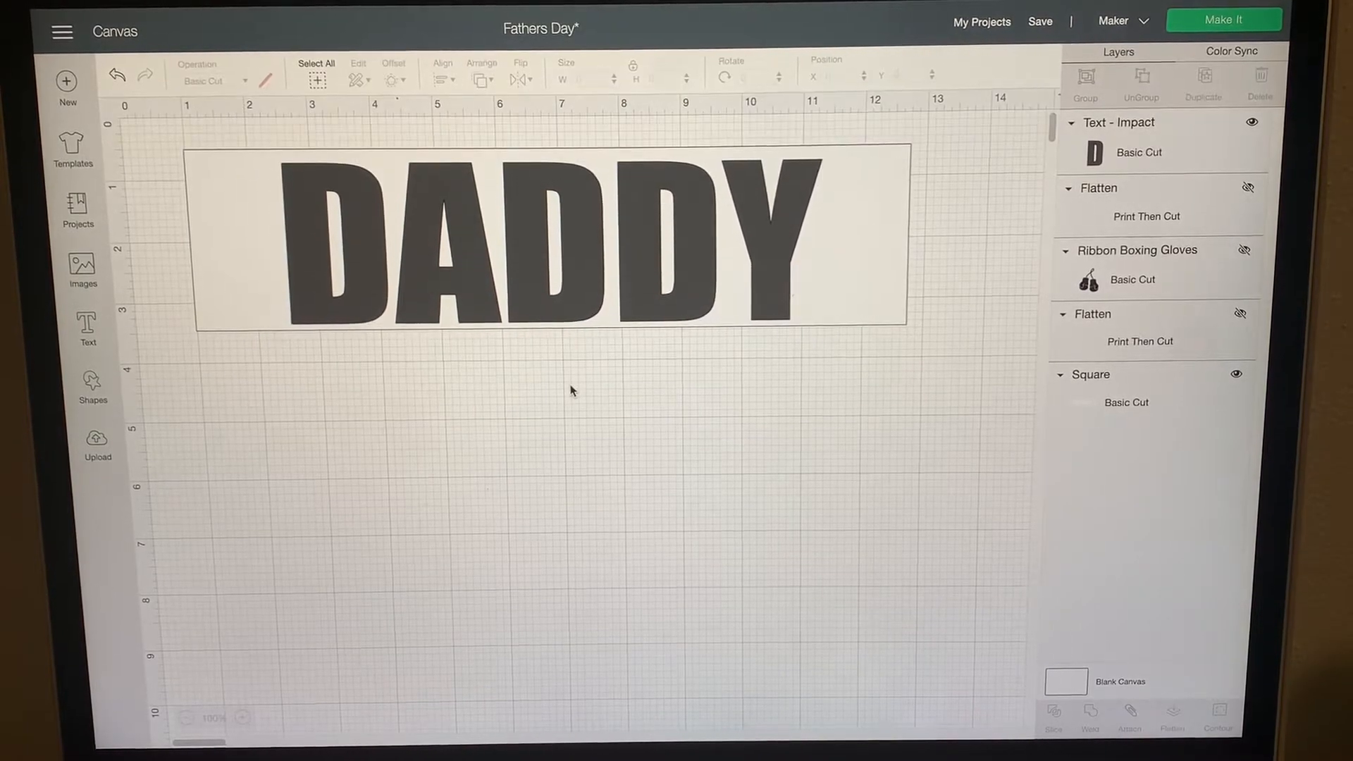
pyautogui.click(535, 242)
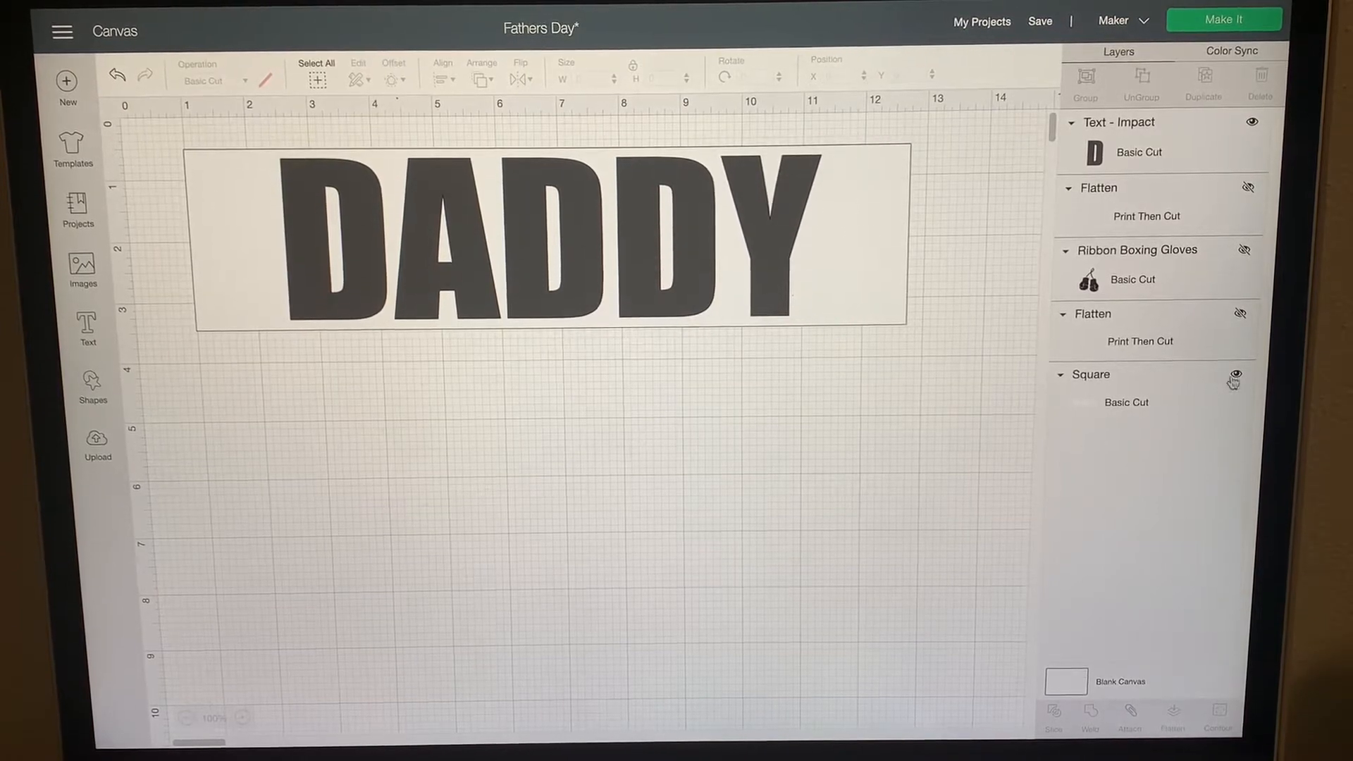
pyautogui.click(535, 242)
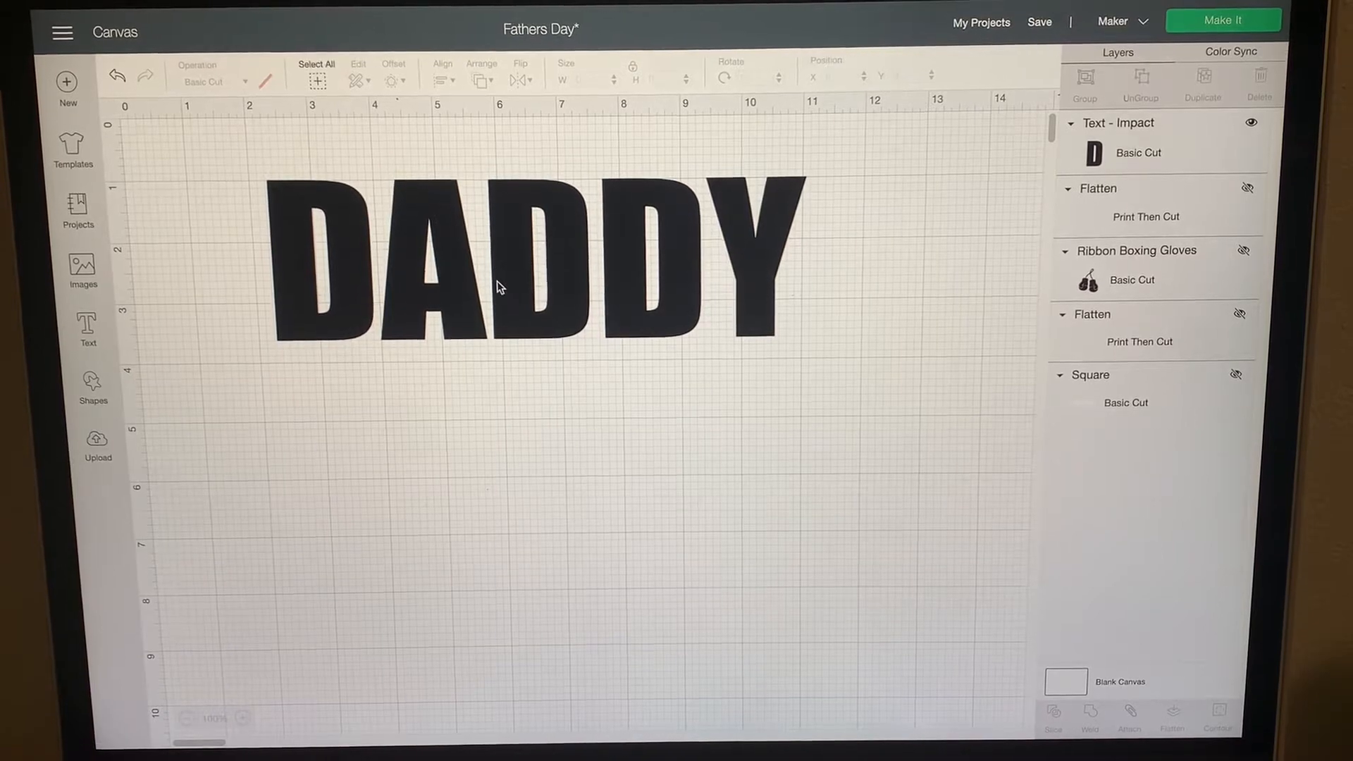
# Step: Ungroup DADDY into five separate letter layers: D, A, D, D, Y
pyautogui.click(501, 285)
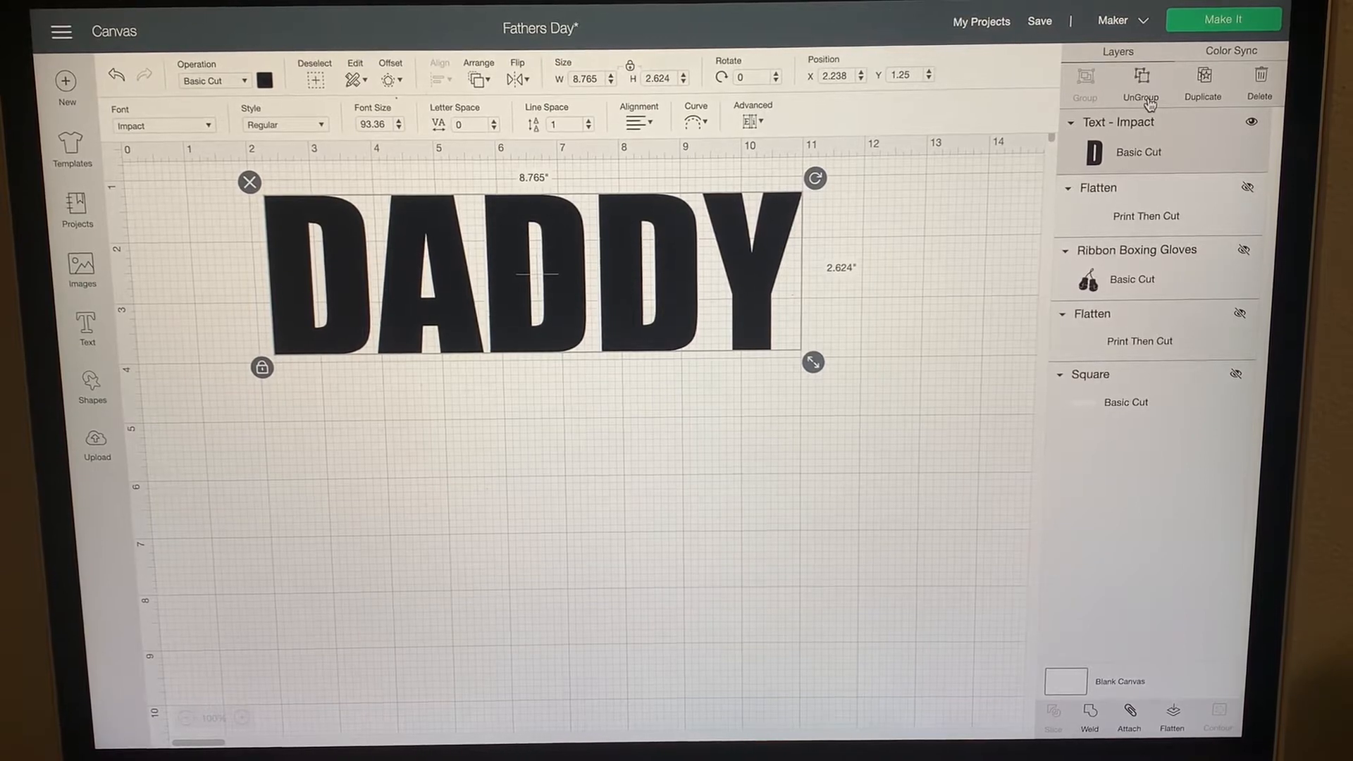
pyautogui.click(1140, 82)
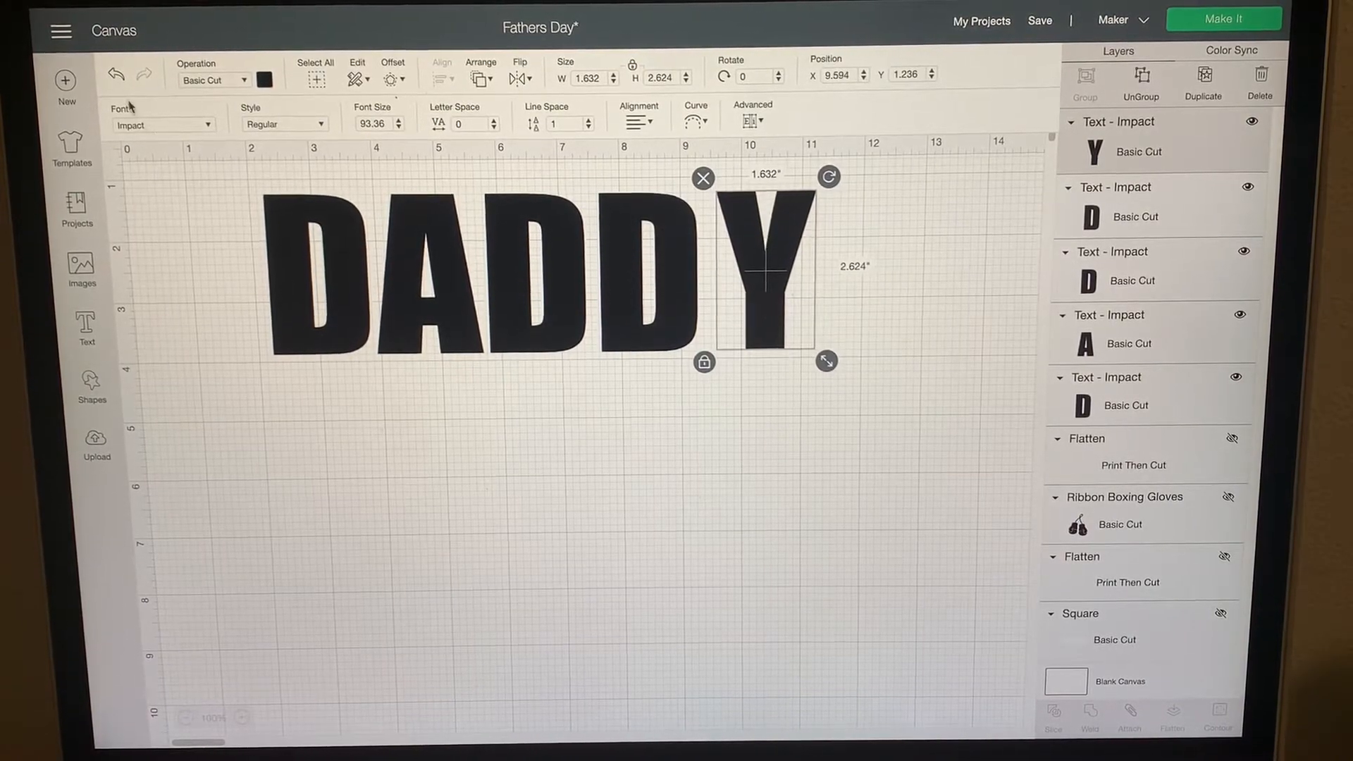
pyautogui.click(518, 518)
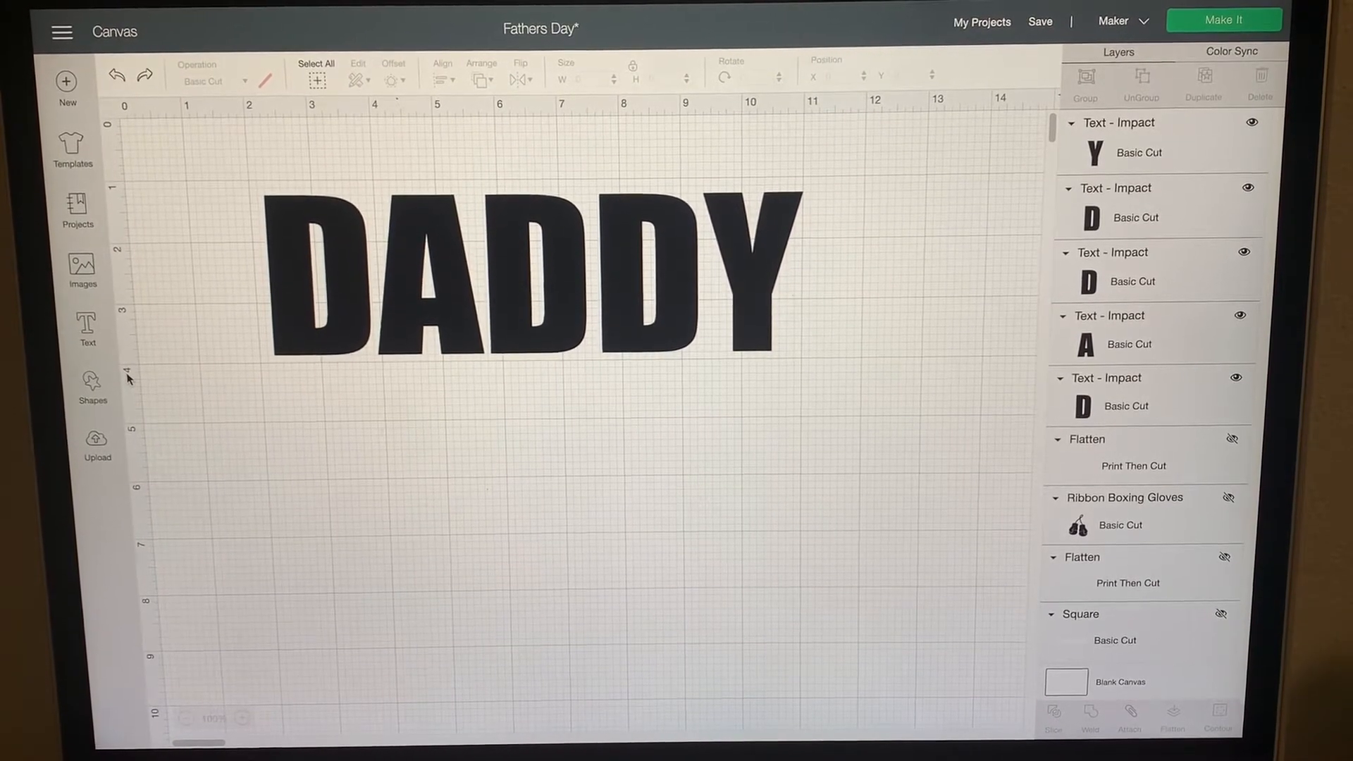
pyautogui.click(97, 443)
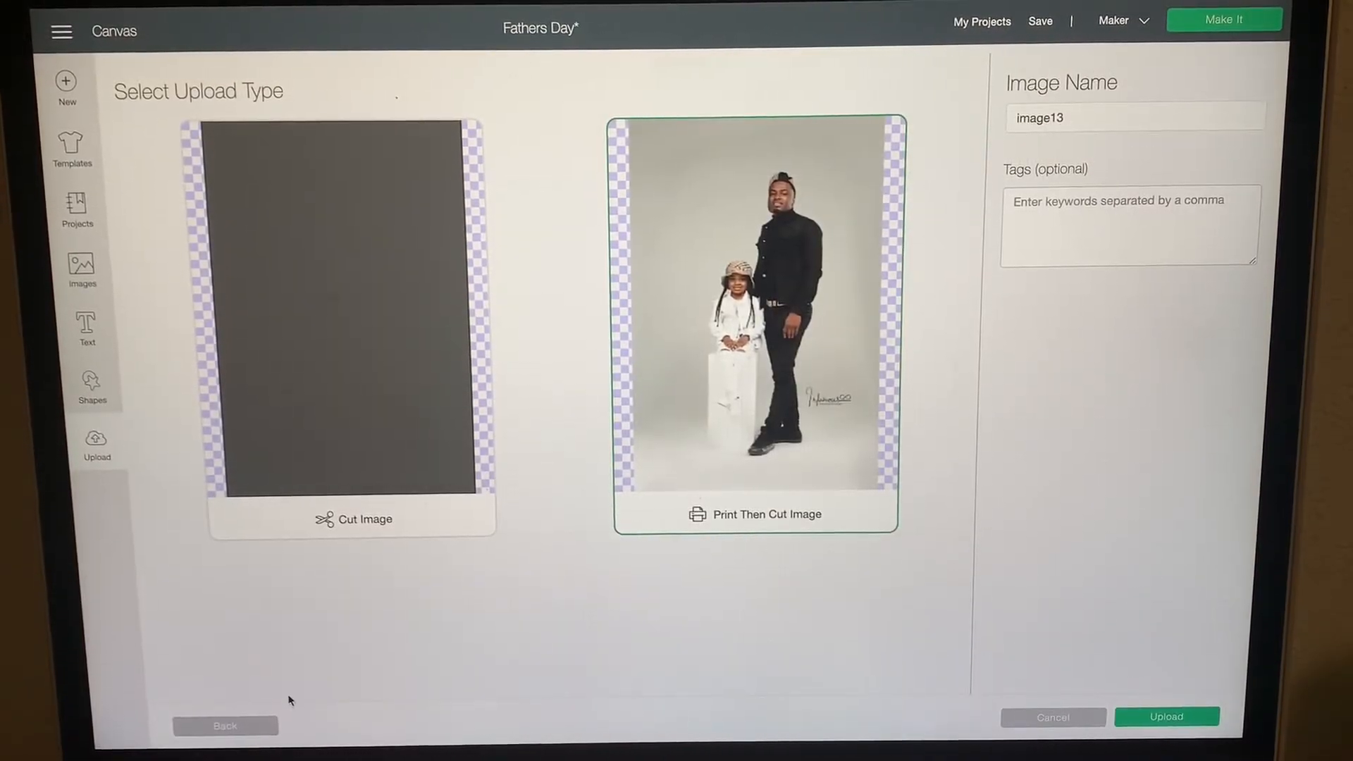
pyautogui.moveTo(199, 346)
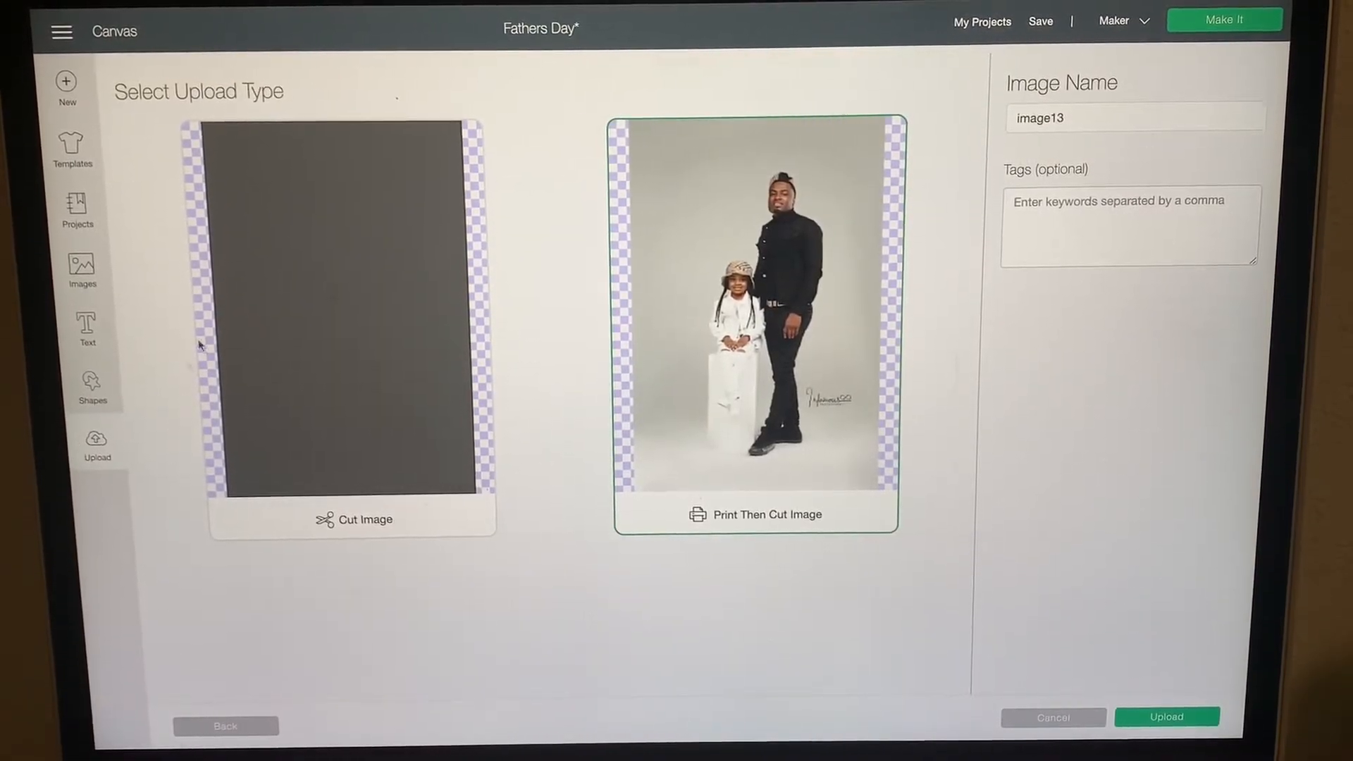
pyautogui.moveTo(390, 429)
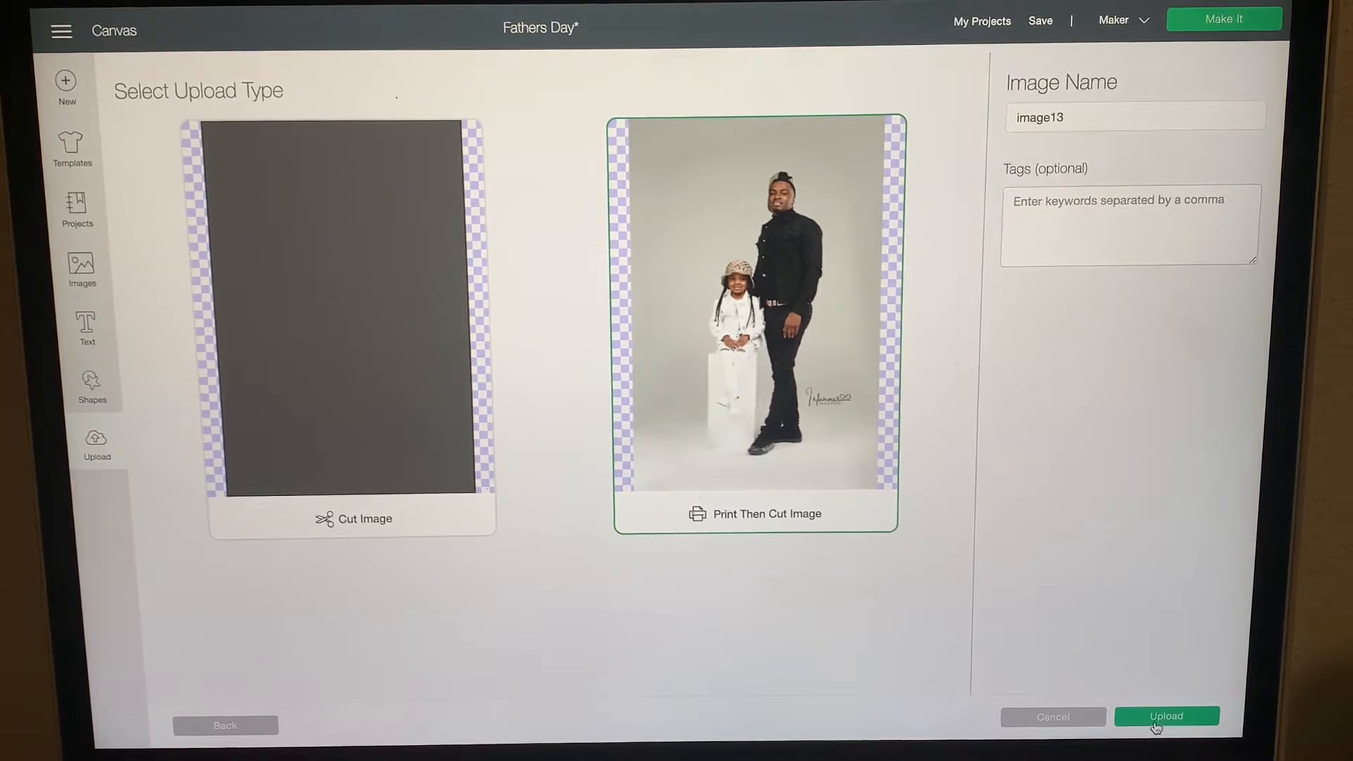
# Step: Insert the five recent family photo uploads onto the canvas as Print Then Cut images
pyautogui.click(1165, 716)
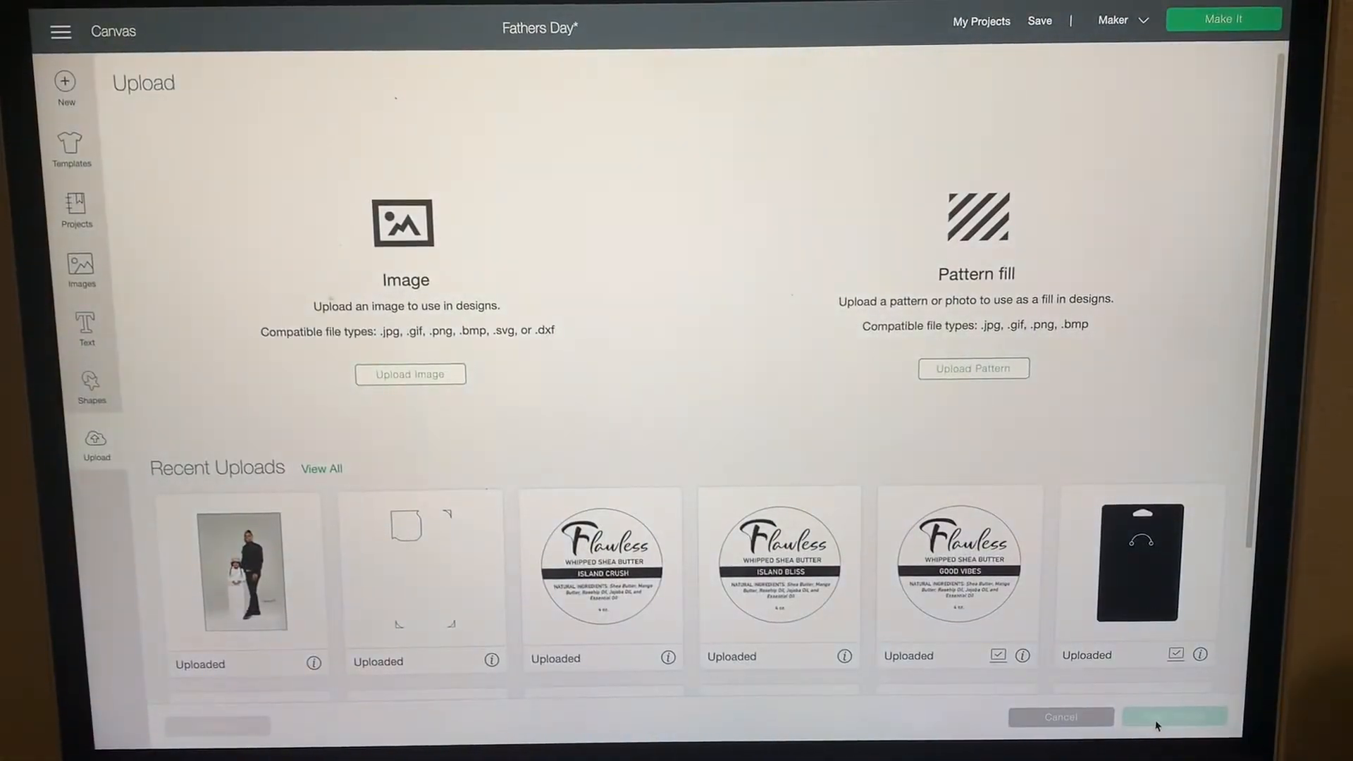
pyautogui.moveTo(788, 422)
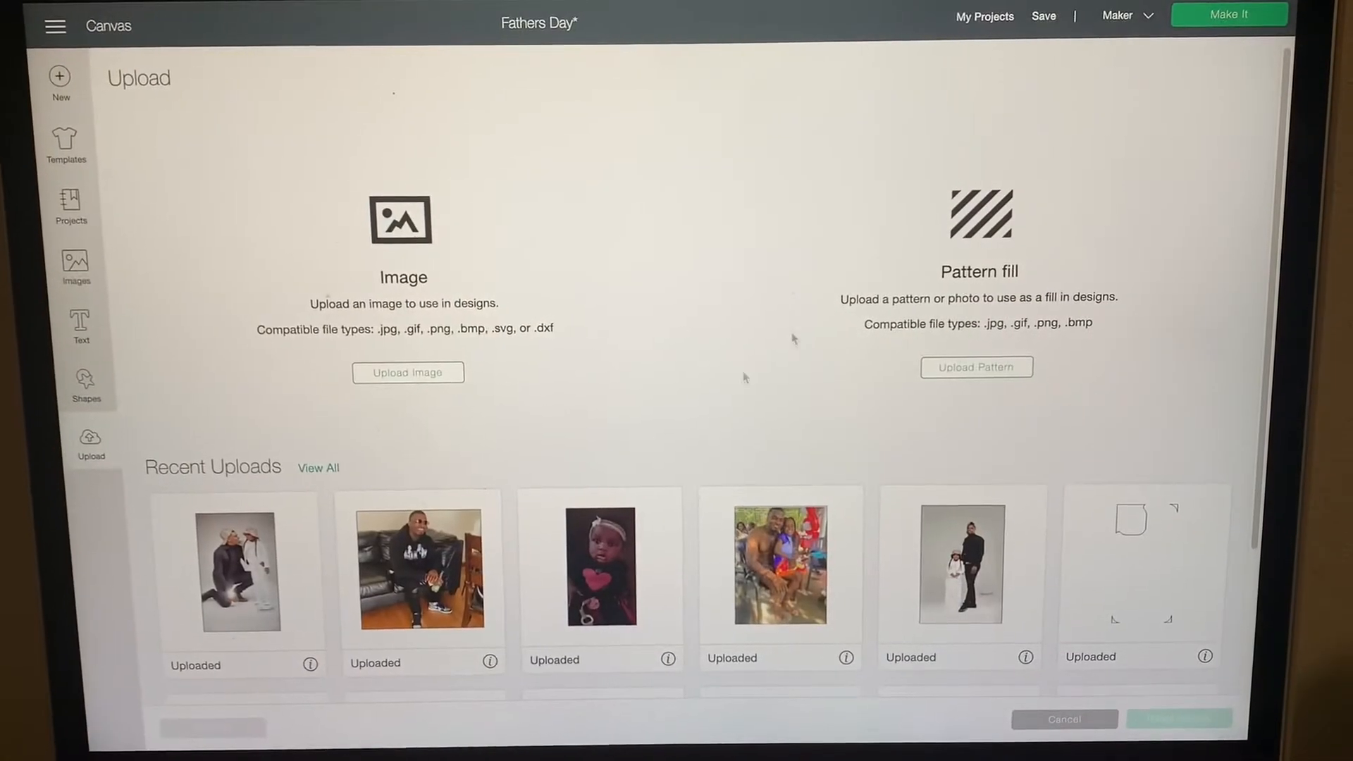
pyautogui.click(243, 565)
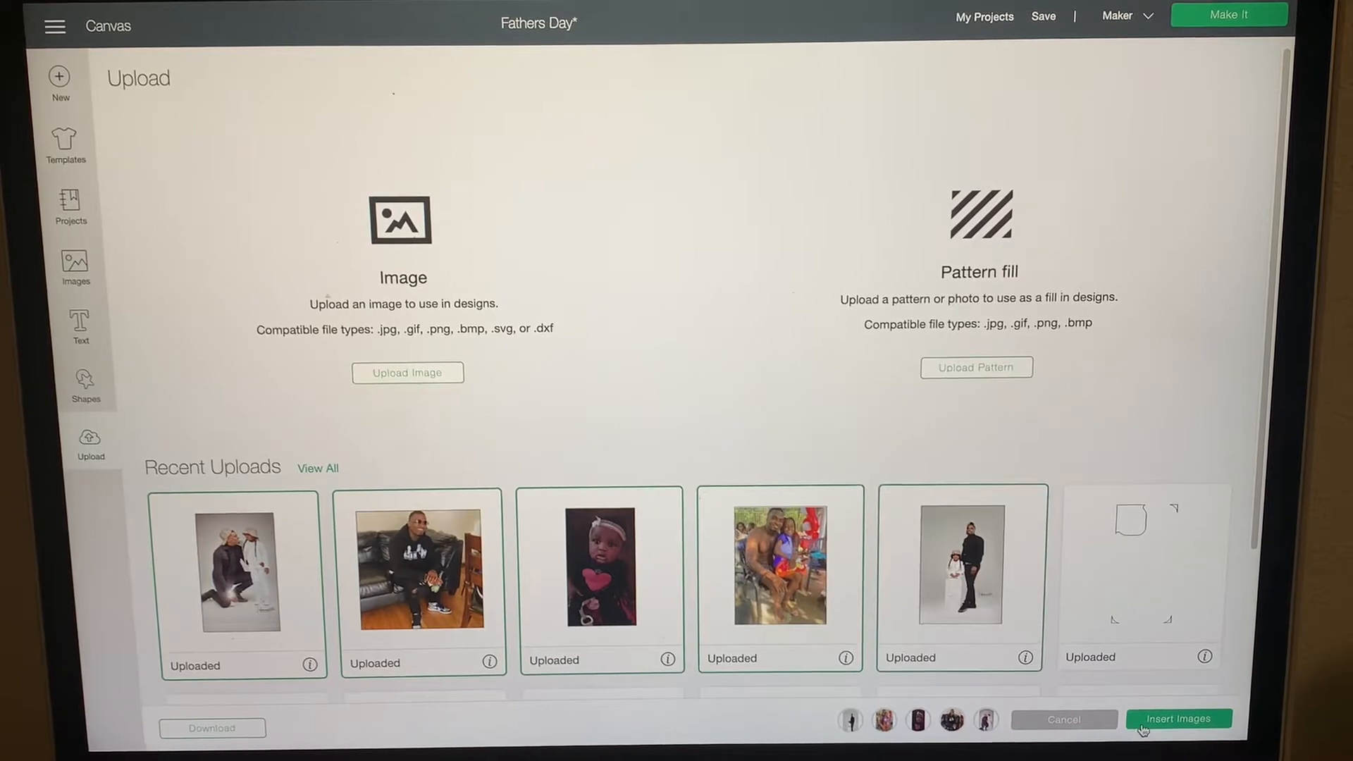
pyautogui.click(1177, 719)
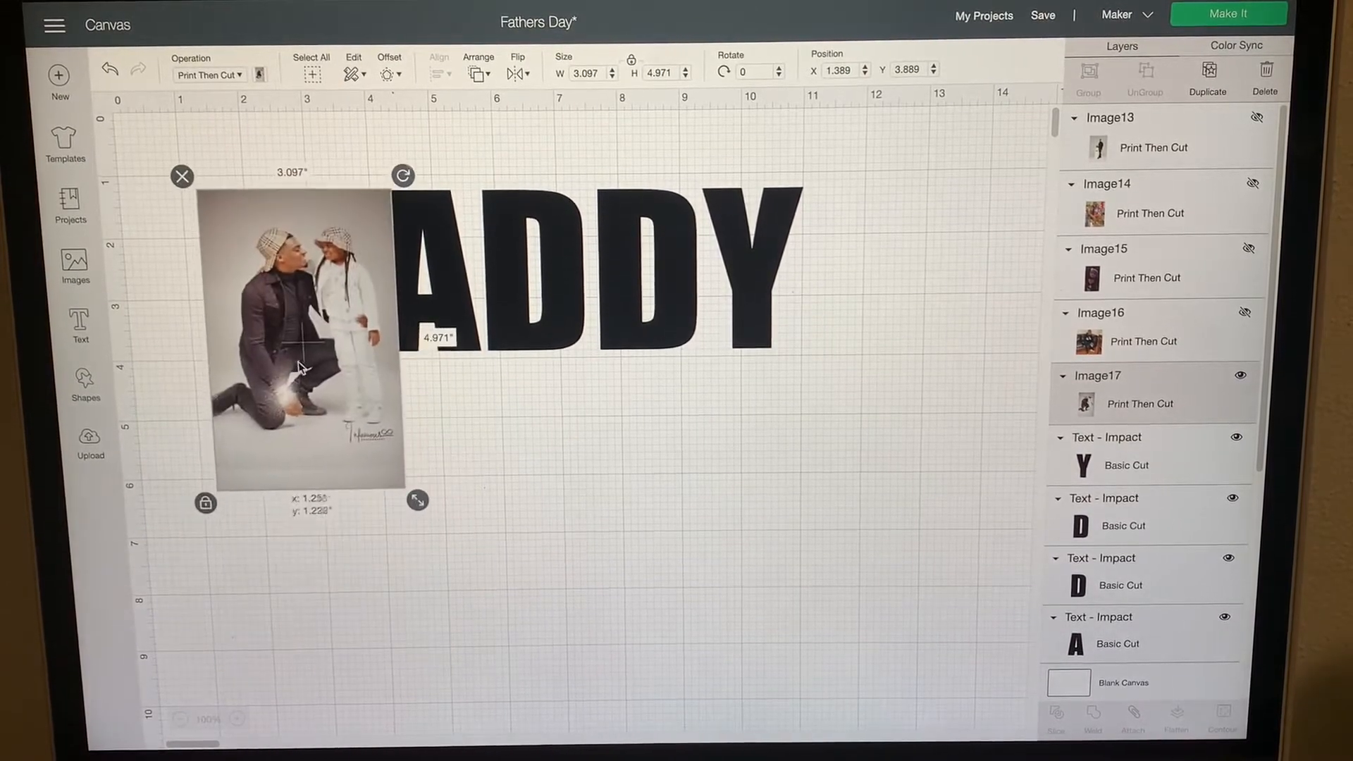
# Step: Send the man-and-child photo behind the first D and slice it to the letter
pyautogui.rightClick(297, 346)
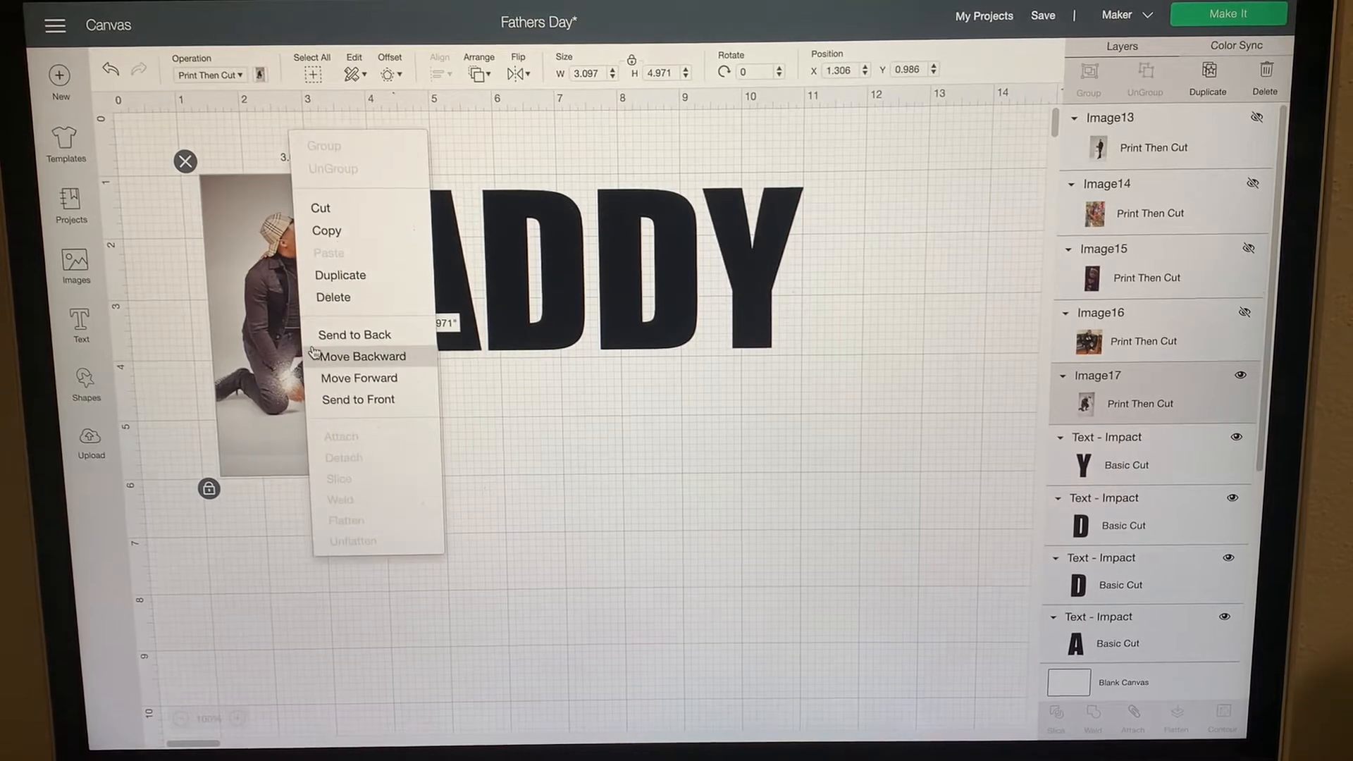
pyautogui.click(359, 378)
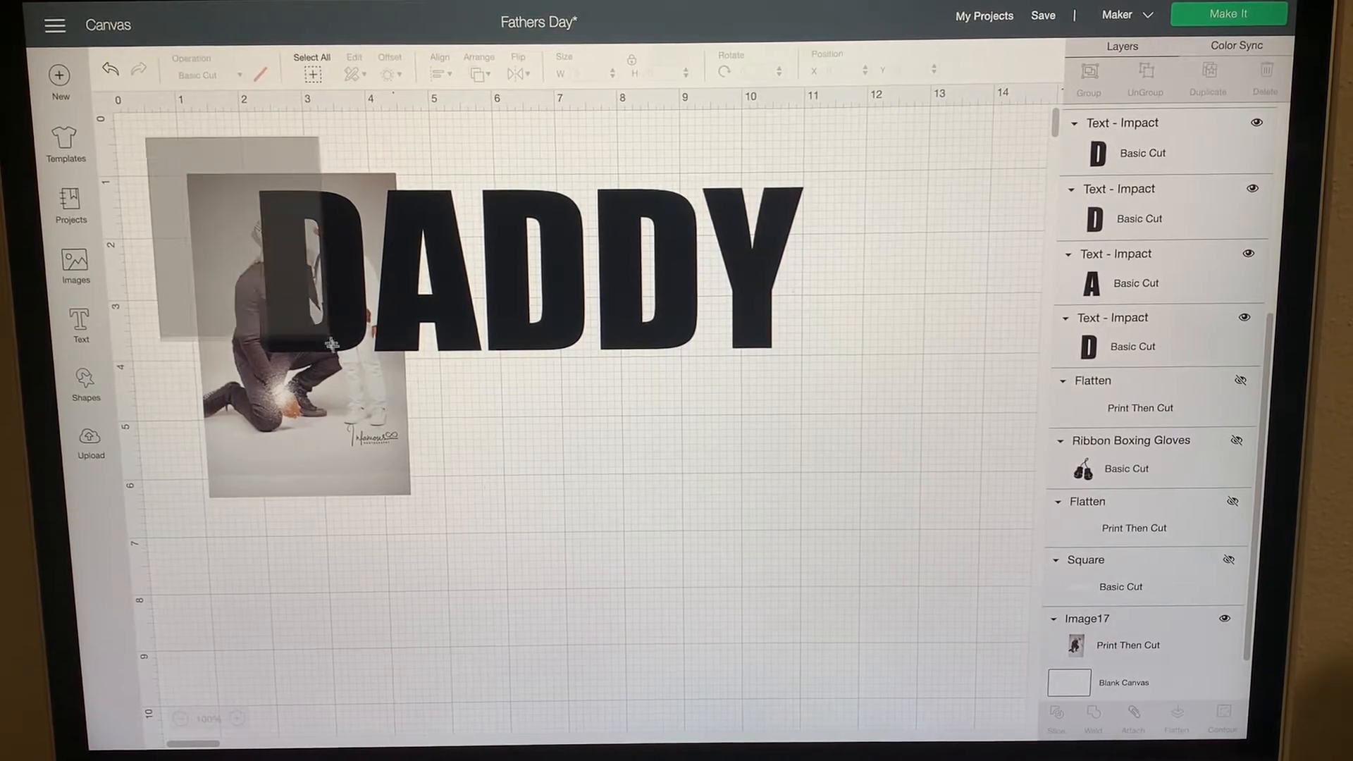
pyautogui.click(306, 345)
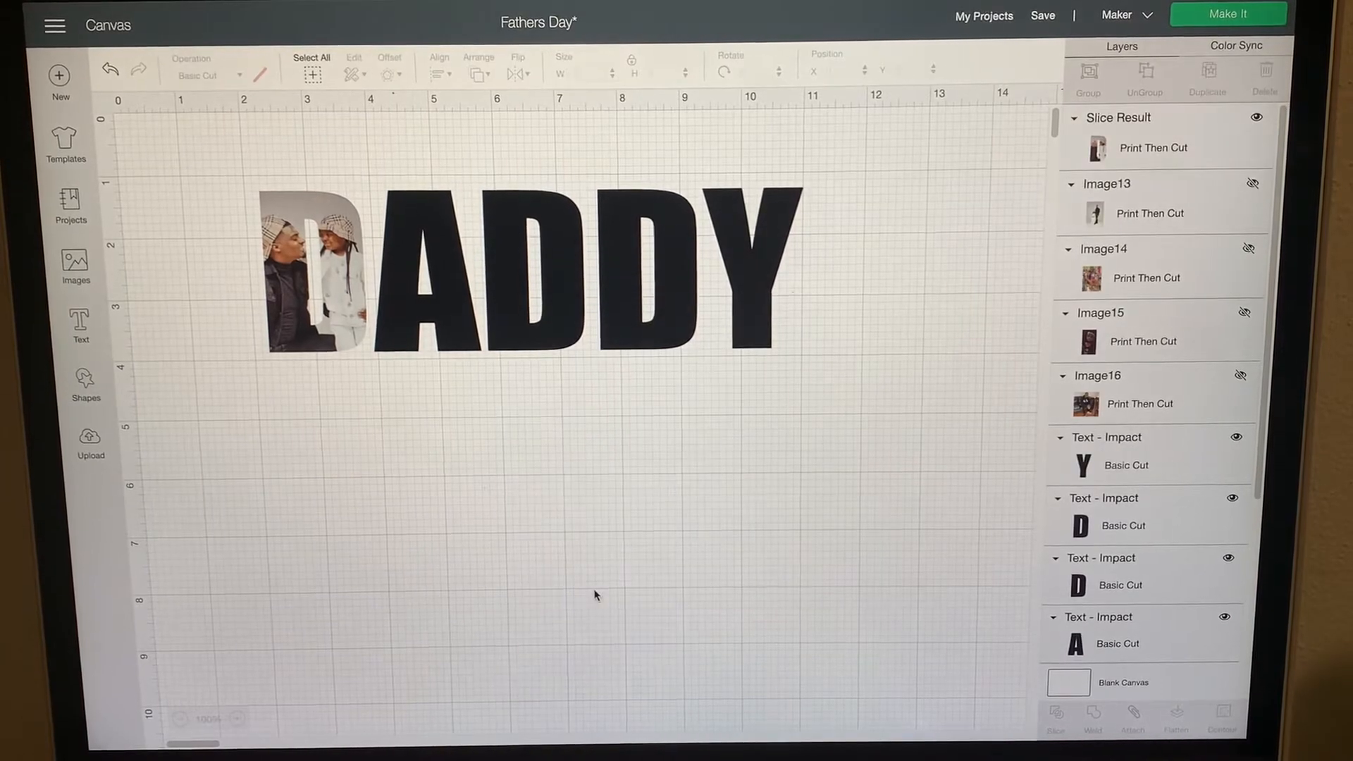
# Step: Slice family photos into the A, second D and third D letters
pyautogui.click(1253, 188)
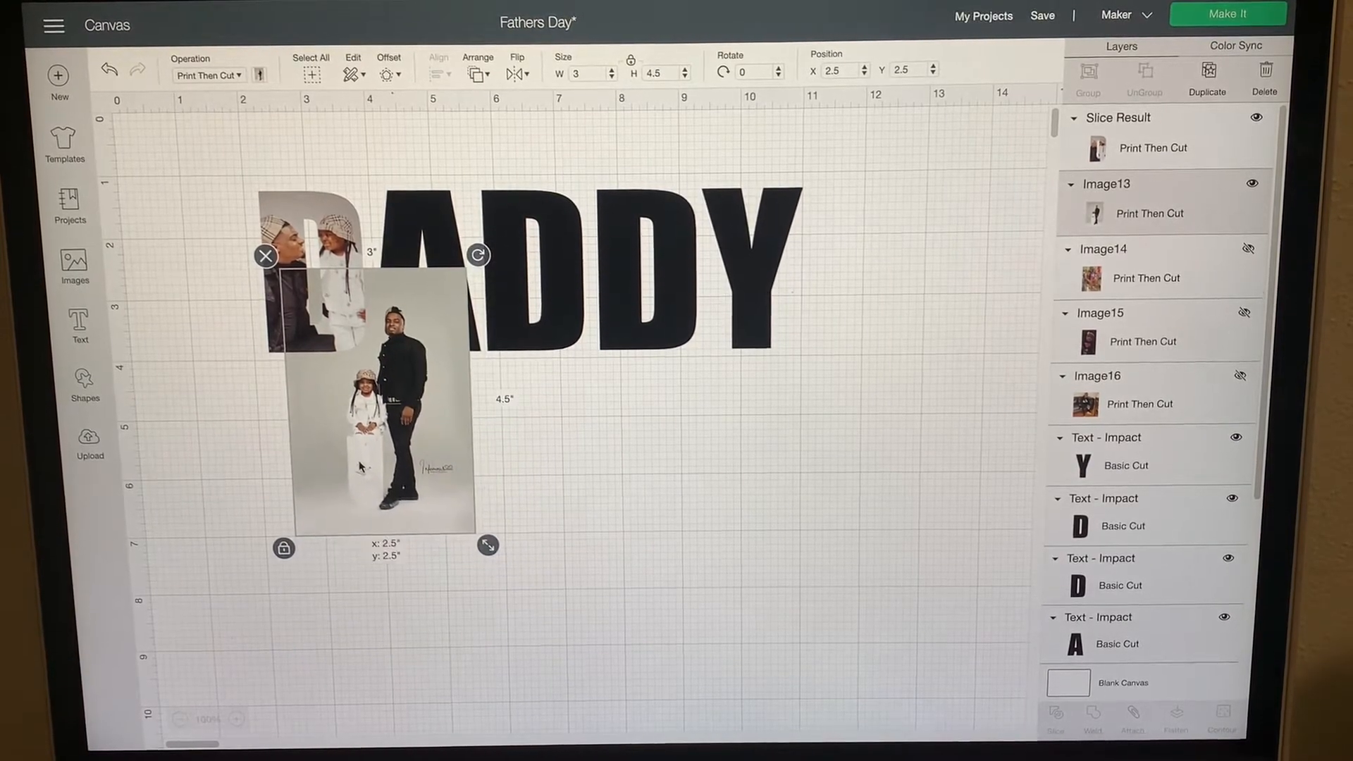
pyautogui.rightClick(380, 389)
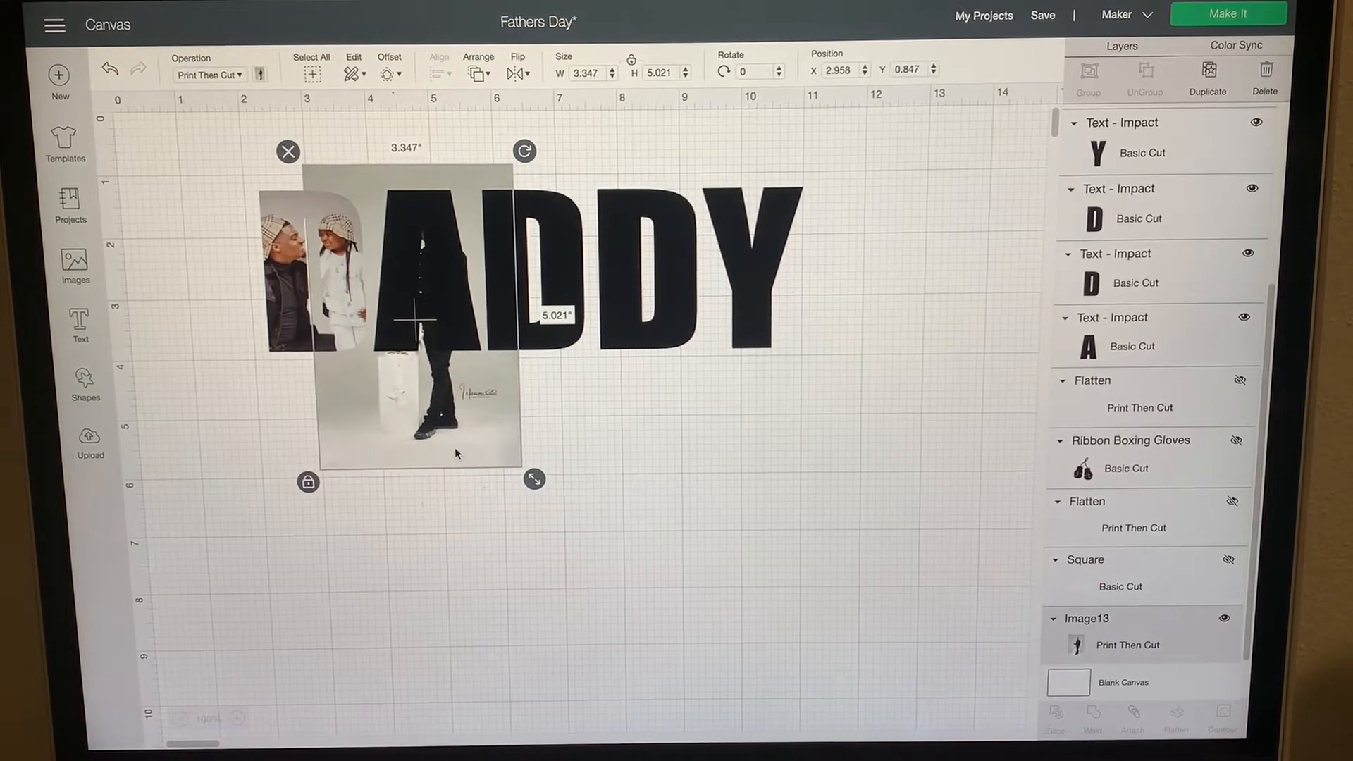
pyautogui.click(690, 561)
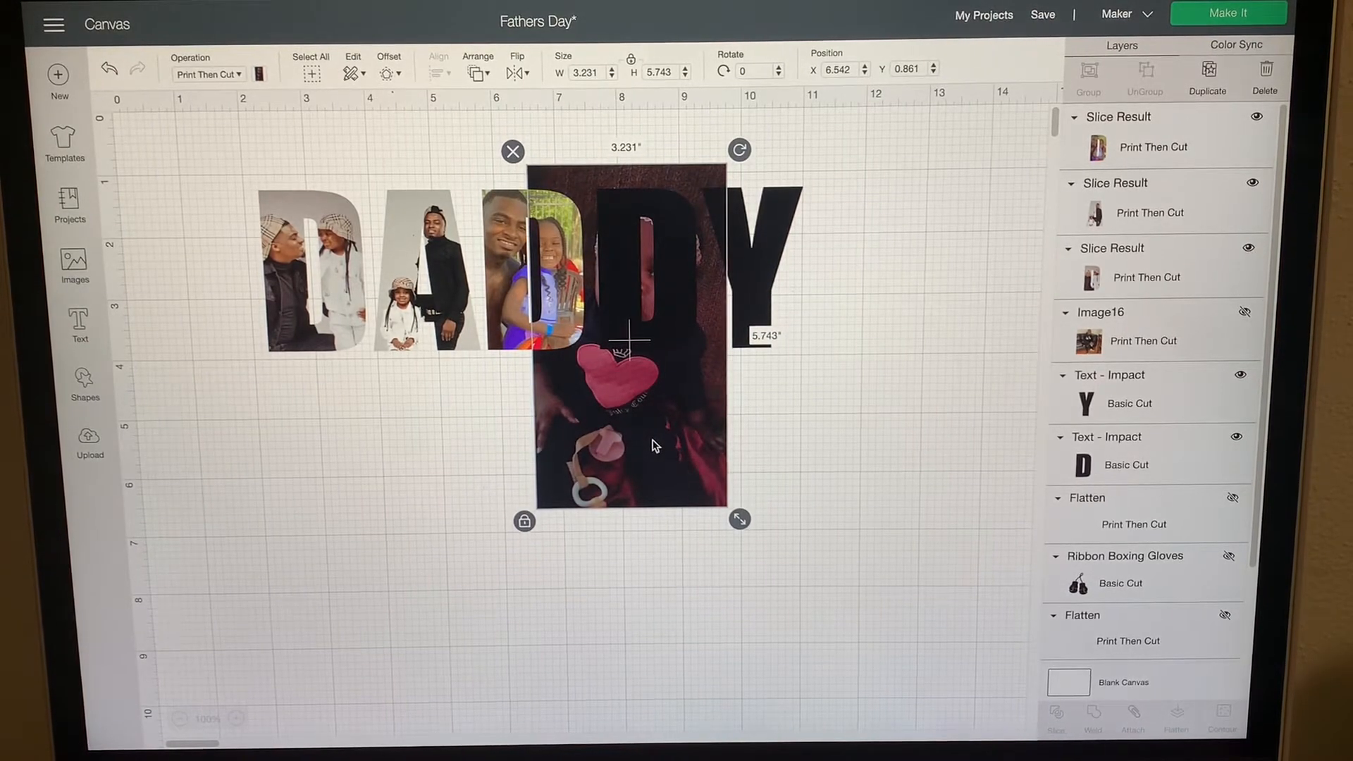
pyautogui.moveTo(665, 411)
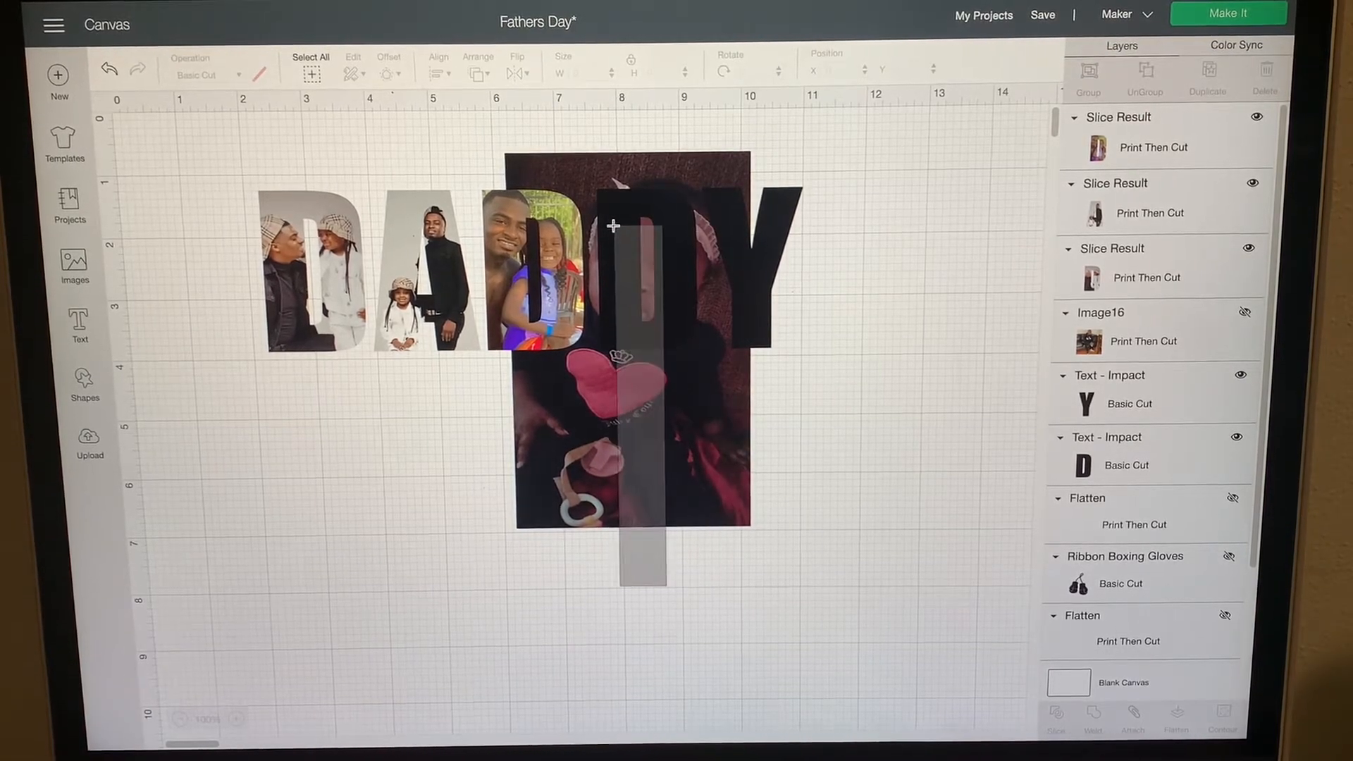
pyautogui.click(630, 345)
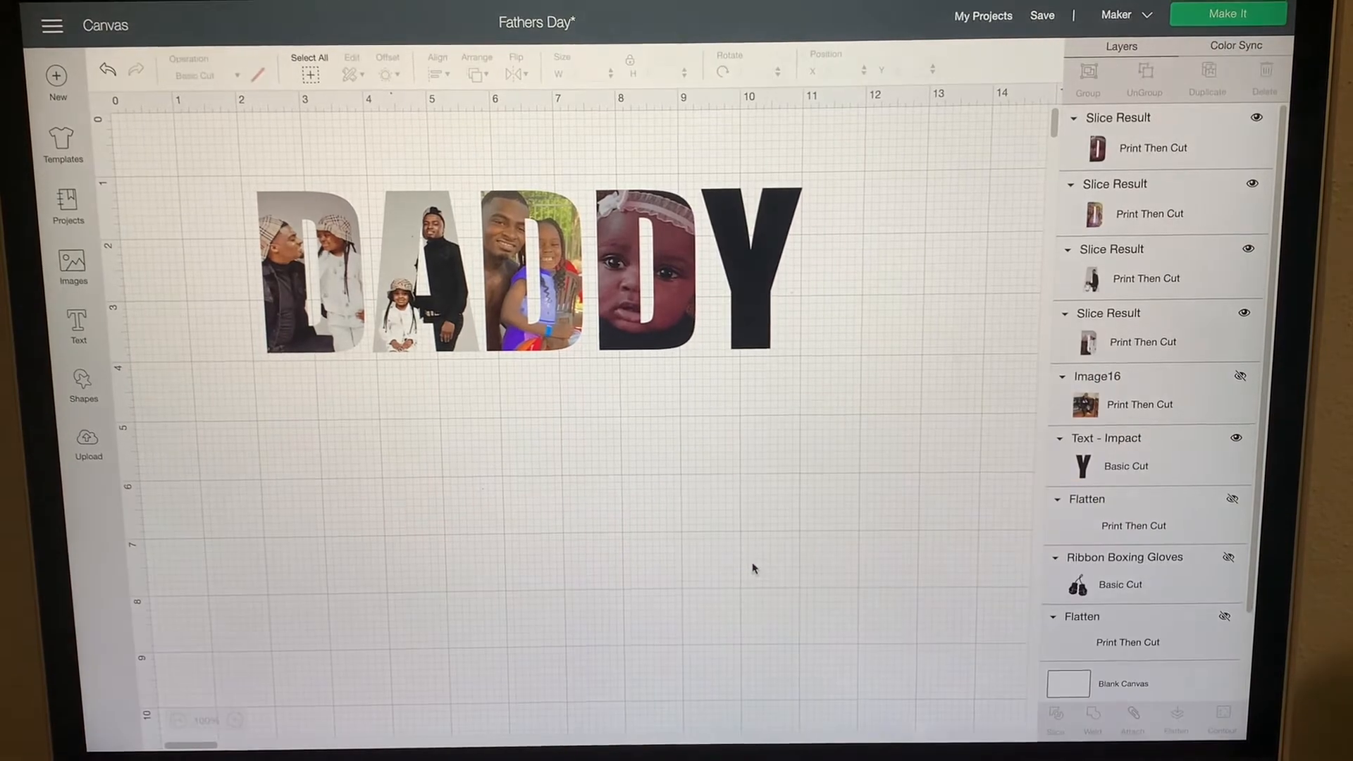
# Step: Unhide and resize the couch photo, send it behind the Y, and slice
pyautogui.click(1241, 376)
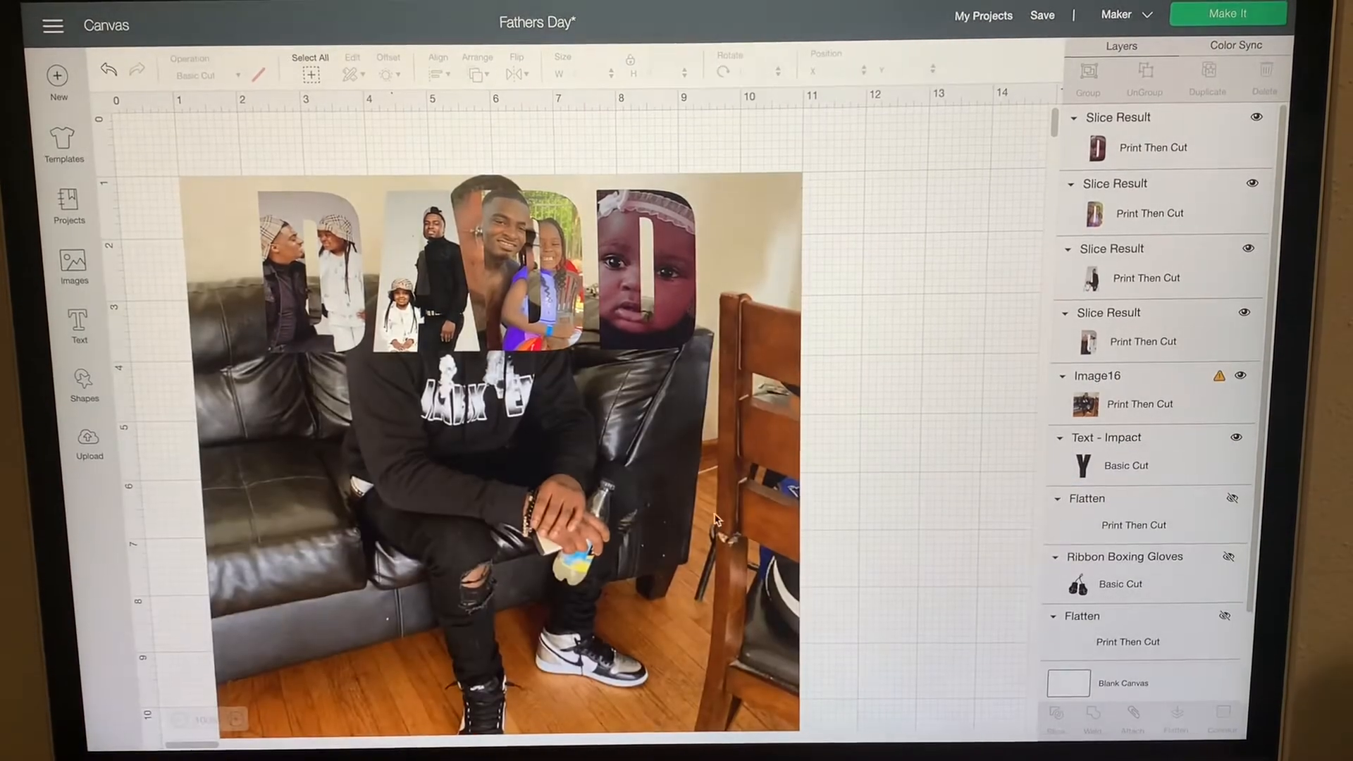
pyautogui.click(492, 432)
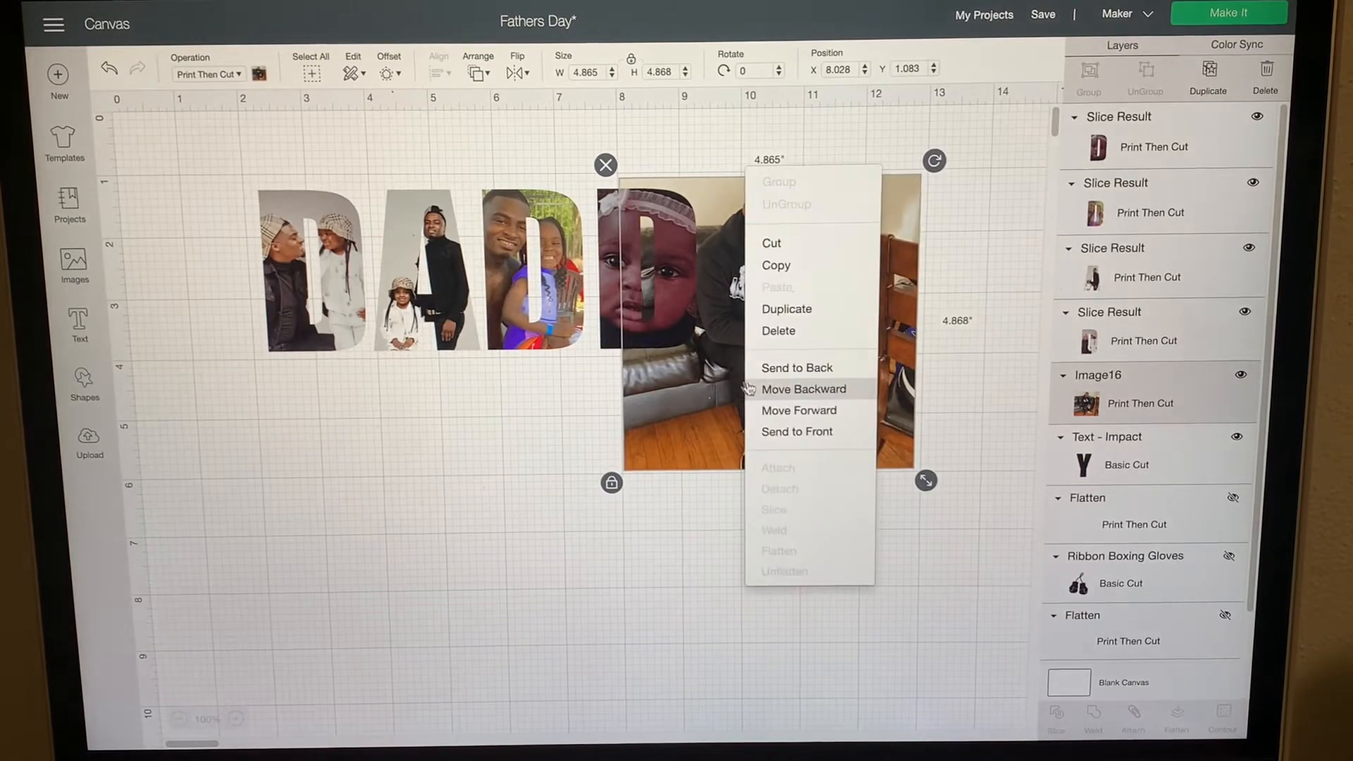
pyautogui.click(803, 389)
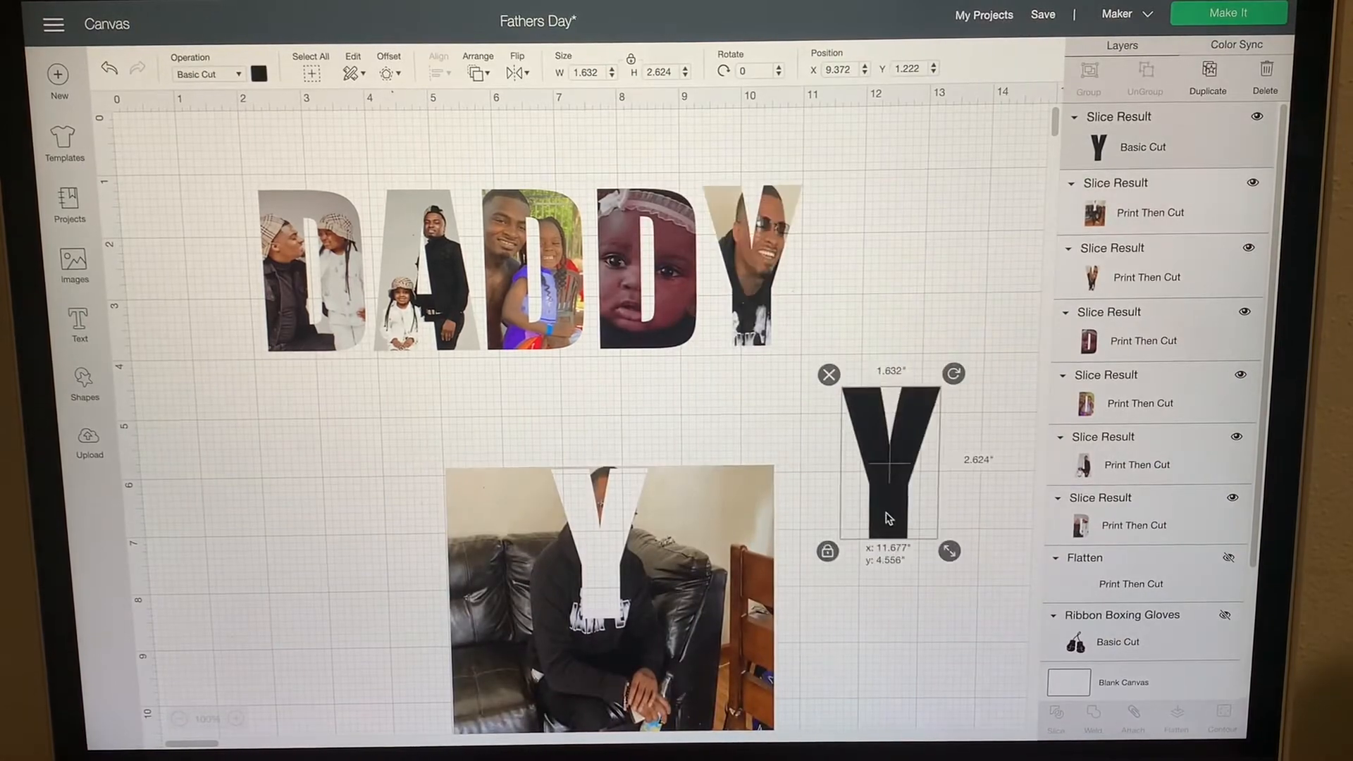
# Step: Delete the leftover Y and photo slice scraps
pyautogui.click(791, 584)
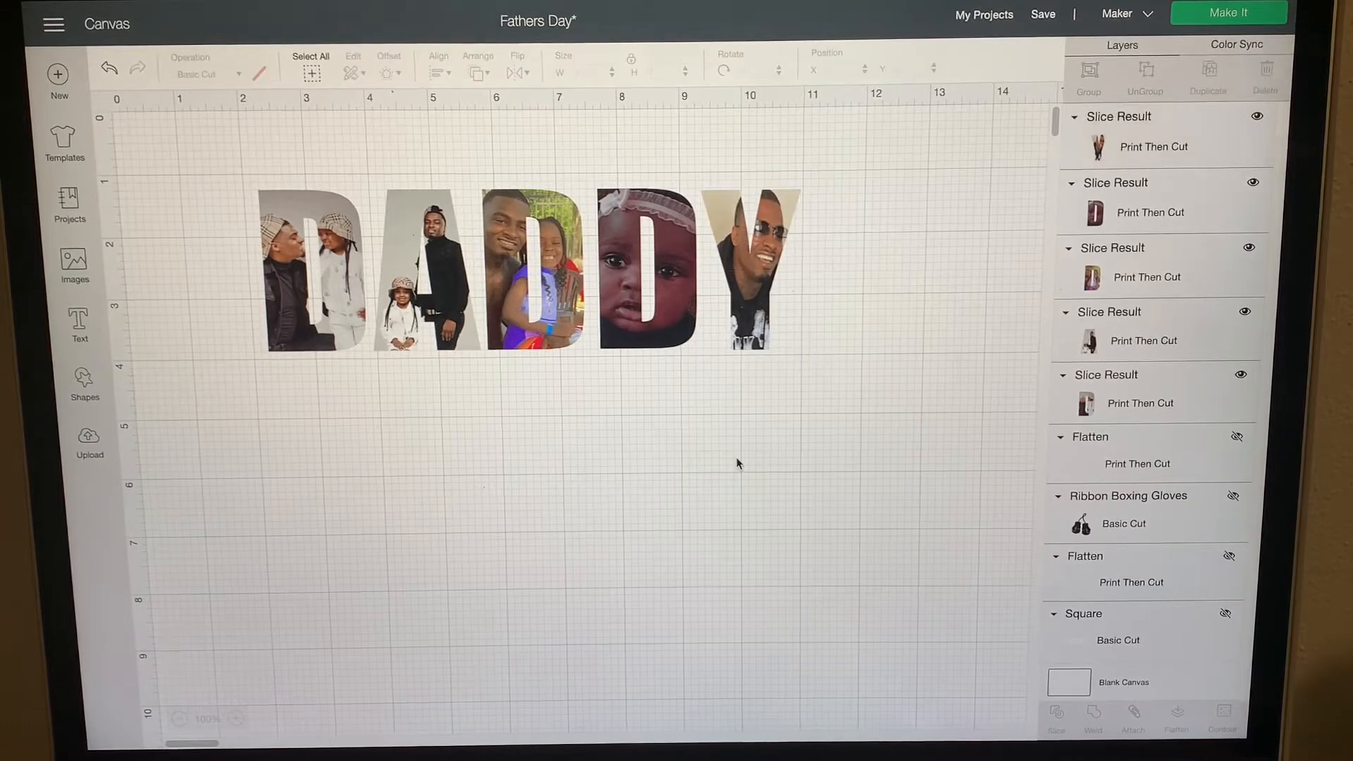
# Step: Group the five photo-filled DADDY letters and drag the group higher on the mat
pyautogui.click(518, 267)
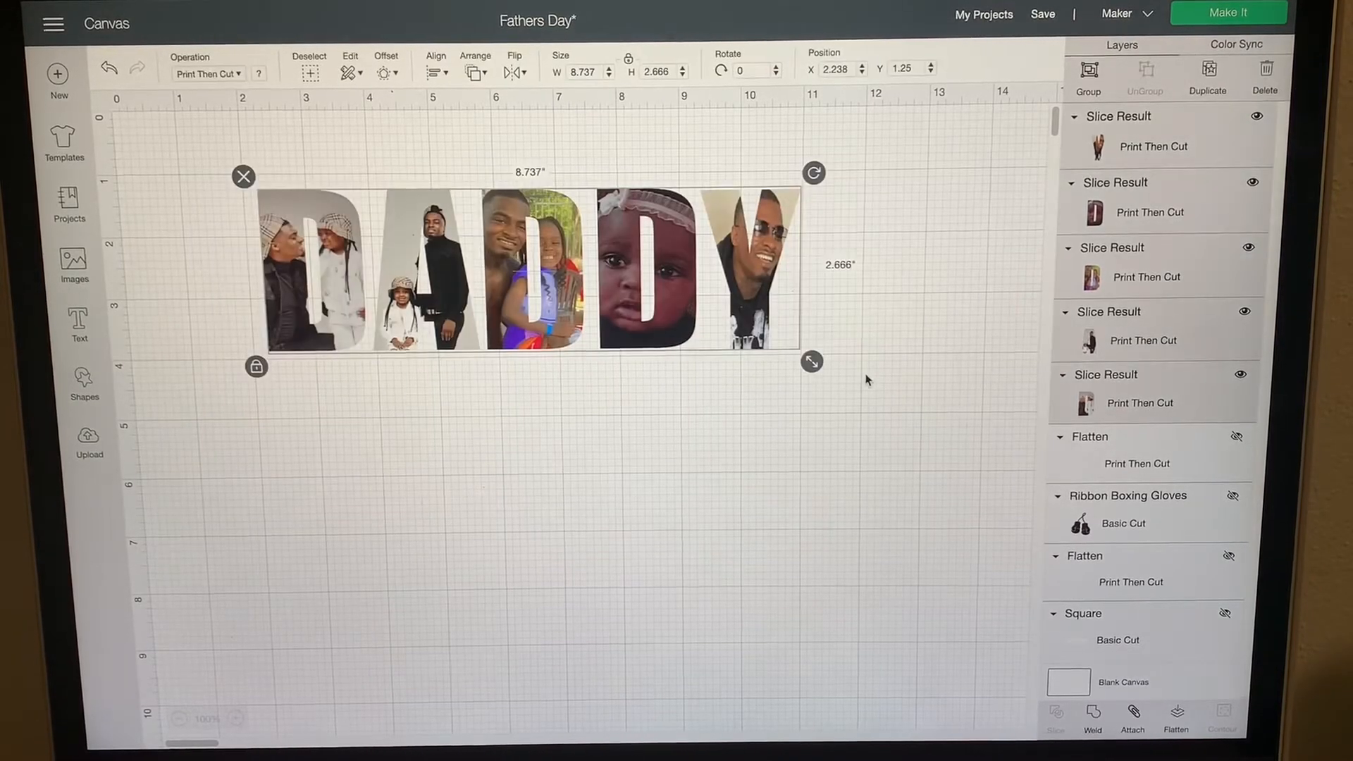
pyautogui.click(436, 71)
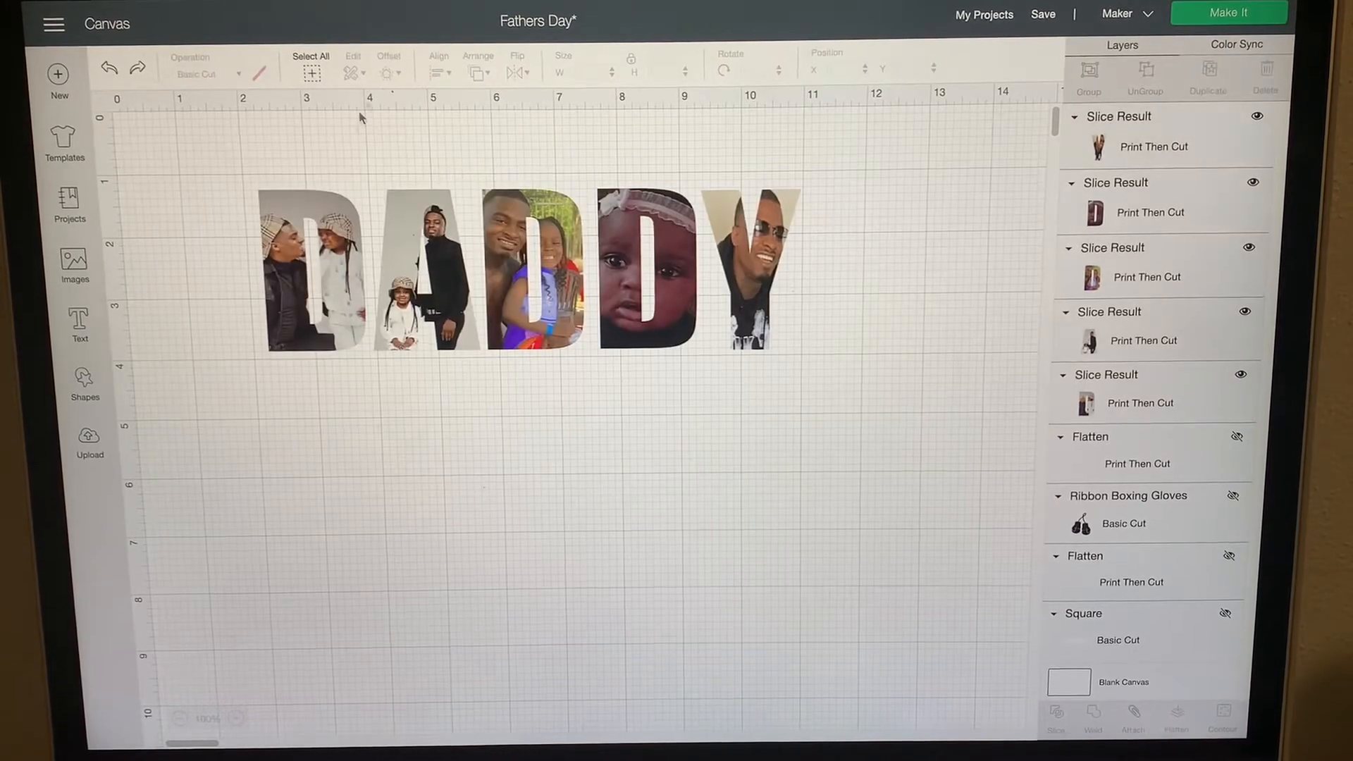
pyautogui.click(518, 268)
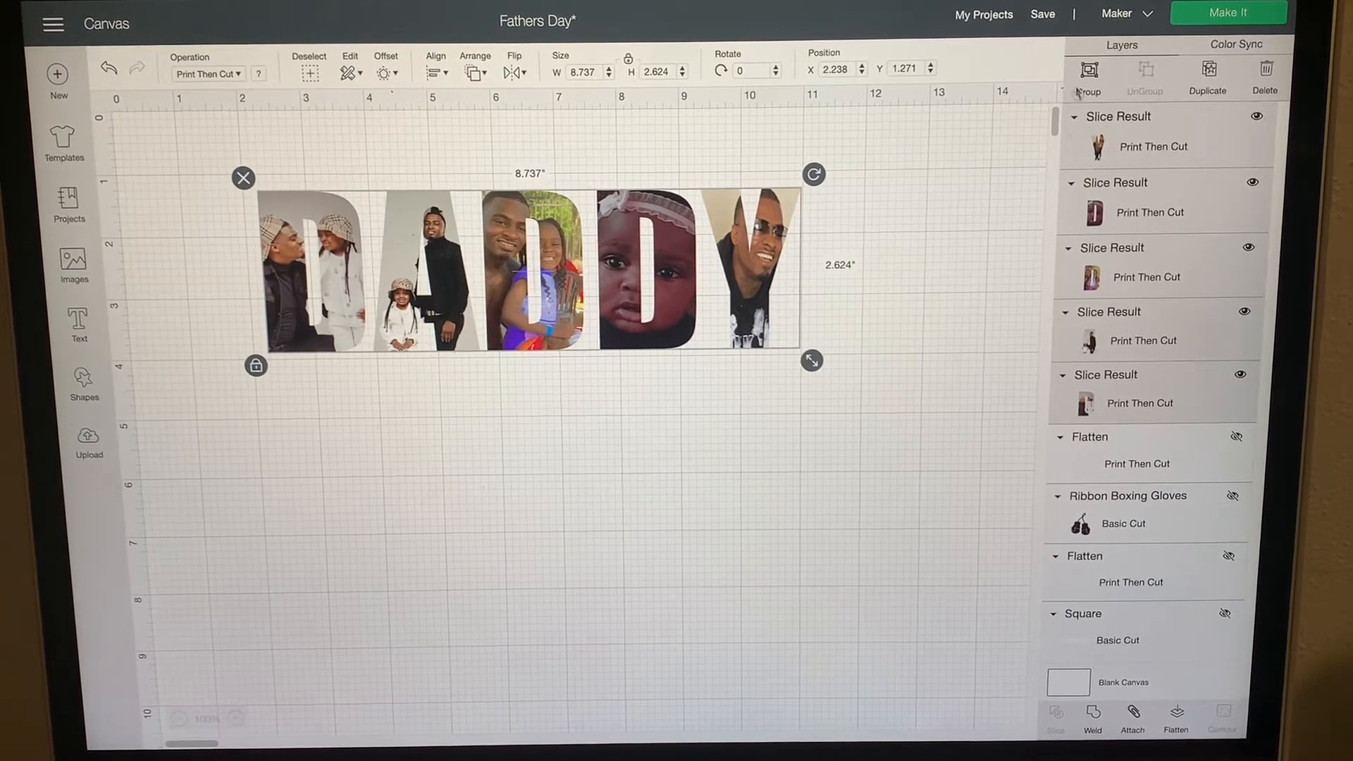
pyautogui.click(1088, 76)
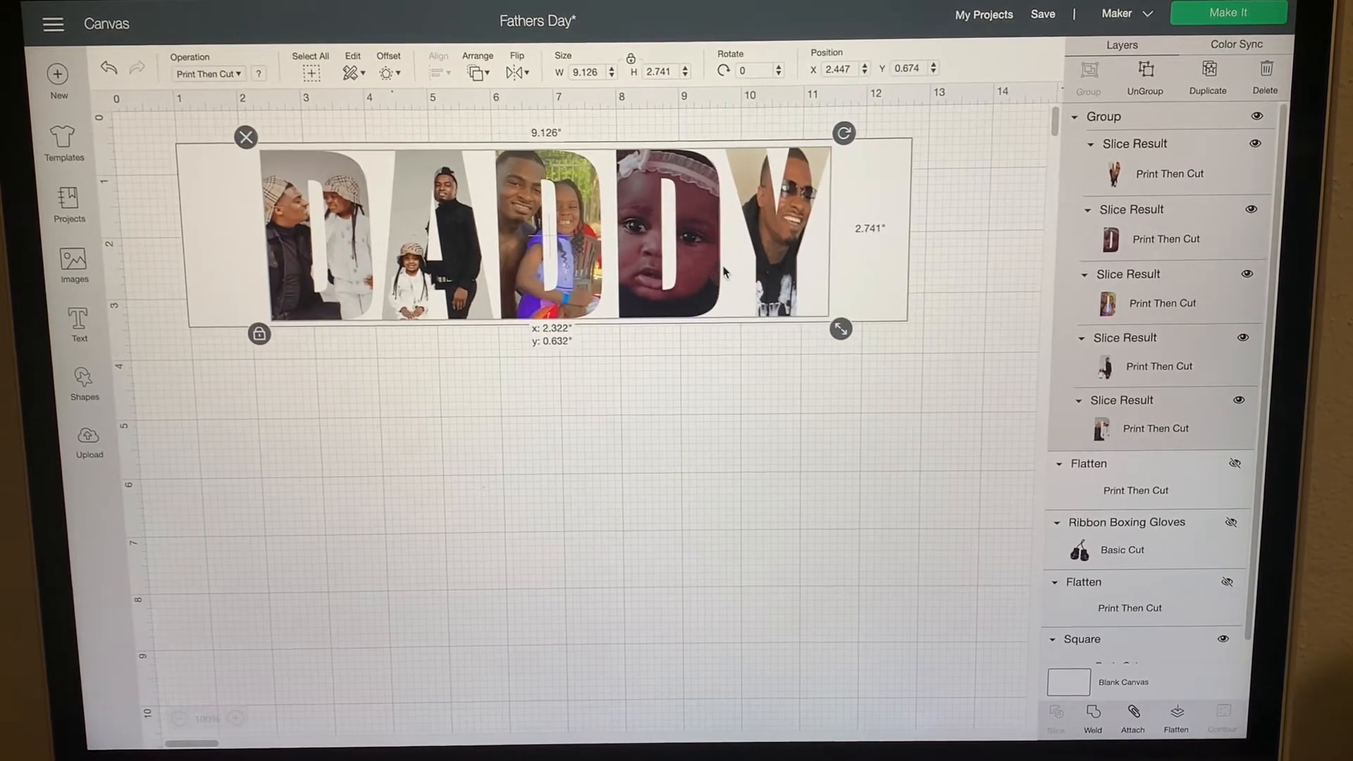
pyautogui.moveTo(544, 237); pyautogui.dragTo(531, 233)
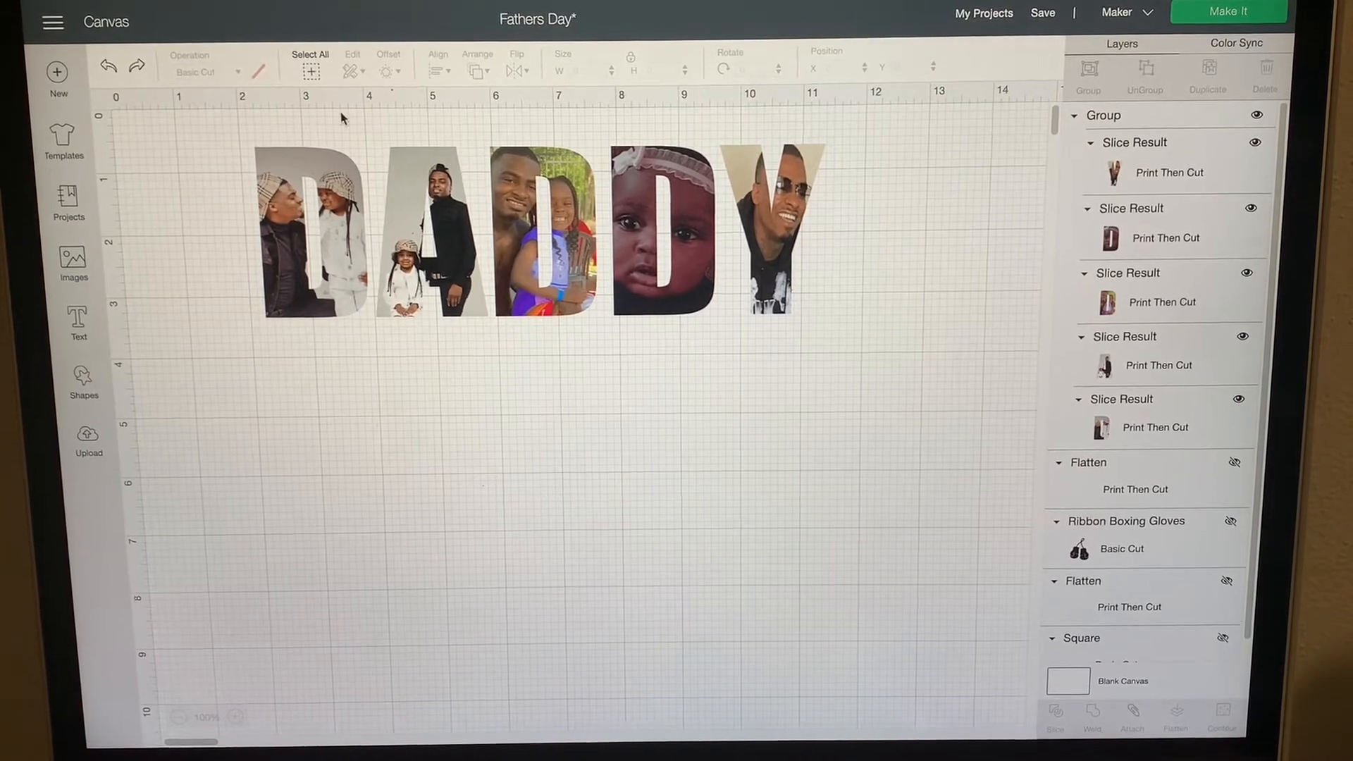
# Step: Add an offset outline around the grouped DADDY word, shrinking its distance to about 0.097 in
pyautogui.click(535, 233)
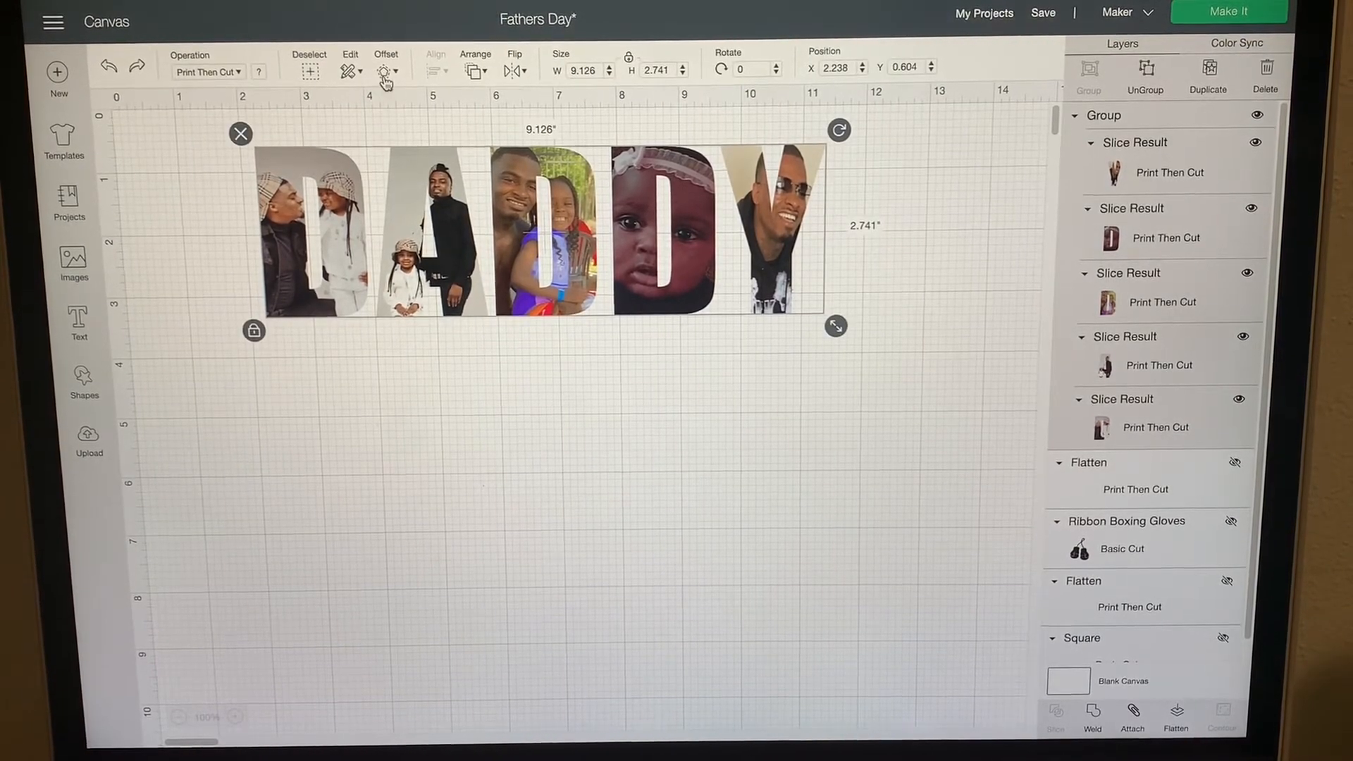
pyautogui.click(384, 70)
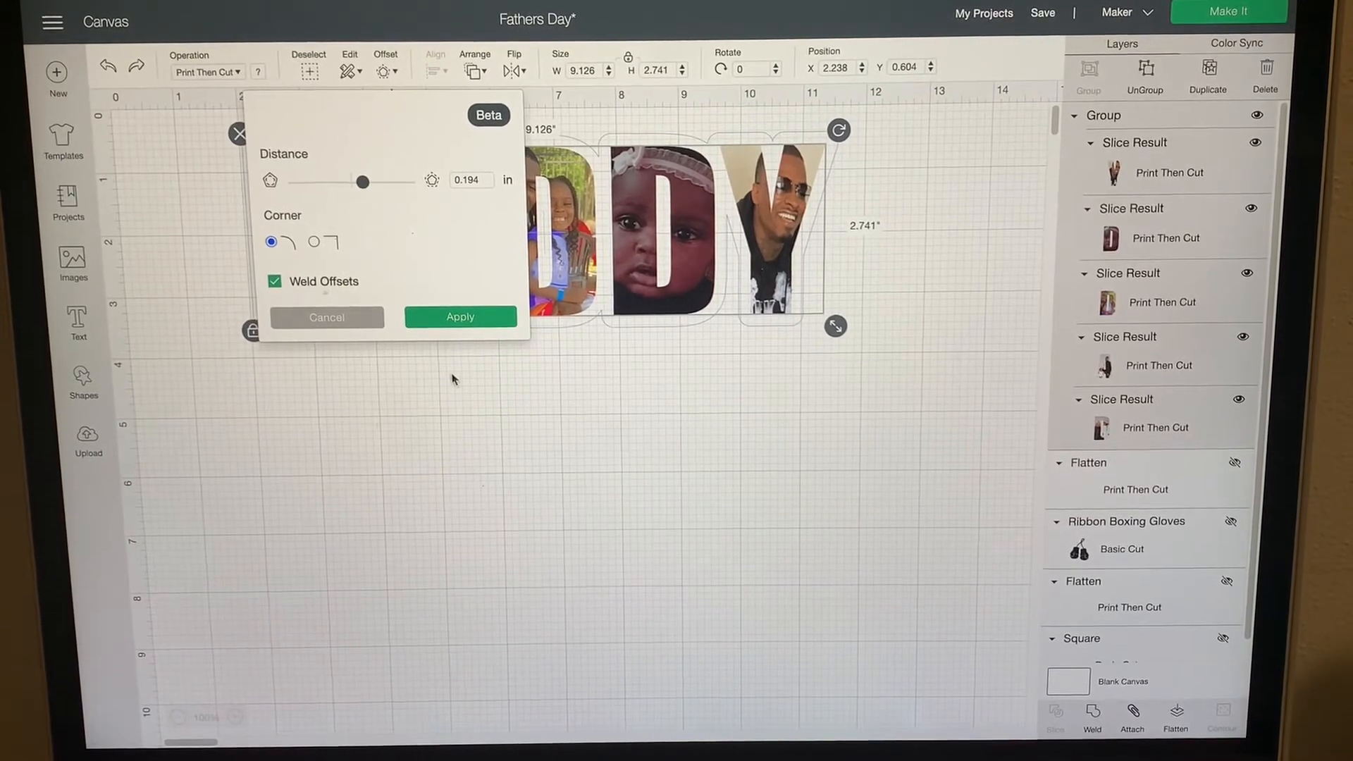
pyautogui.click(460, 316)
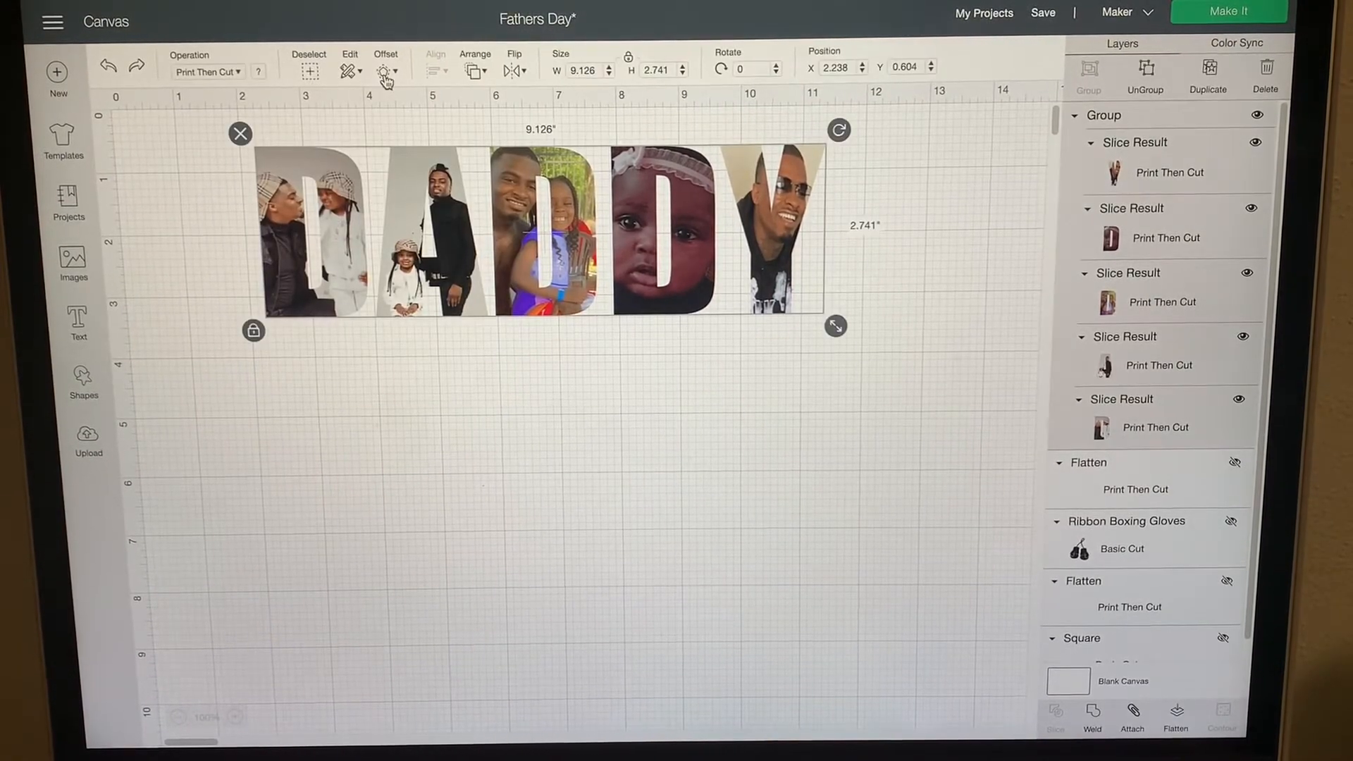
pyautogui.click(385, 70)
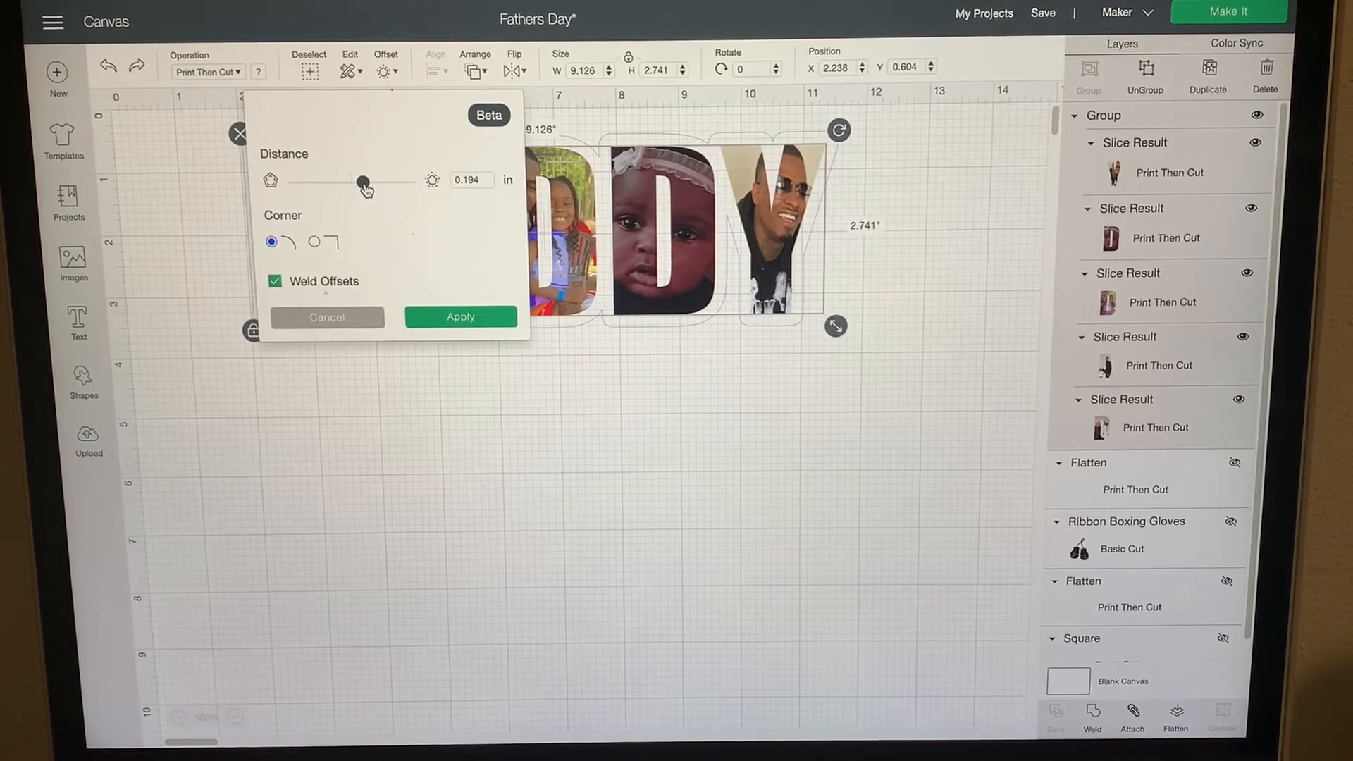
pyautogui.moveTo(365, 185); pyautogui.dragTo(360, 184)
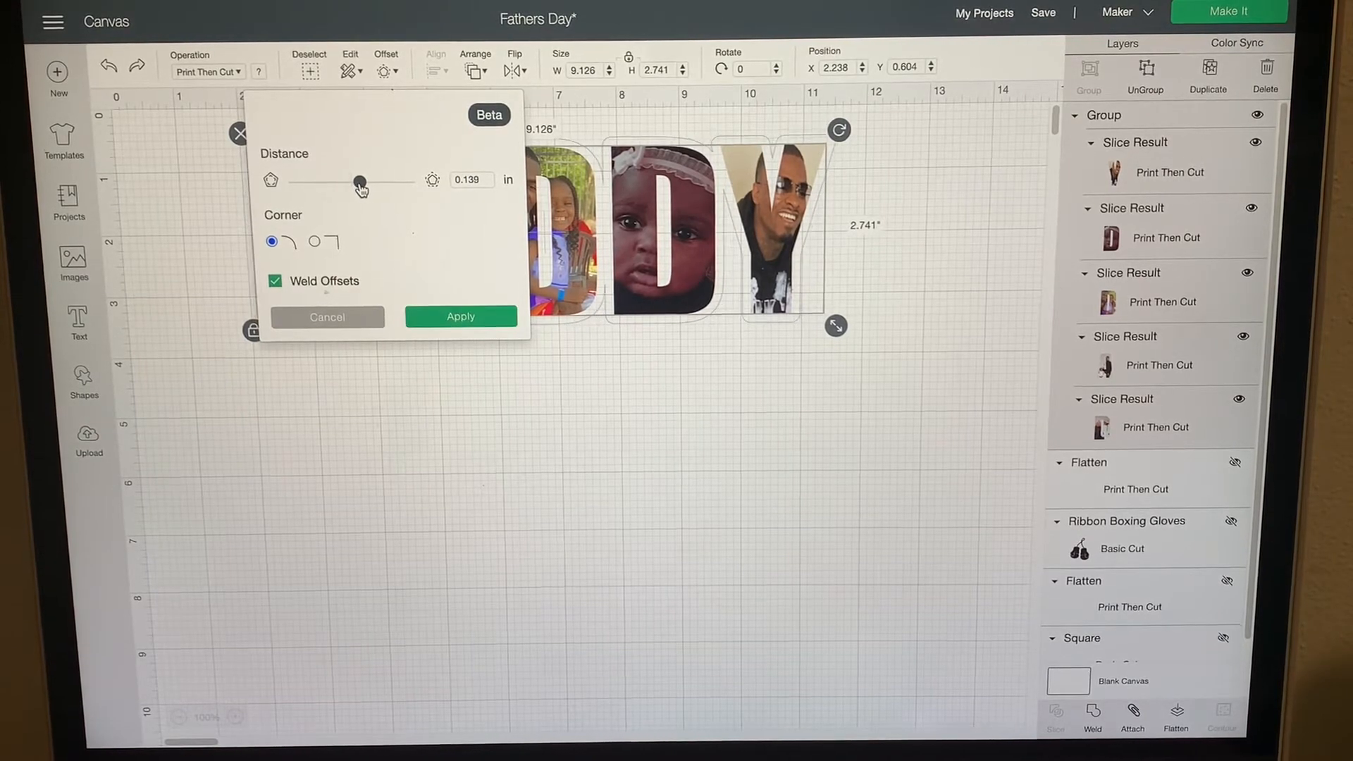
pyautogui.moveTo(372, 183); pyautogui.dragTo(359, 183)
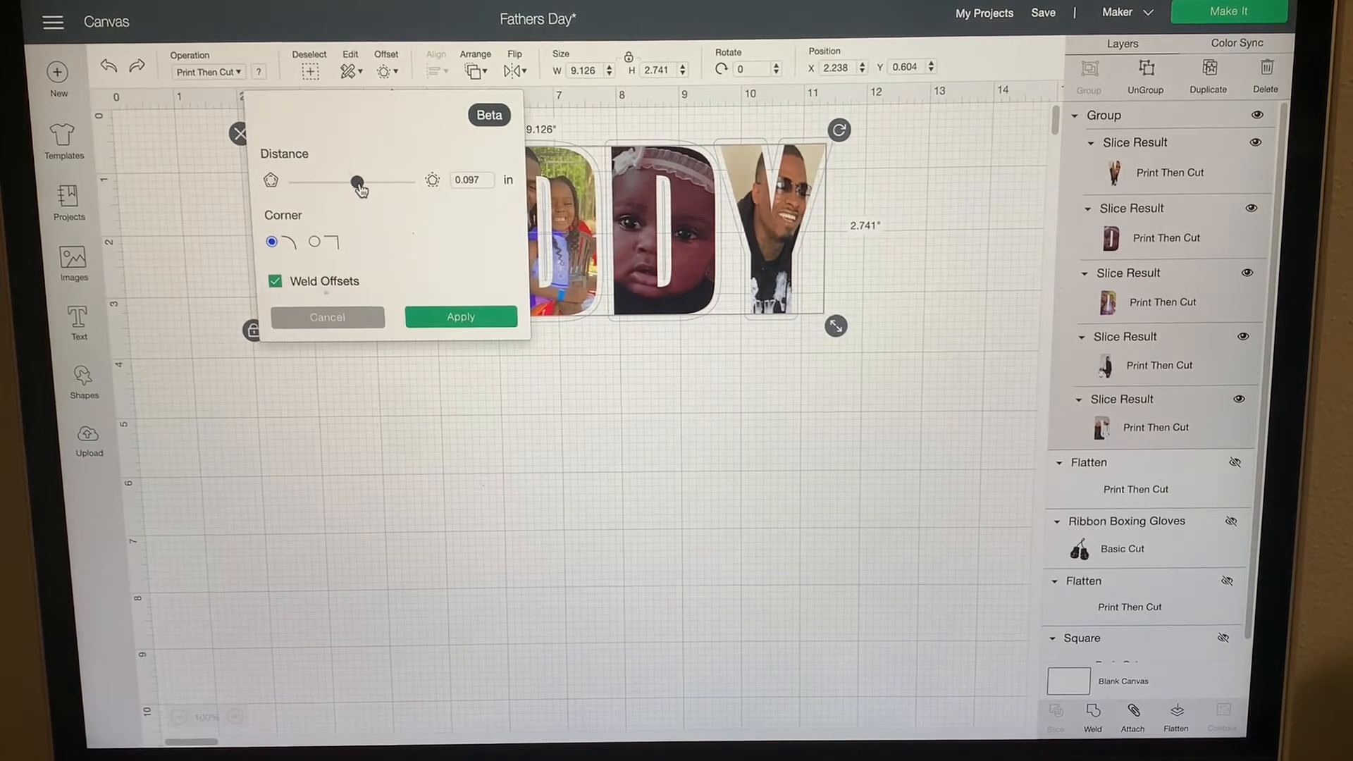
pyautogui.click(460, 316)
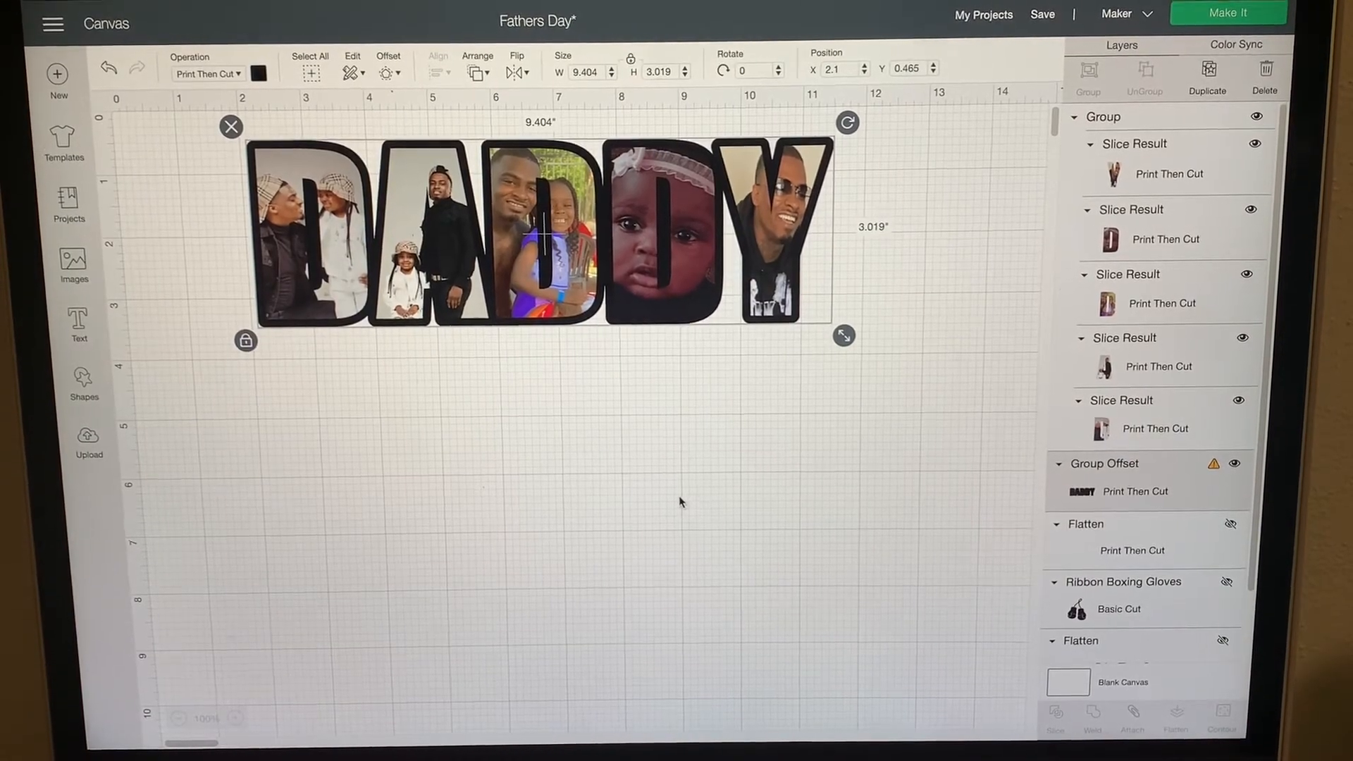
pyautogui.click(588, 423)
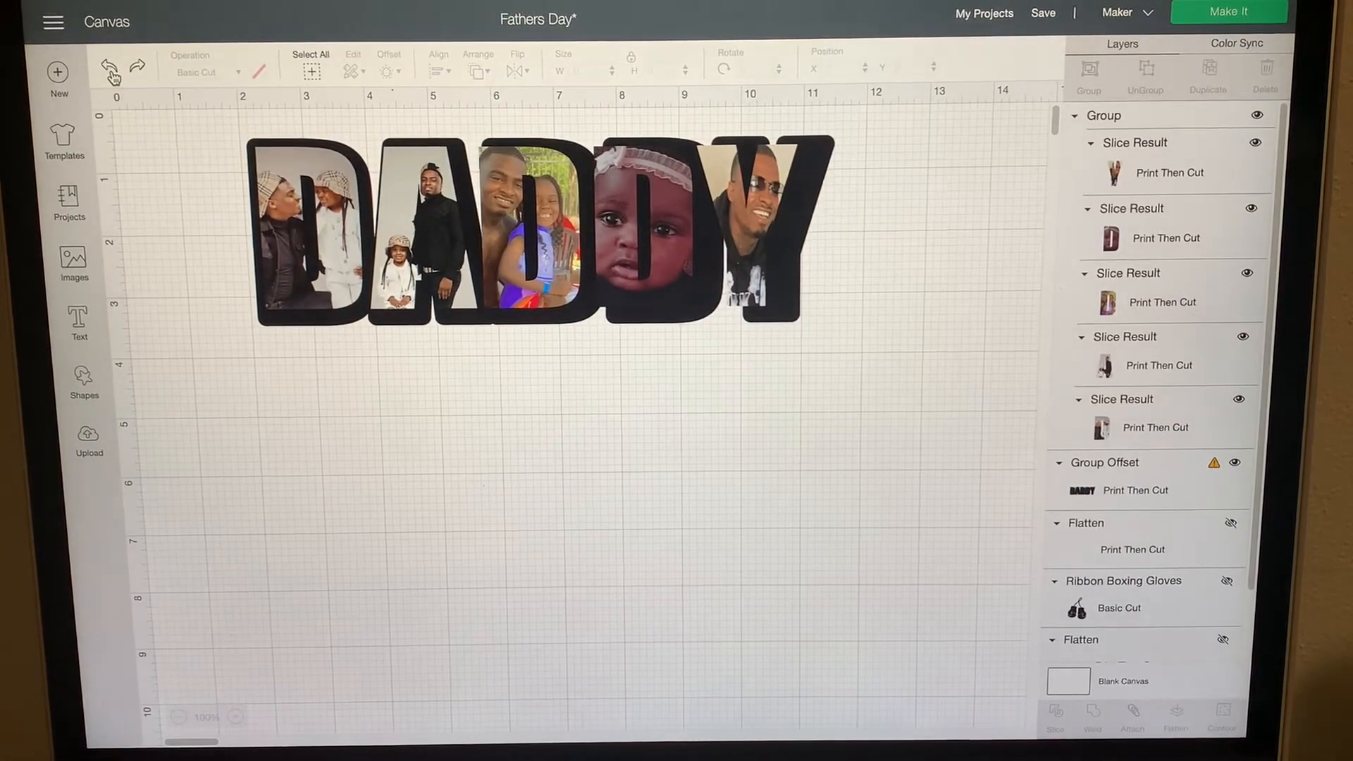
# Step: Attach the photo letters to the black offset outline and shift the DADDY design slightly right
pyautogui.click(535, 224)
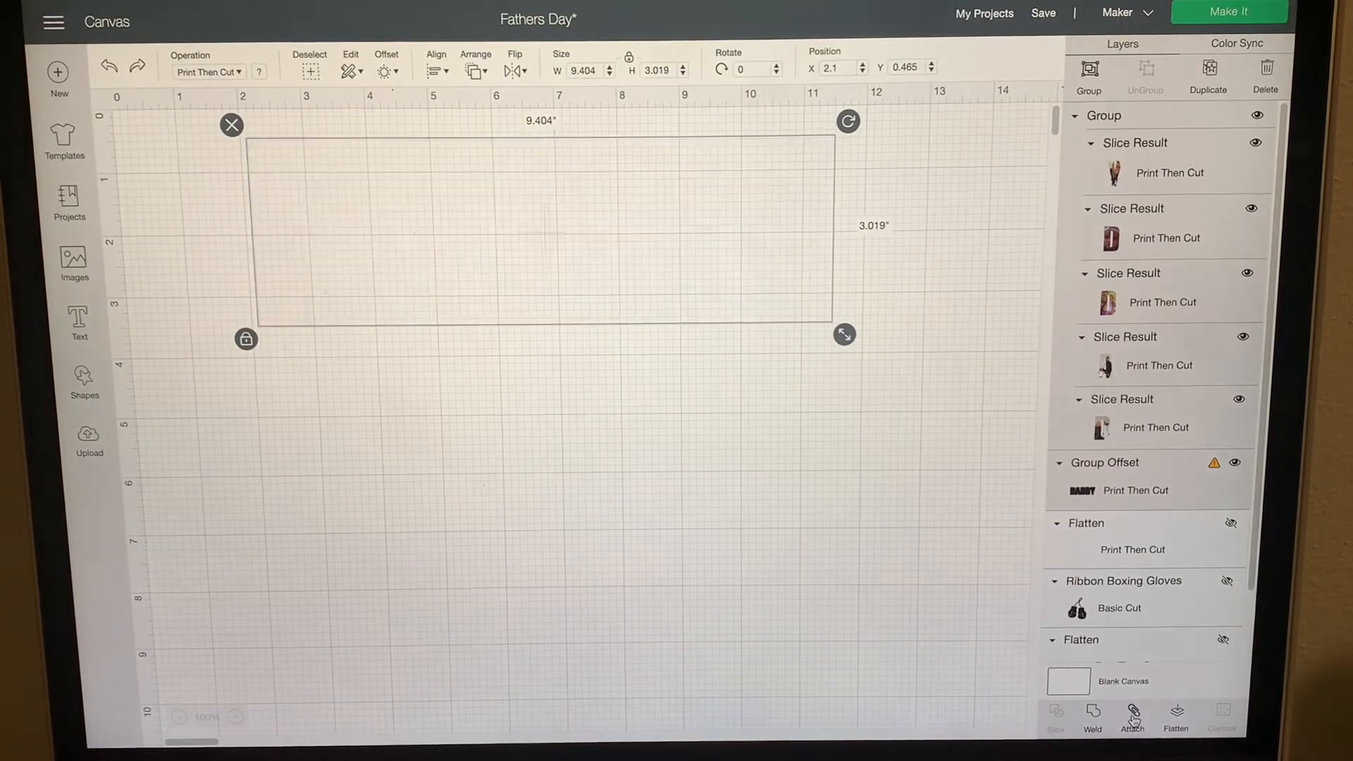
pyautogui.click(1133, 719)
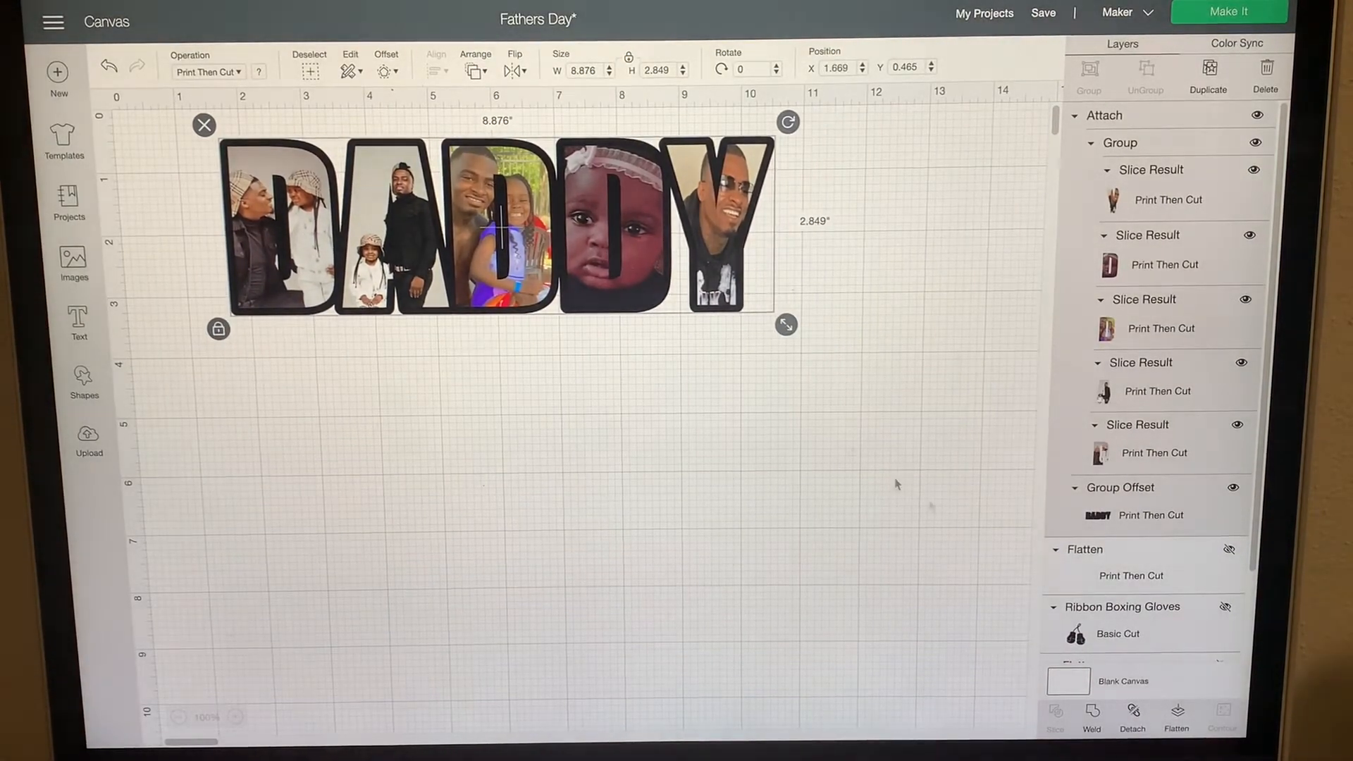
pyautogui.scroll(-3)
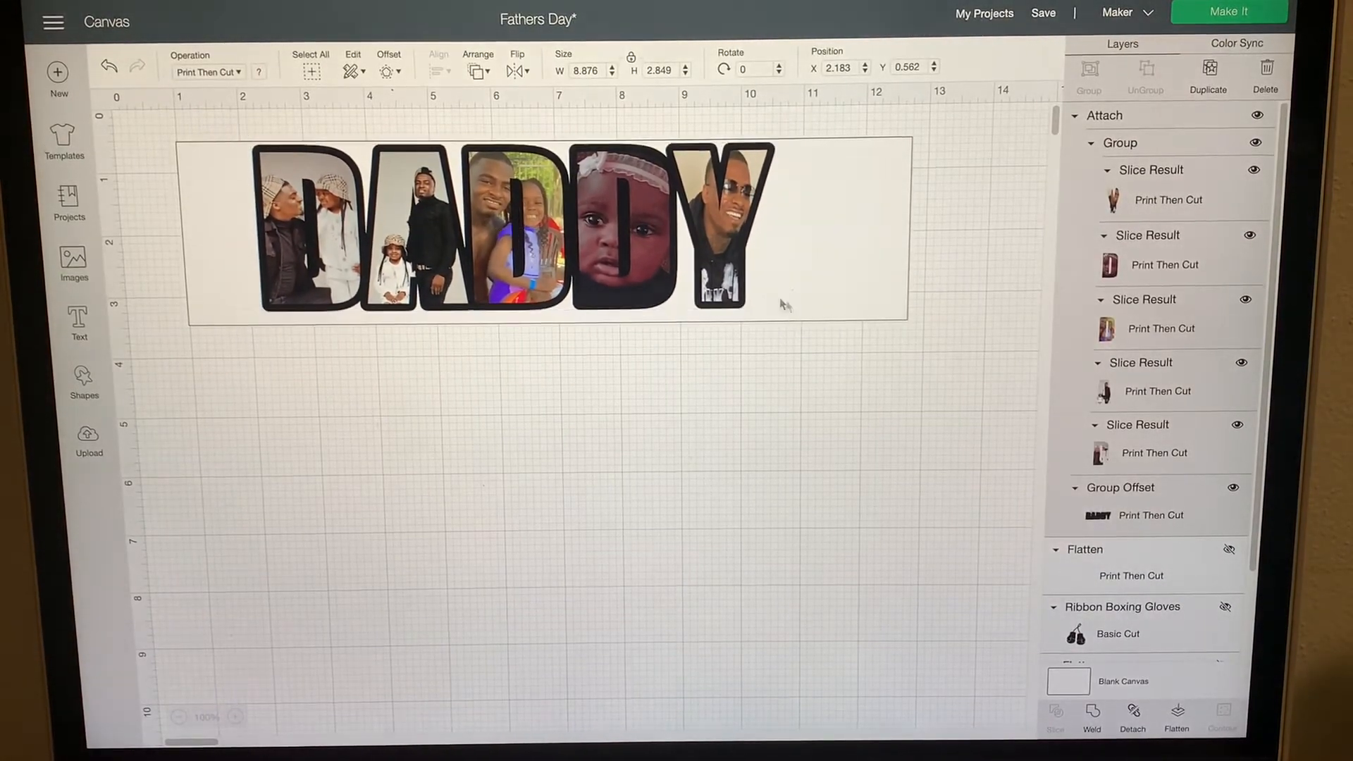
pyautogui.click(518, 224)
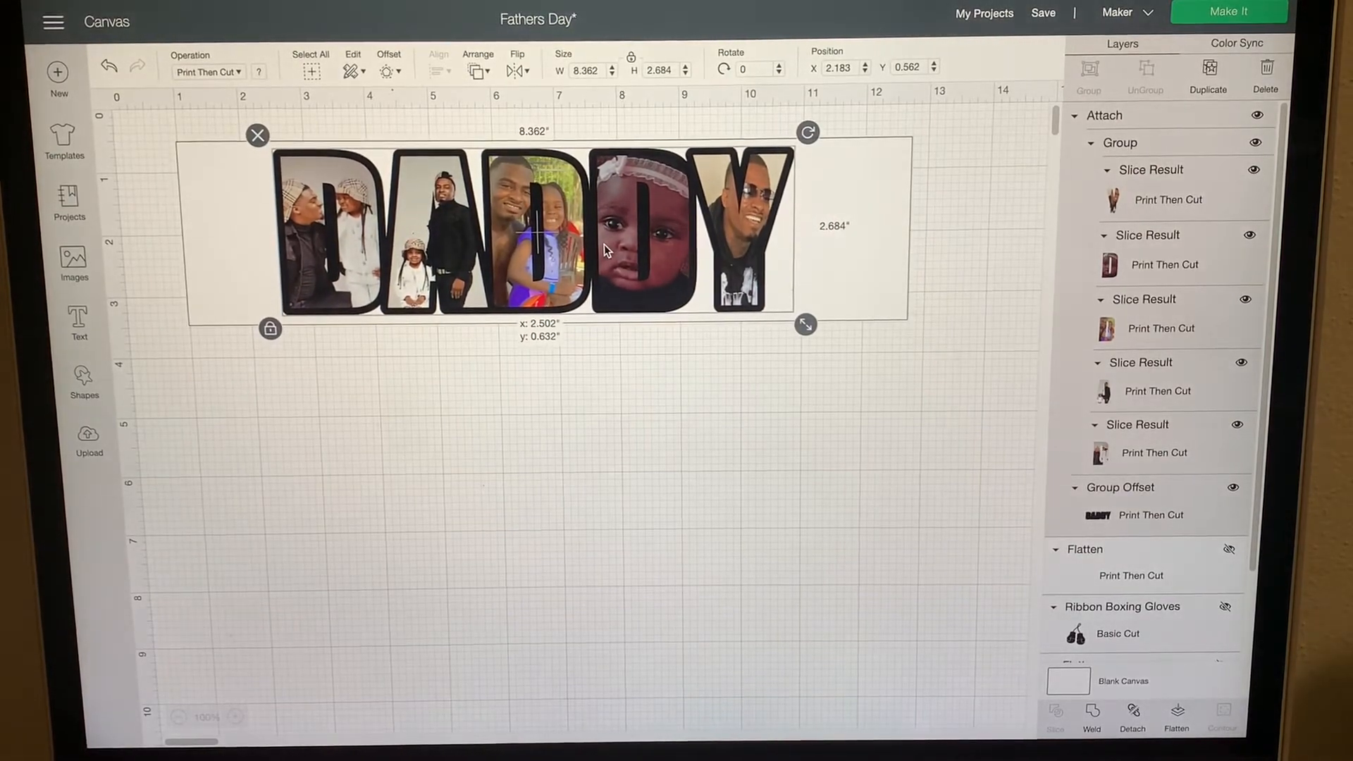
pyautogui.moveTo(518, 233); pyautogui.dragTo(539, 234)
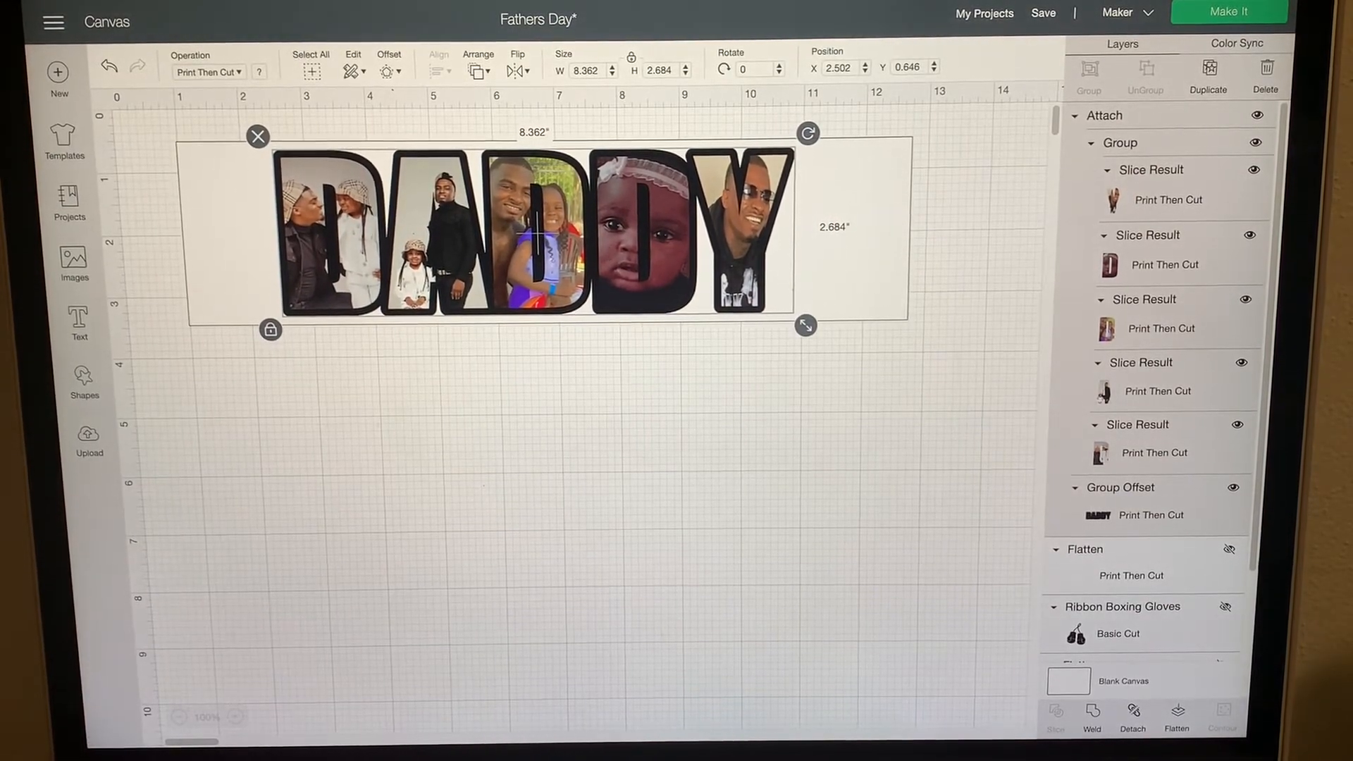
pyautogui.scroll(-3)
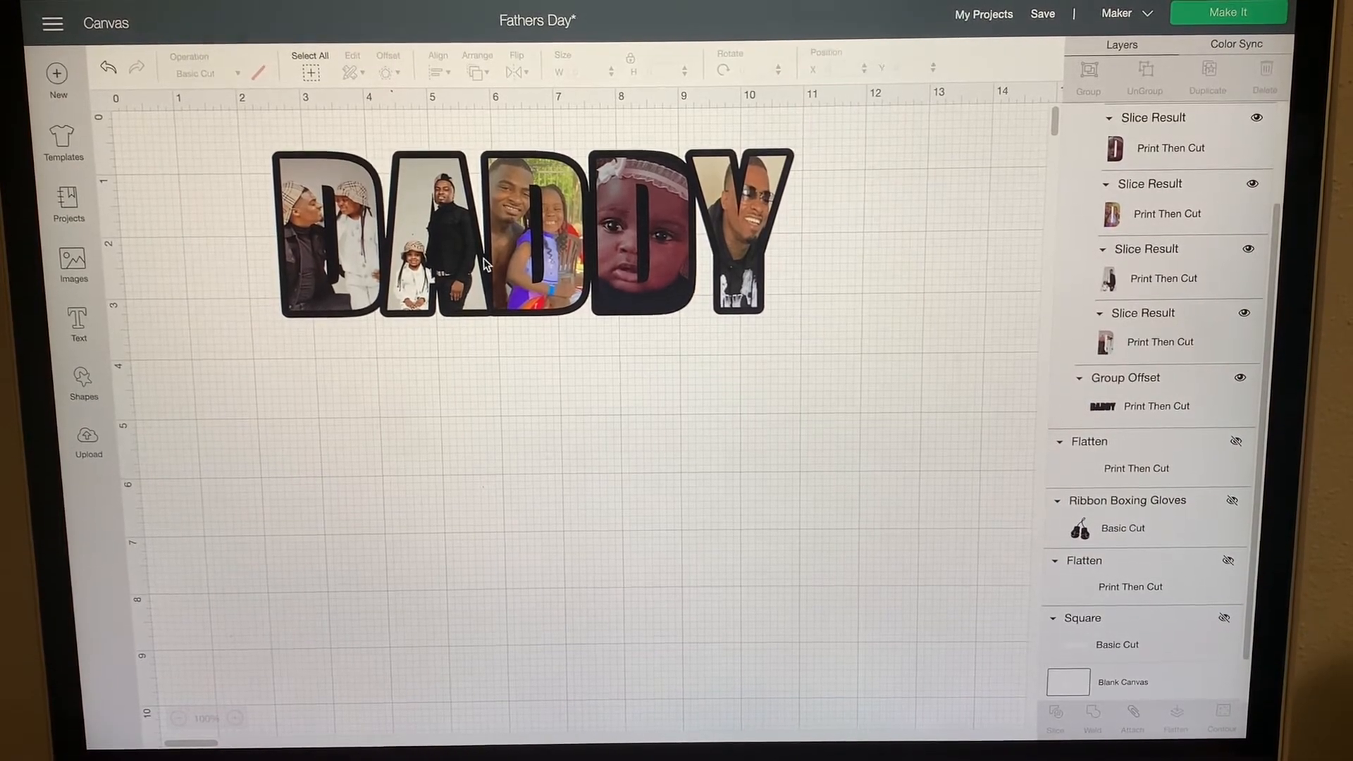
pyautogui.click(518, 234)
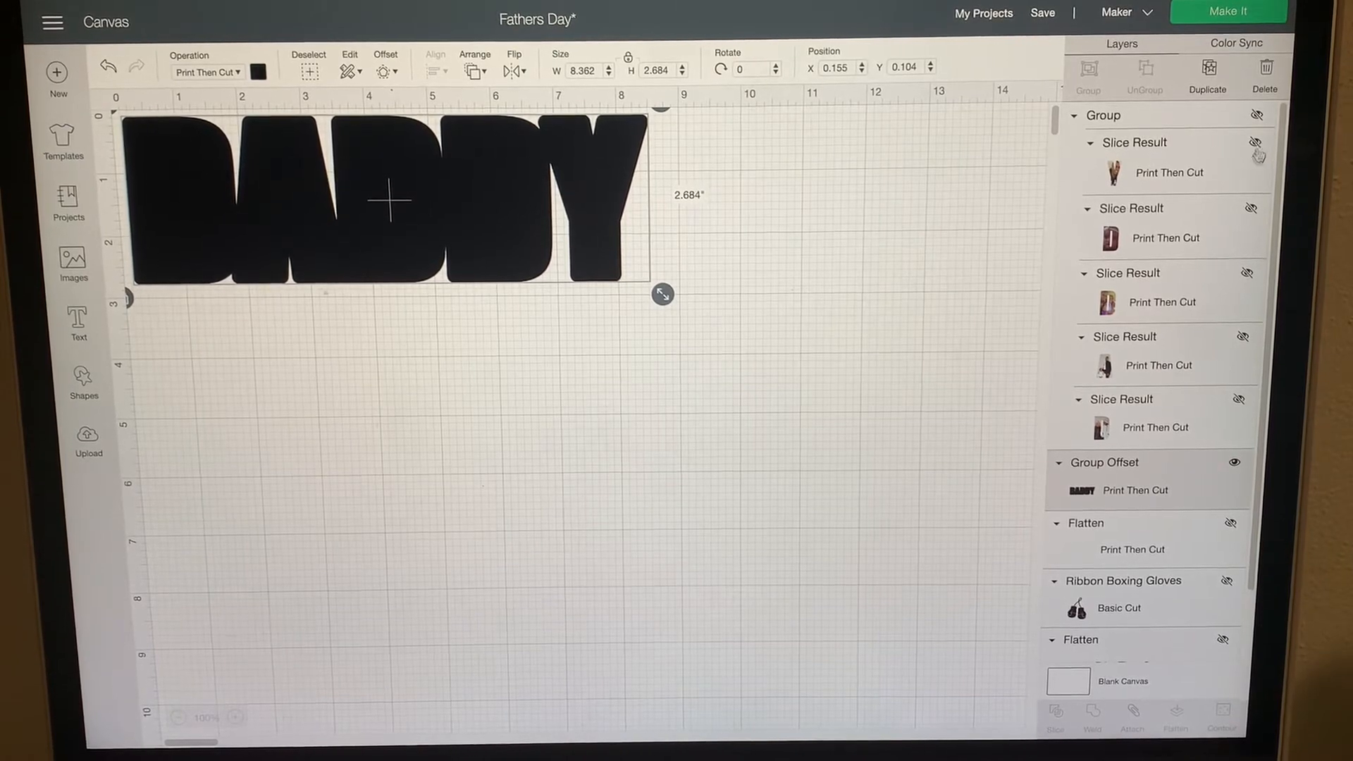
pyautogui.click(1258, 119)
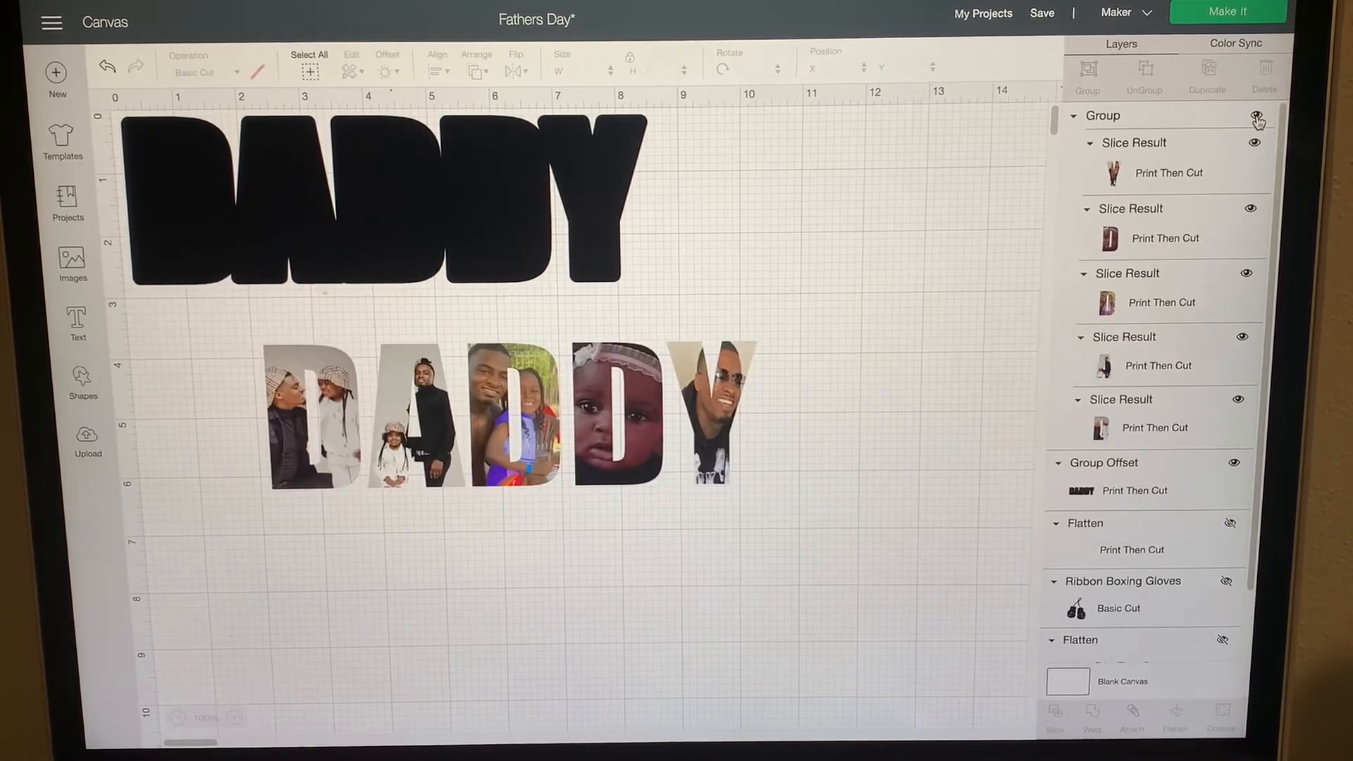
pyautogui.click(1260, 119)
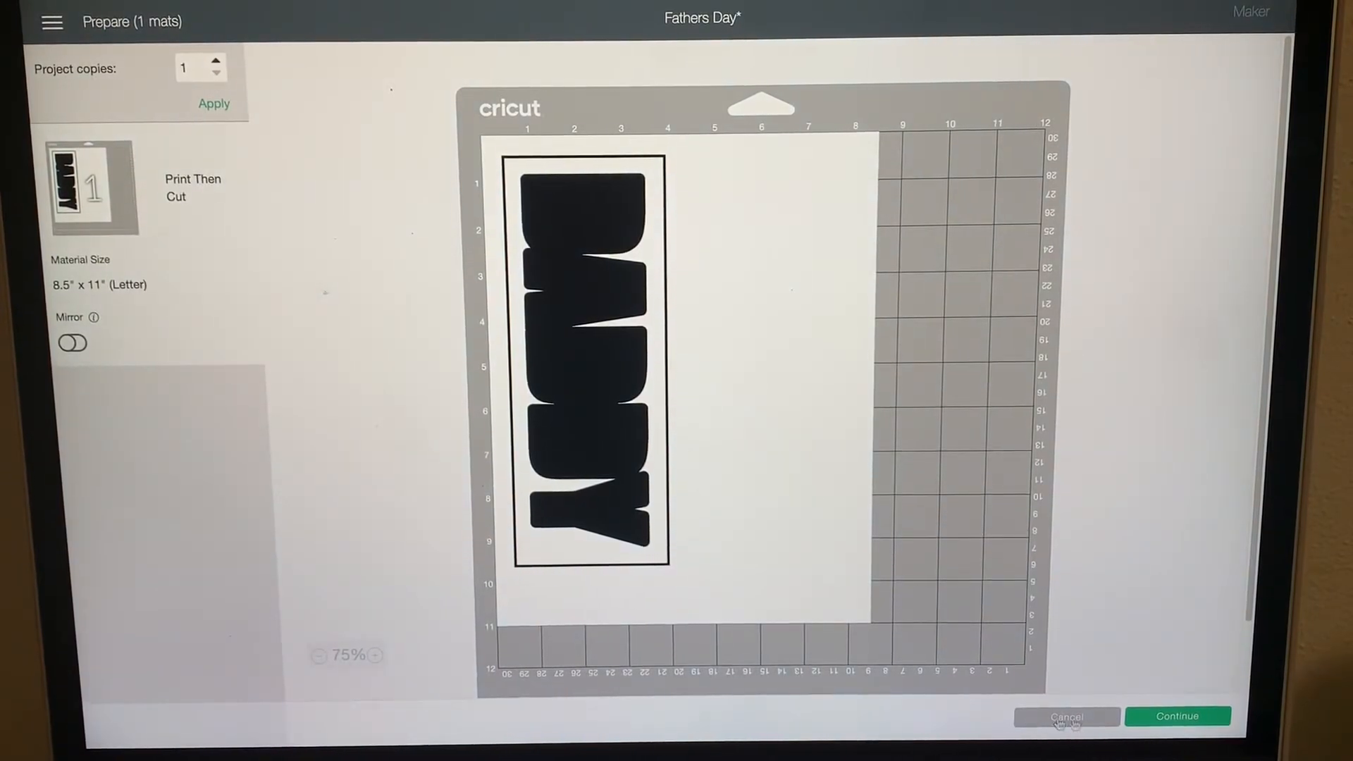
pyautogui.click(1177, 716)
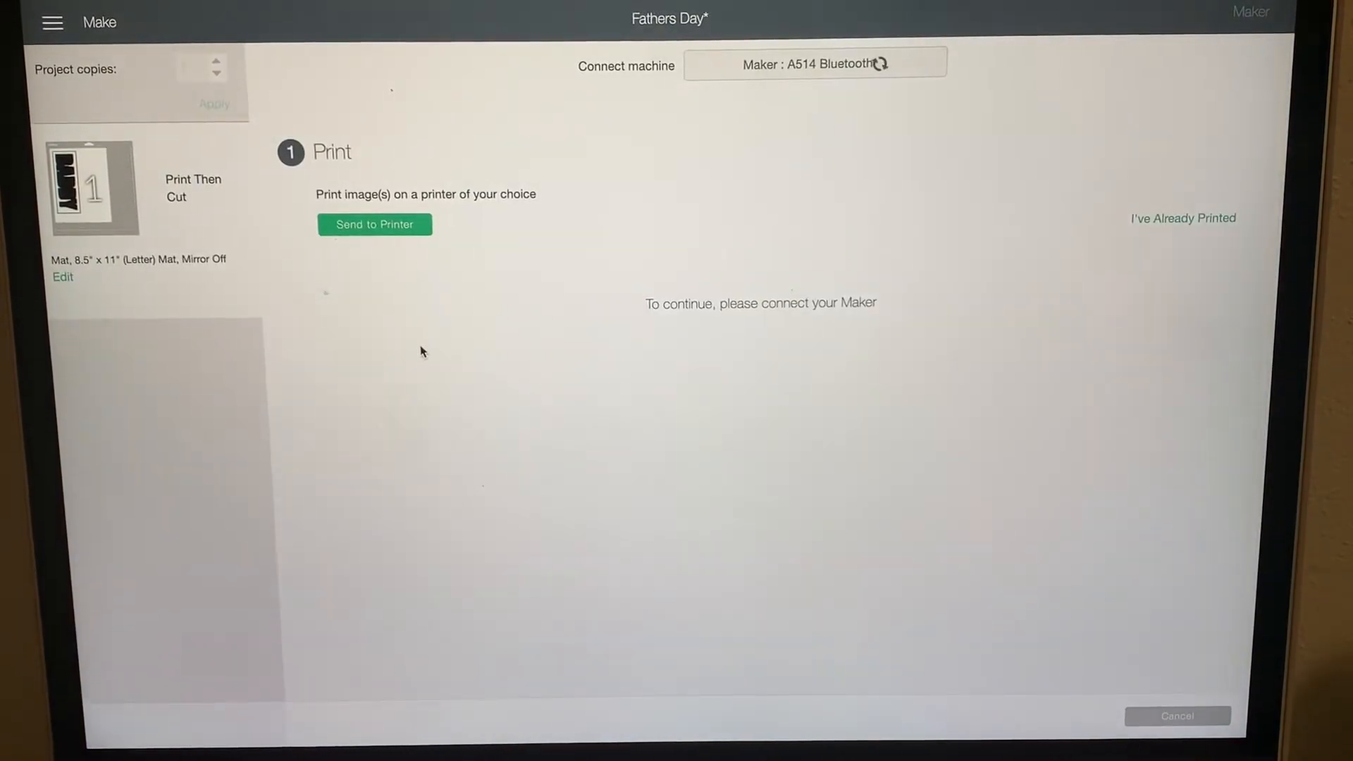
pyautogui.click(1176, 715)
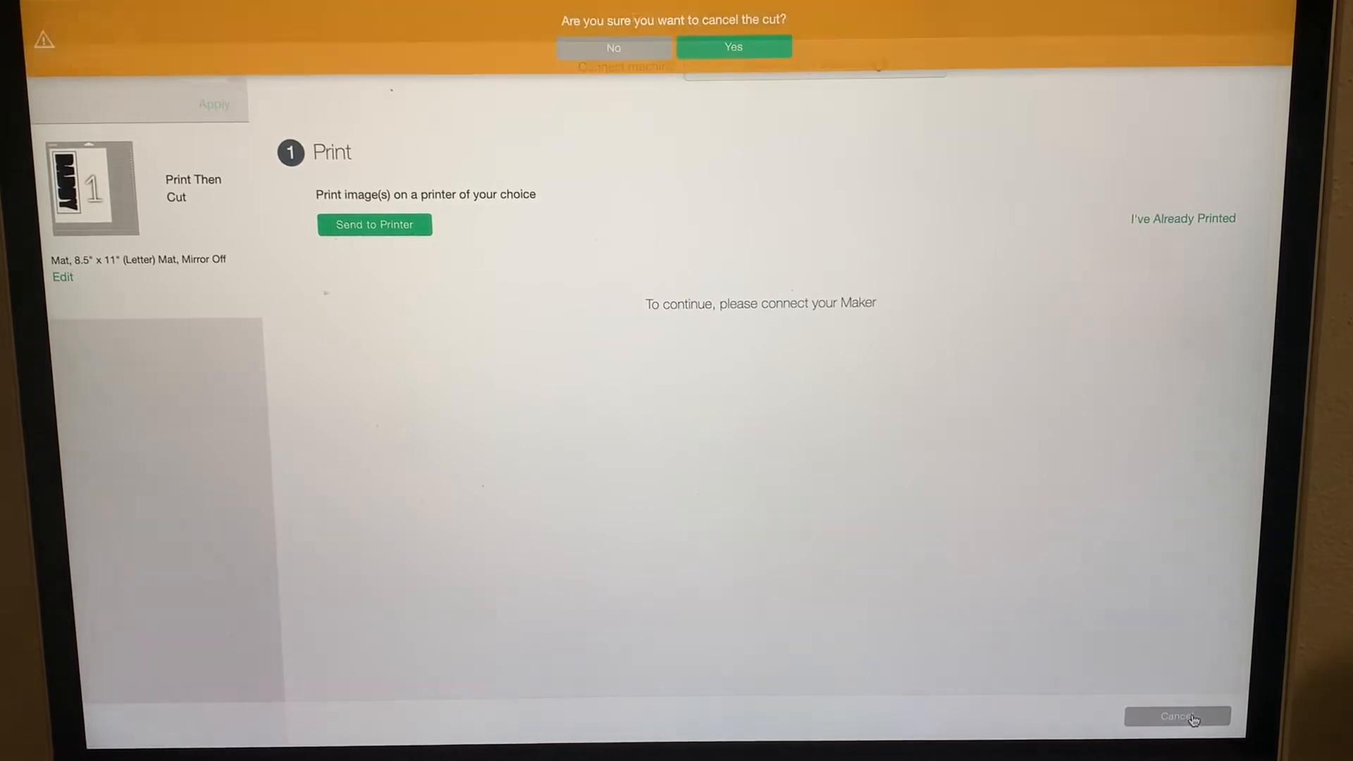
pyautogui.click(733, 47)
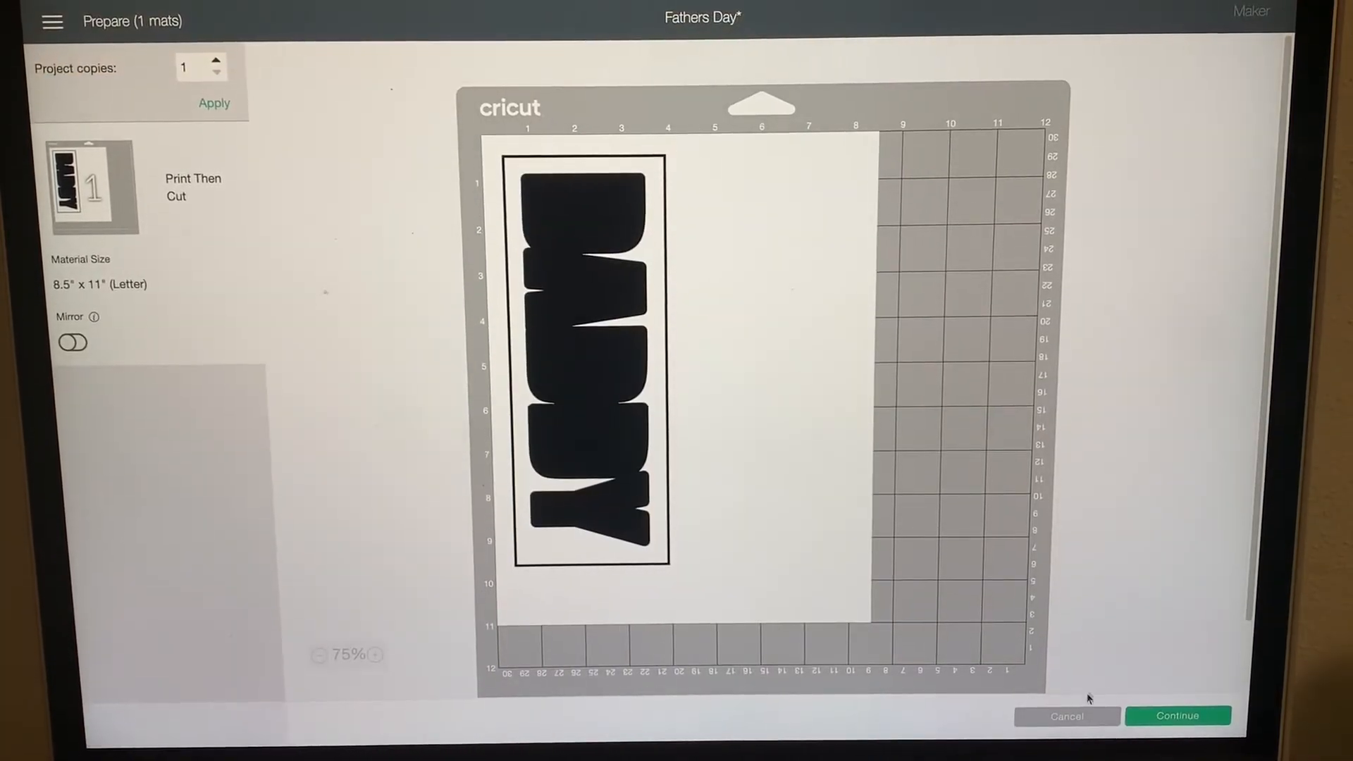
pyautogui.click(1066, 715)
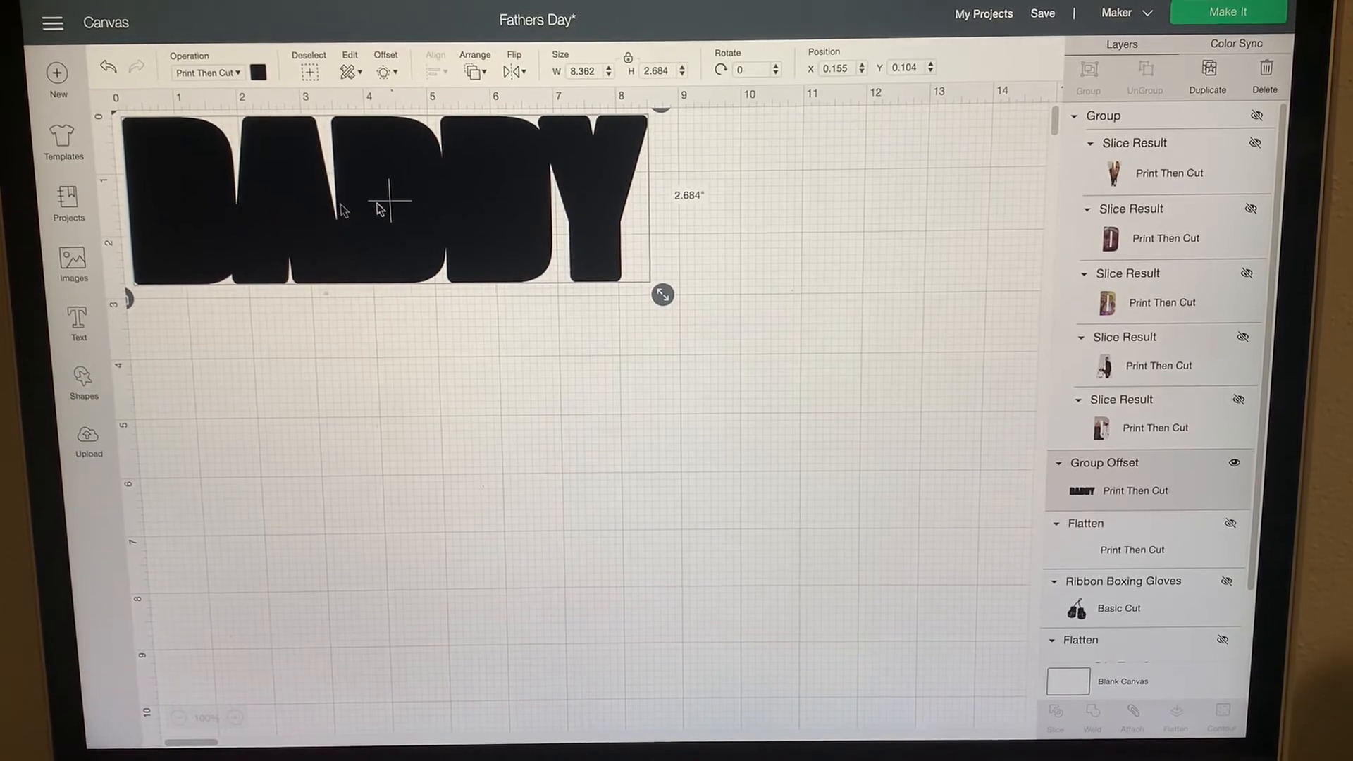
# Step: Set the DADDY outline's operation to Basic Cut and send it to the mat preview
pyautogui.click(207, 72)
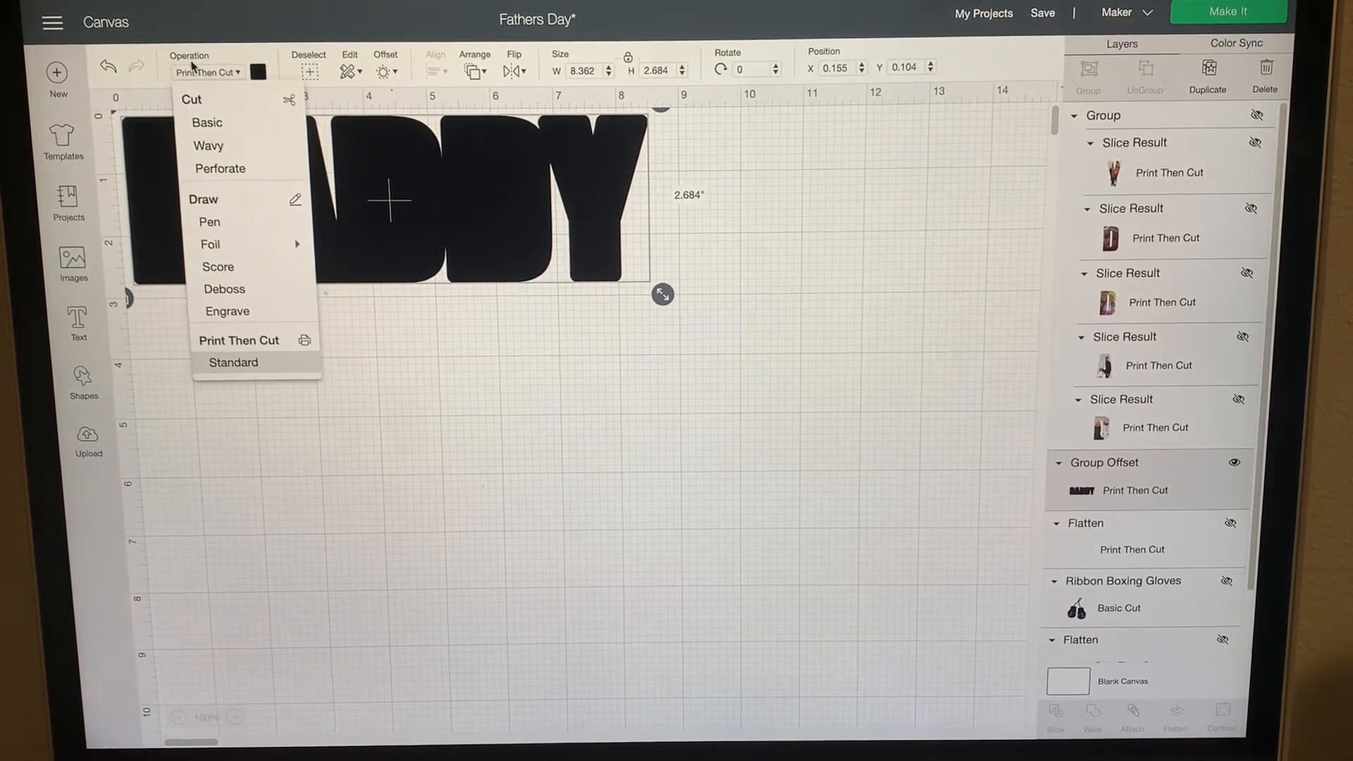
pyautogui.click(207, 122)
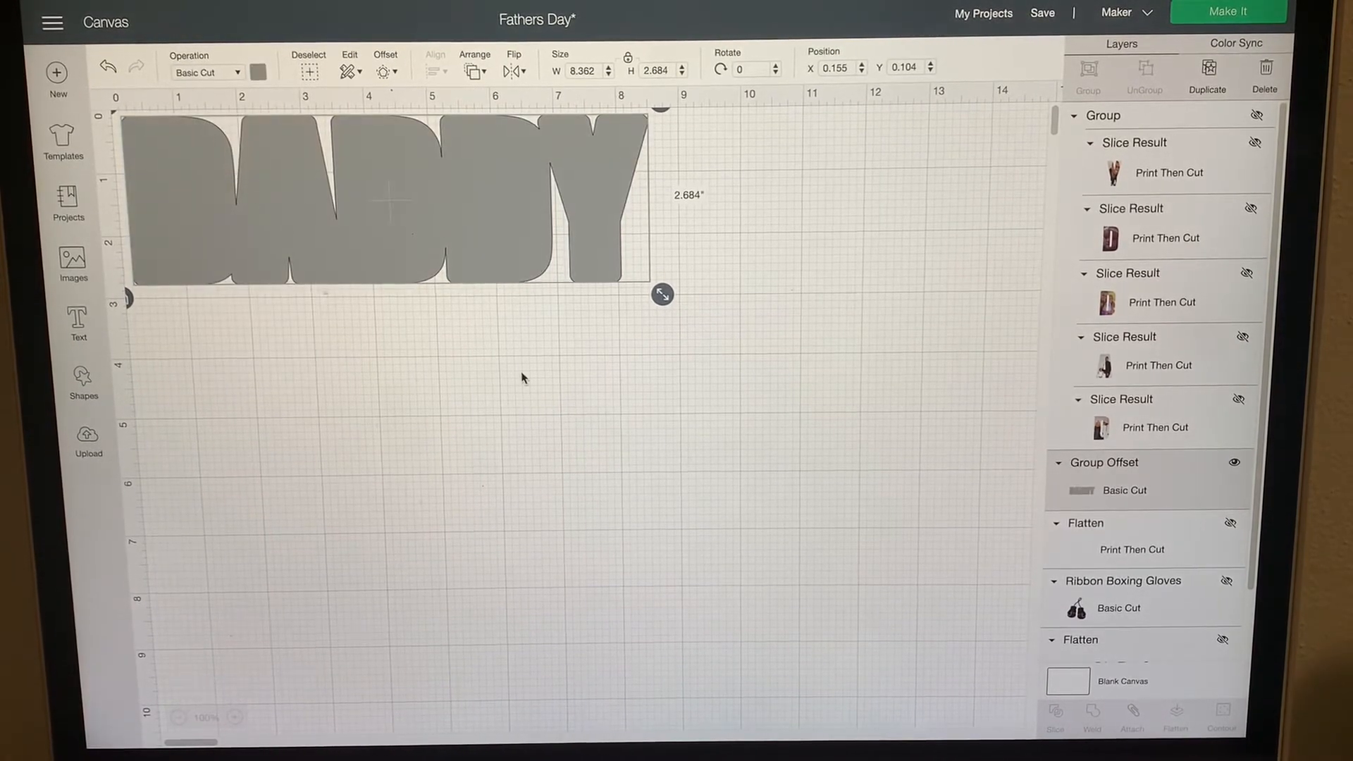
pyautogui.click(1227, 12)
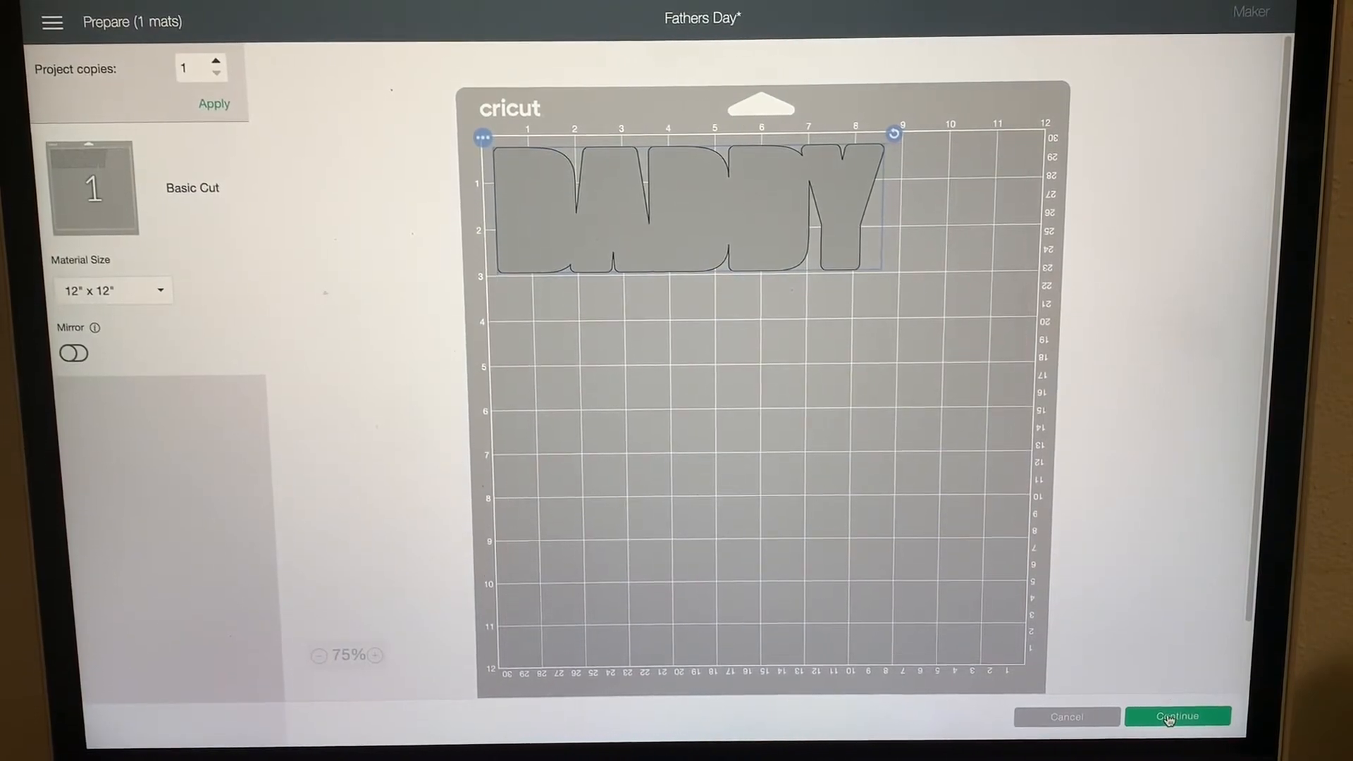
# Step: Choose Vinyl as the base material for the outline cut and return to the canvas
pyautogui.click(1177, 716)
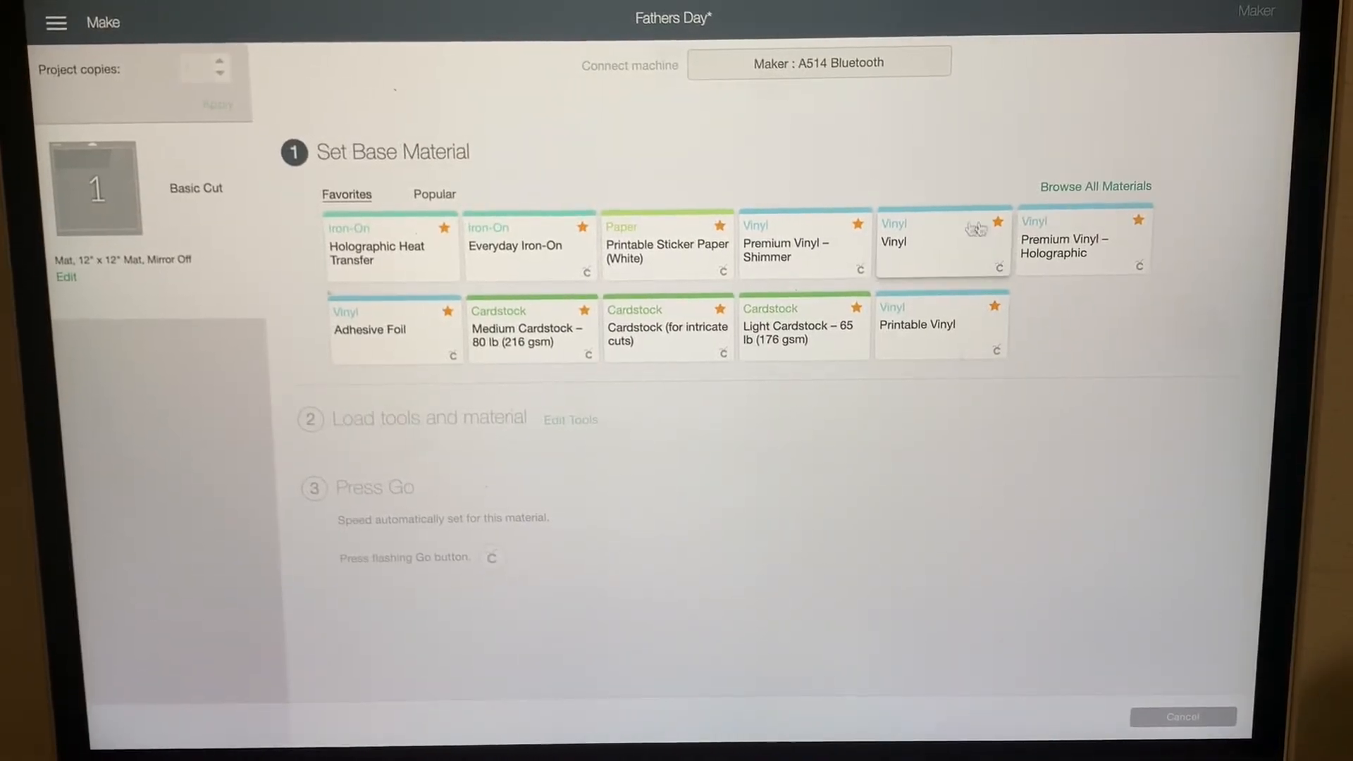
pyautogui.click(942, 242)
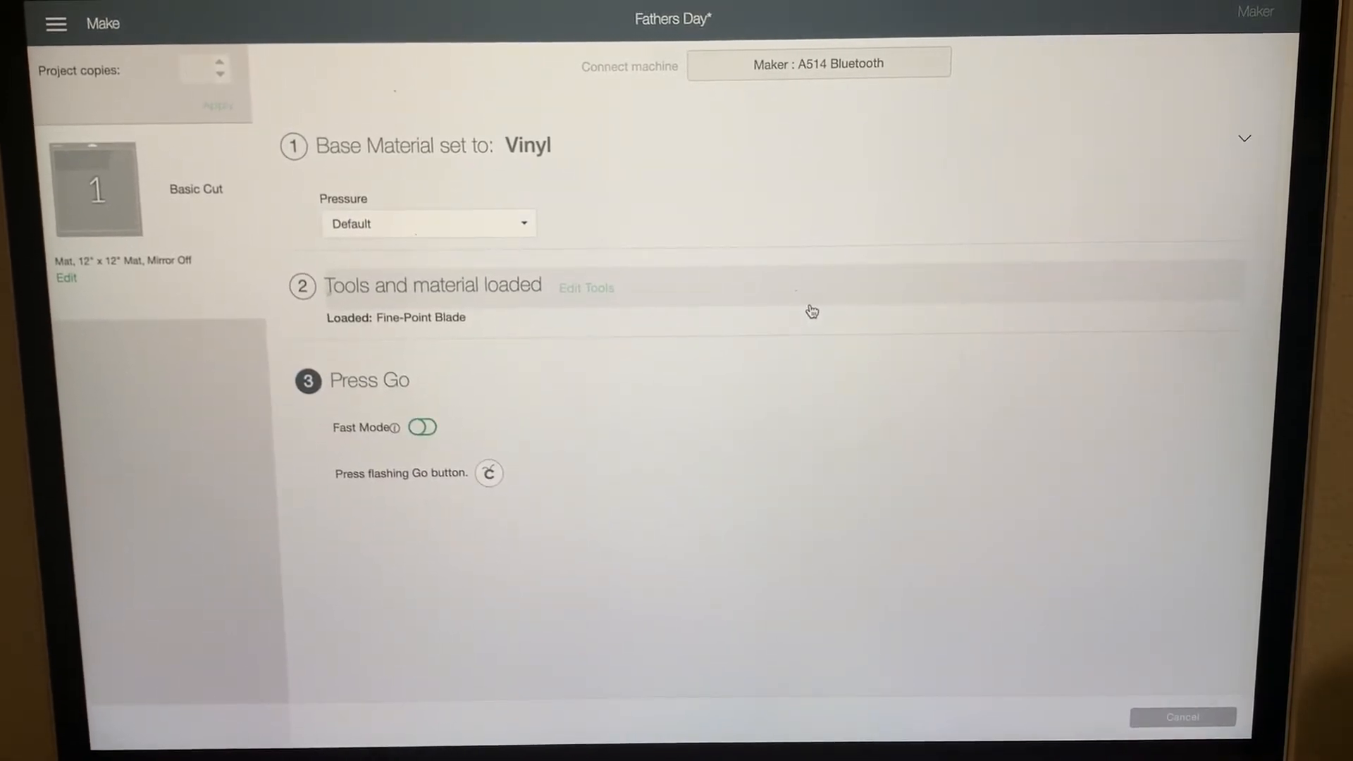
pyautogui.click(489, 473)
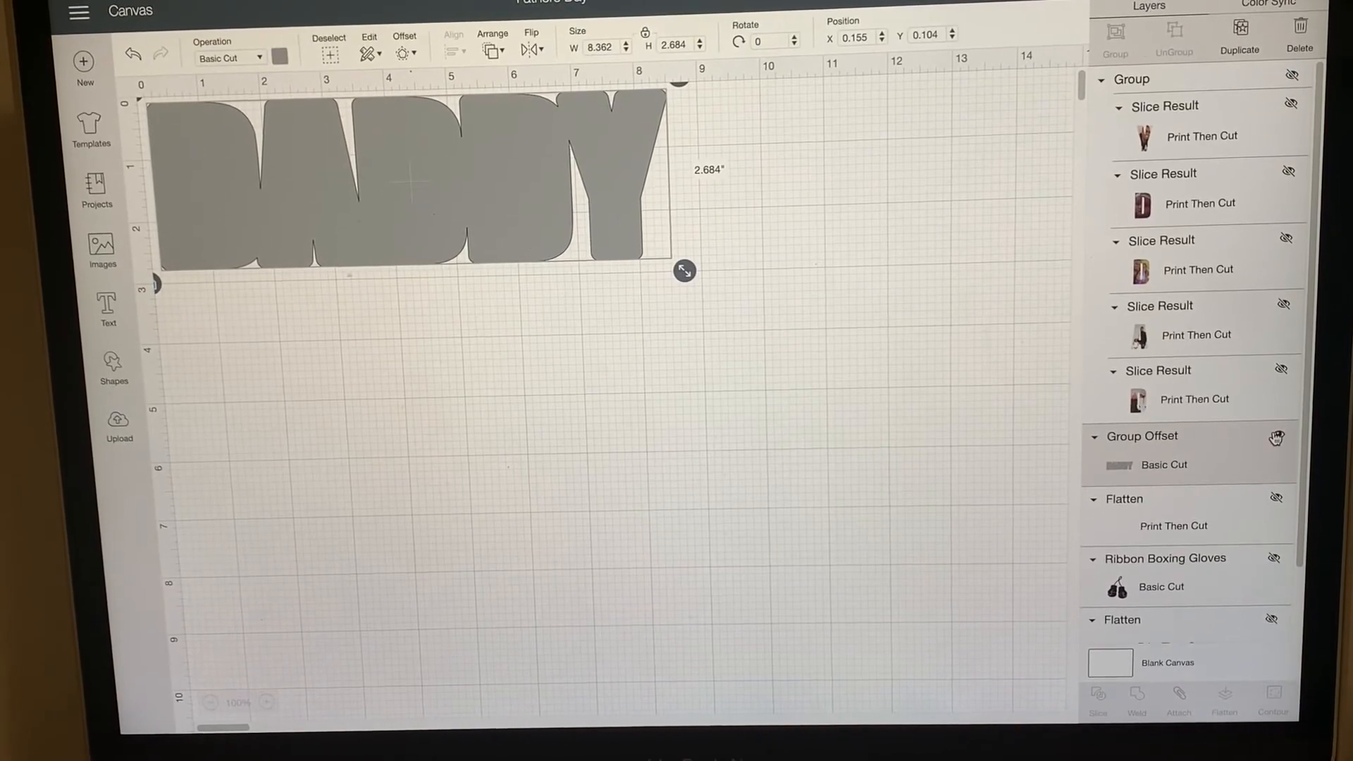
# Step: Hide the black Group Offset and send the flattened photo letters to the mat preview
pyautogui.click(1290, 78)
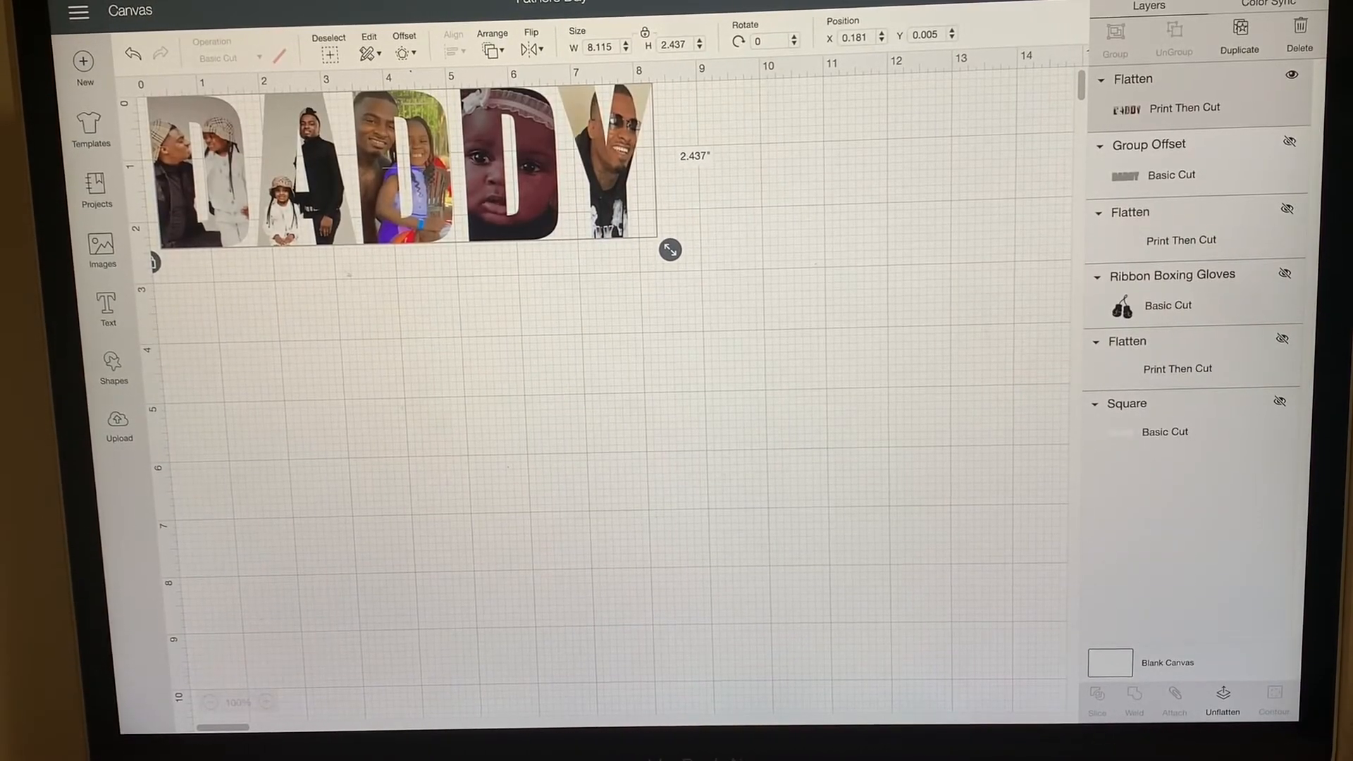
pyautogui.click(1226, 700)
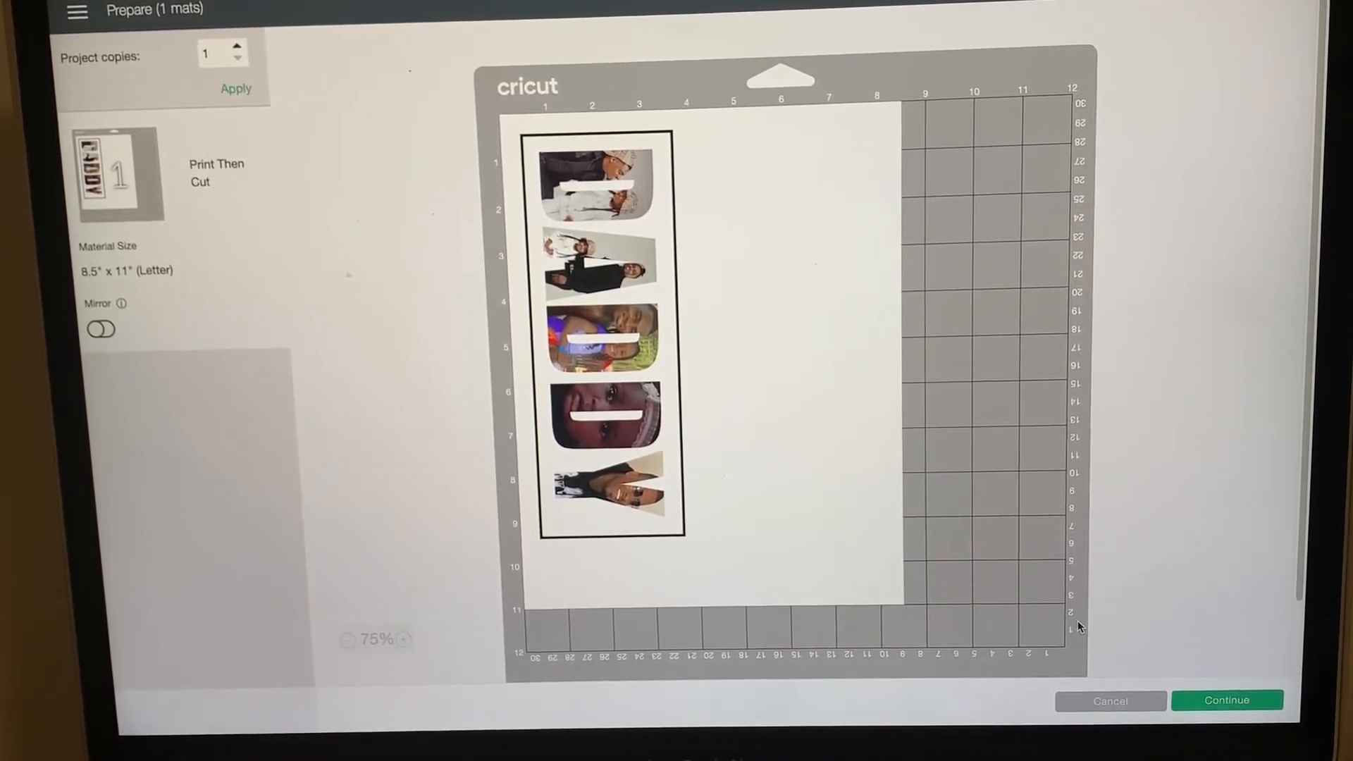
# Step: Print the photo letters on the EPSON ET-2750 Series with Add Bleed turned off
pyautogui.click(1226, 700)
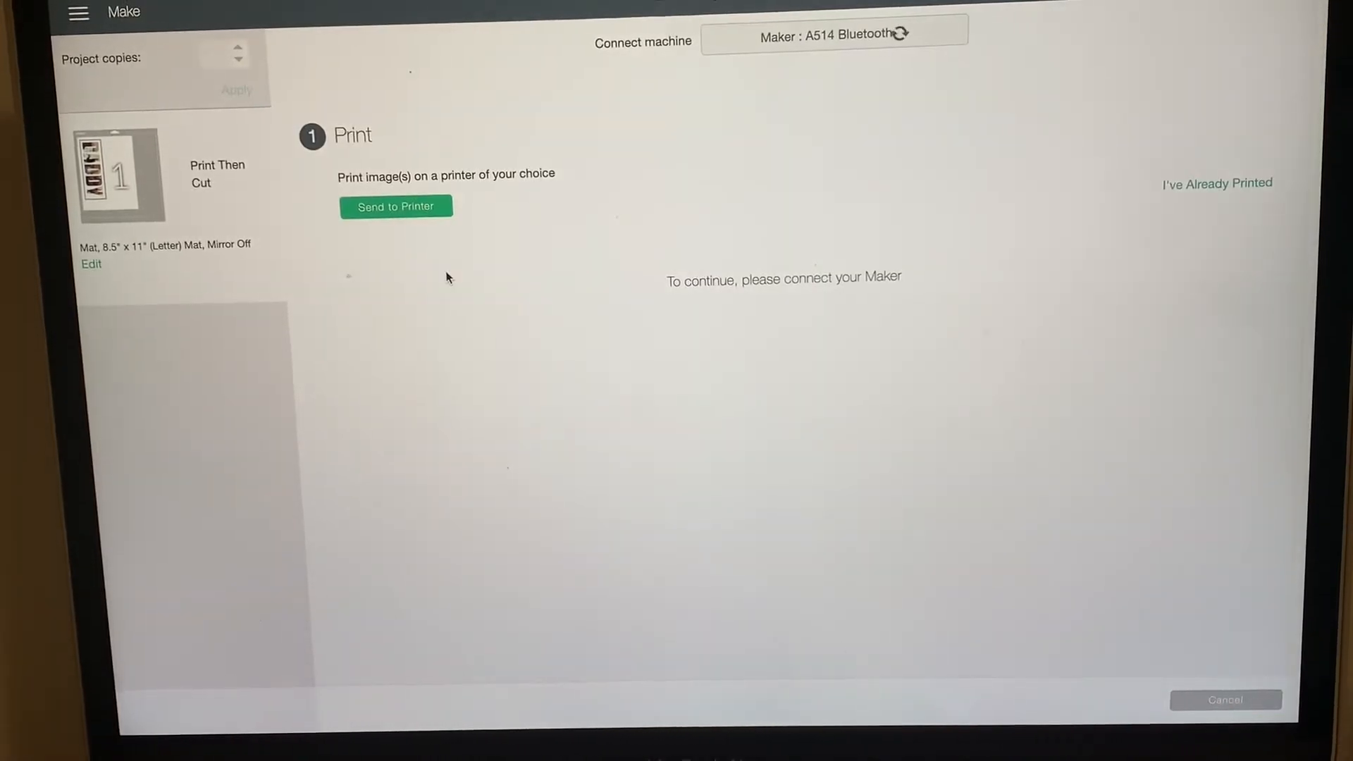
pyautogui.click(396, 207)
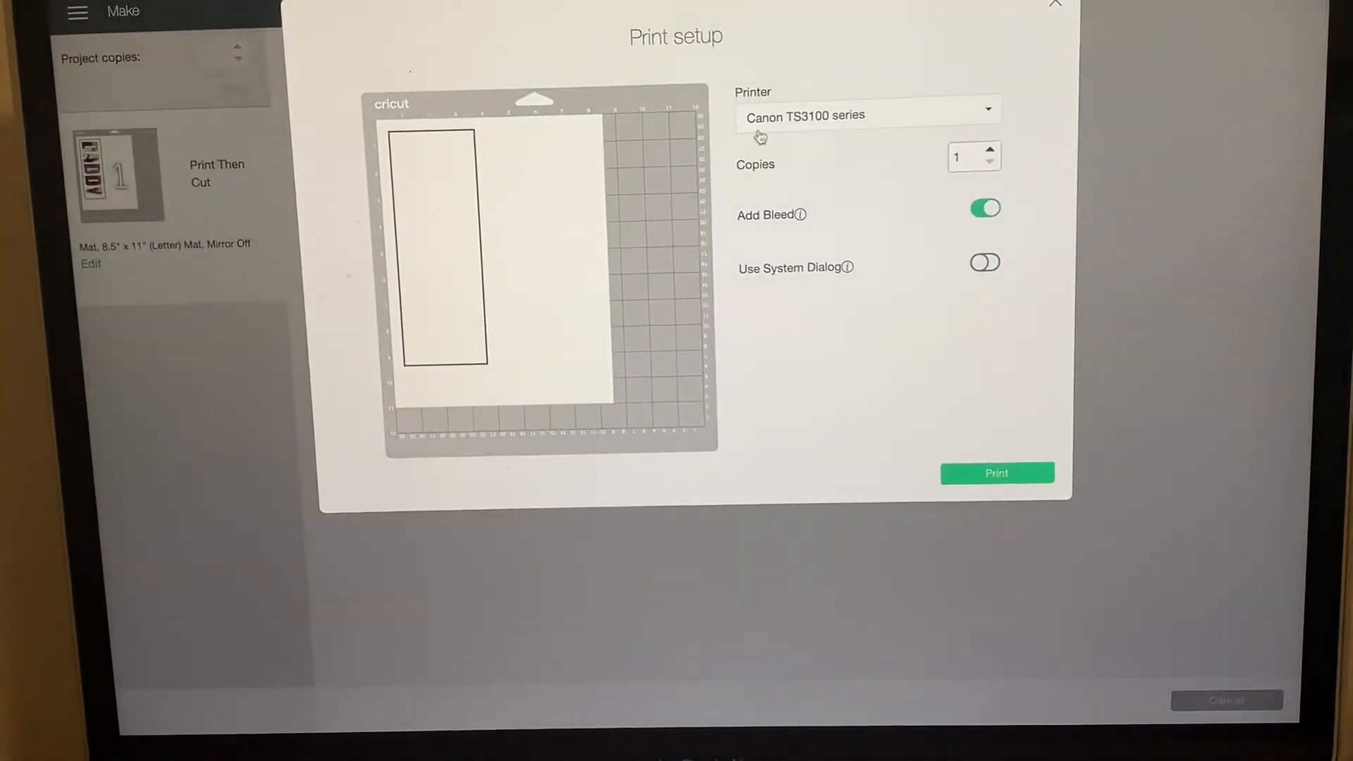
pyautogui.click(868, 115)
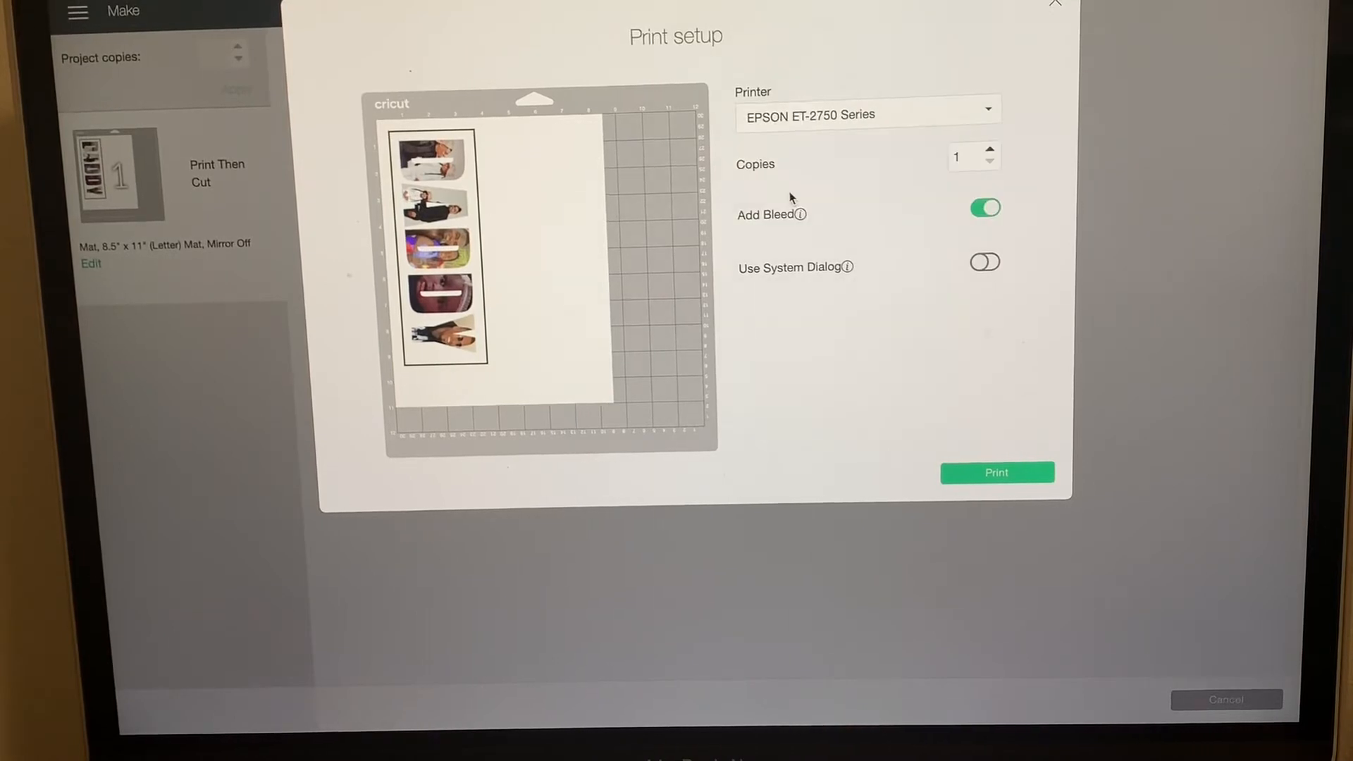
pyautogui.click(985, 208)
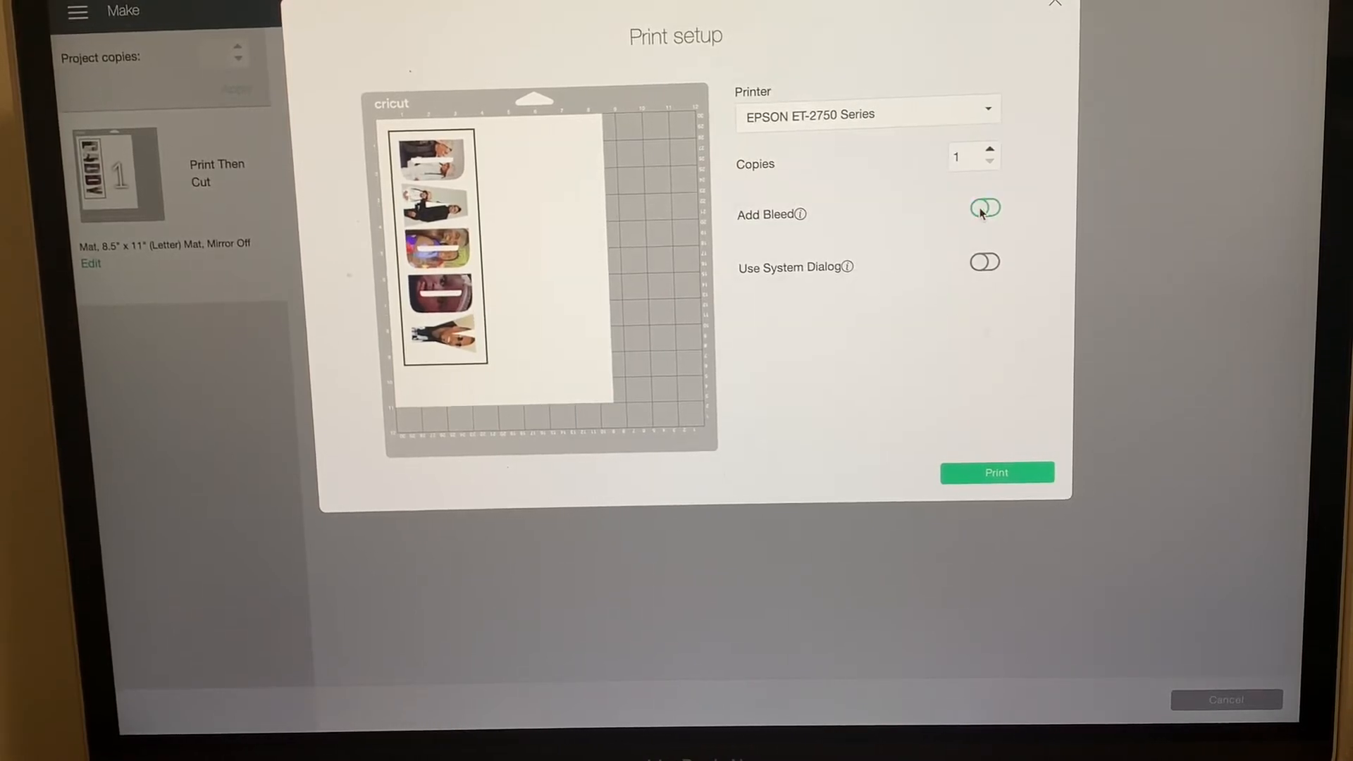
pyautogui.click(996, 472)
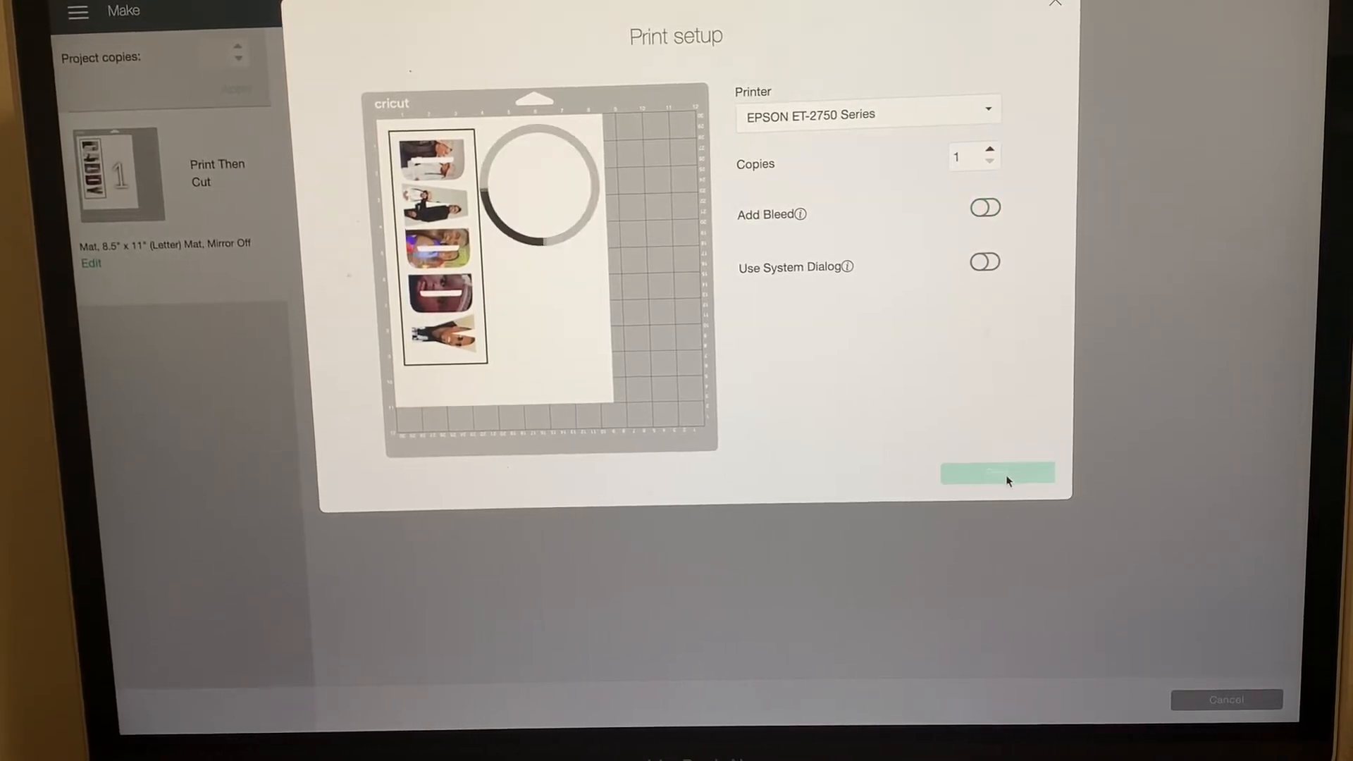
pyautogui.click(998, 472)
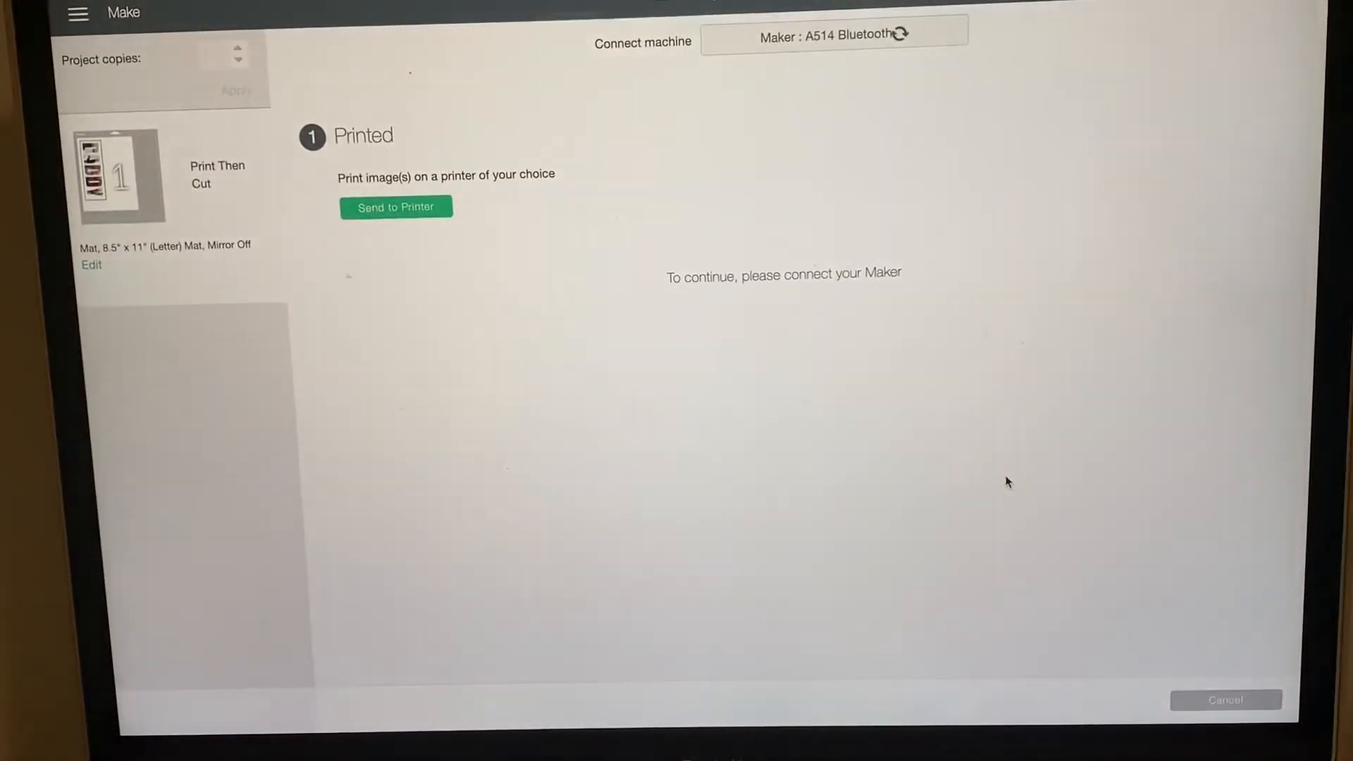